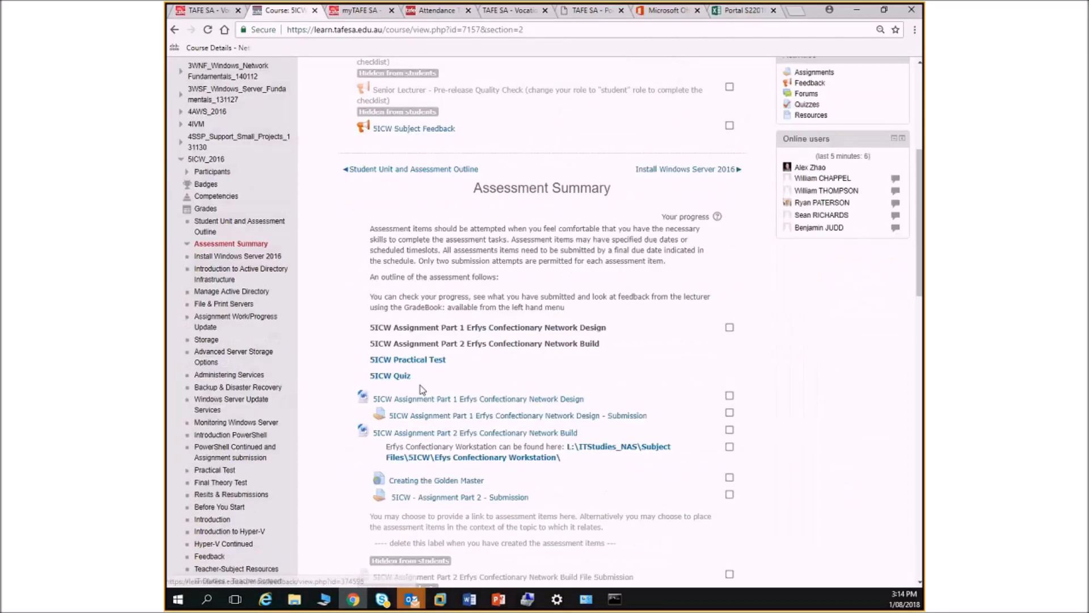
Go to the Student Unit and Assessment Outline and reach its Scheduling section
{"action": "scroll", "scroll_direction": "down", "scroll_amount": 3}
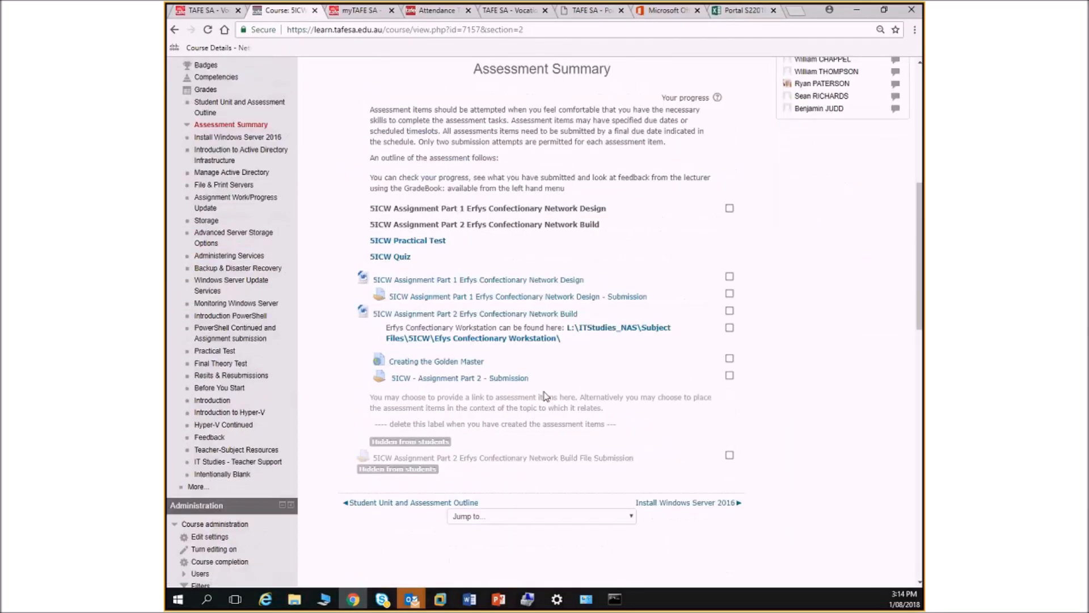
{"action": "mouse_move", "coordinate": [506, 270]}
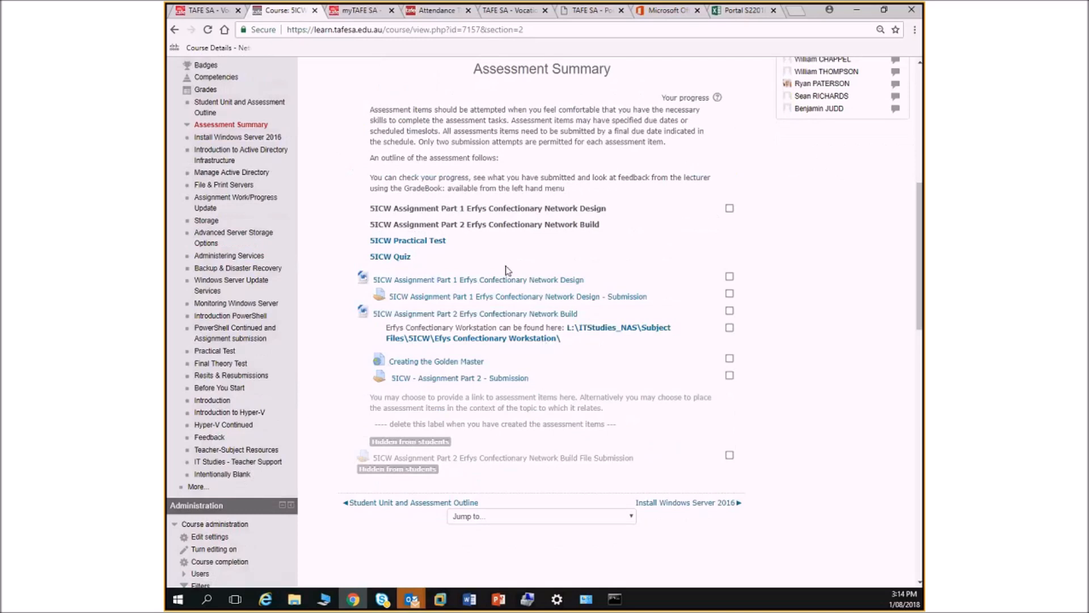
{"action": "mouse_move", "coordinate": [514, 282]}
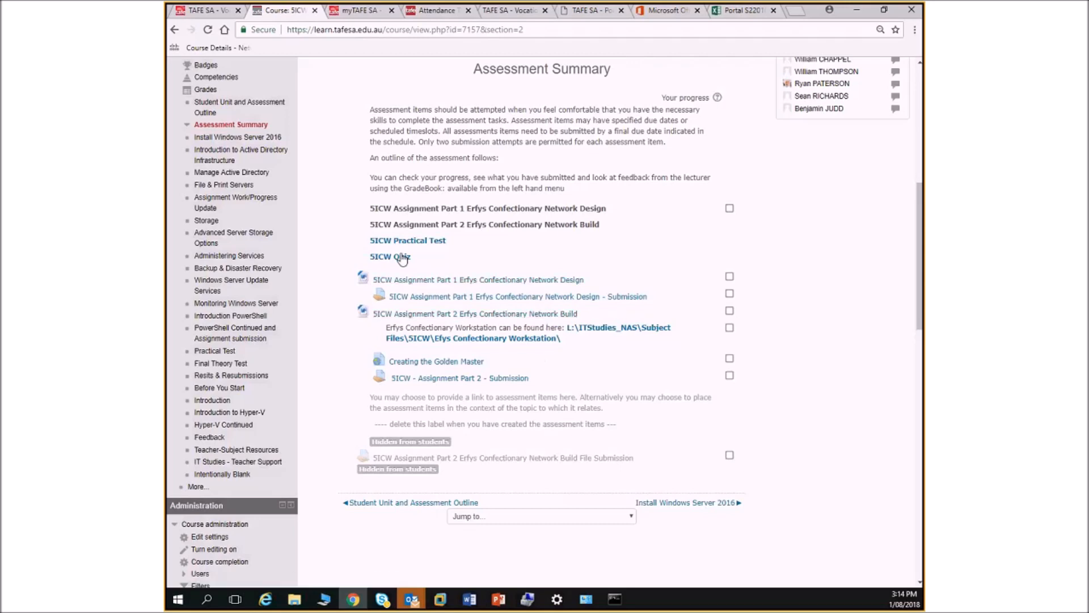
{"action": "mouse_move", "coordinate": [546, 323]}
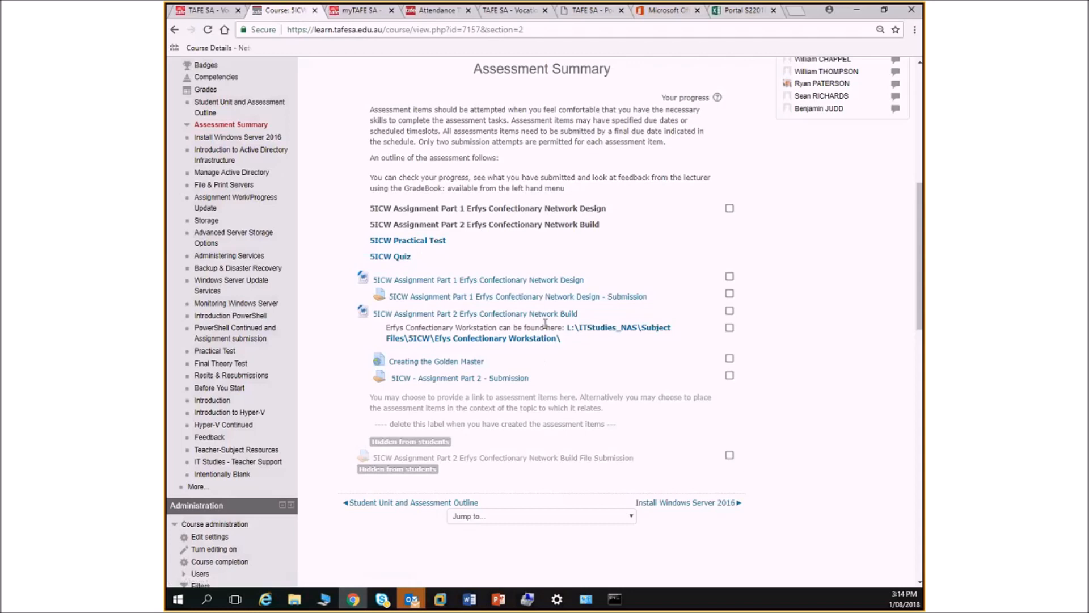
{"action": "mouse_move", "coordinate": [417, 263]}
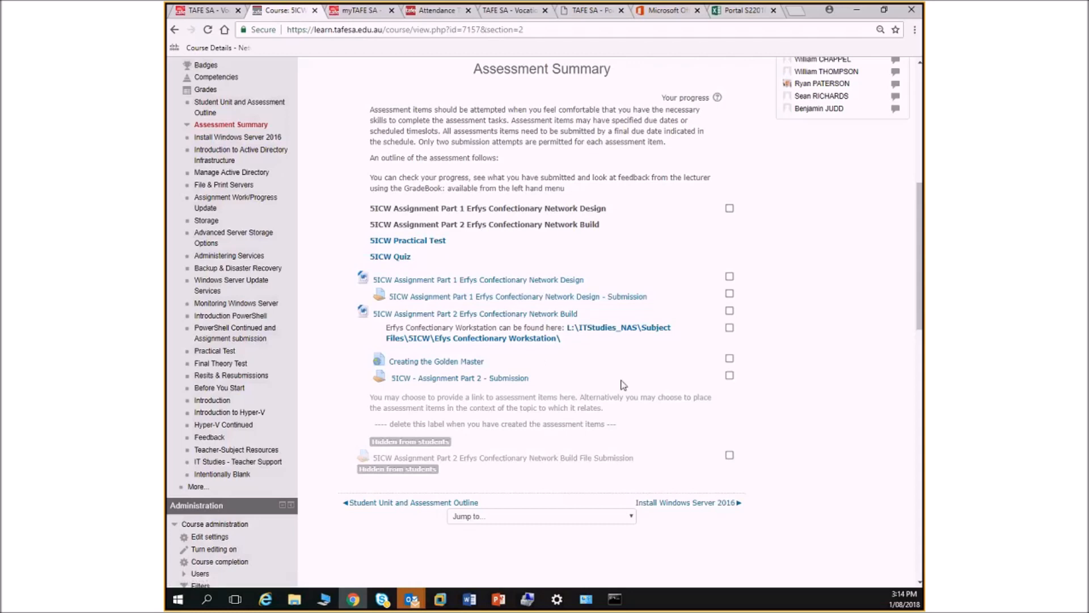
{"action": "mouse_move", "coordinate": [421, 506]}
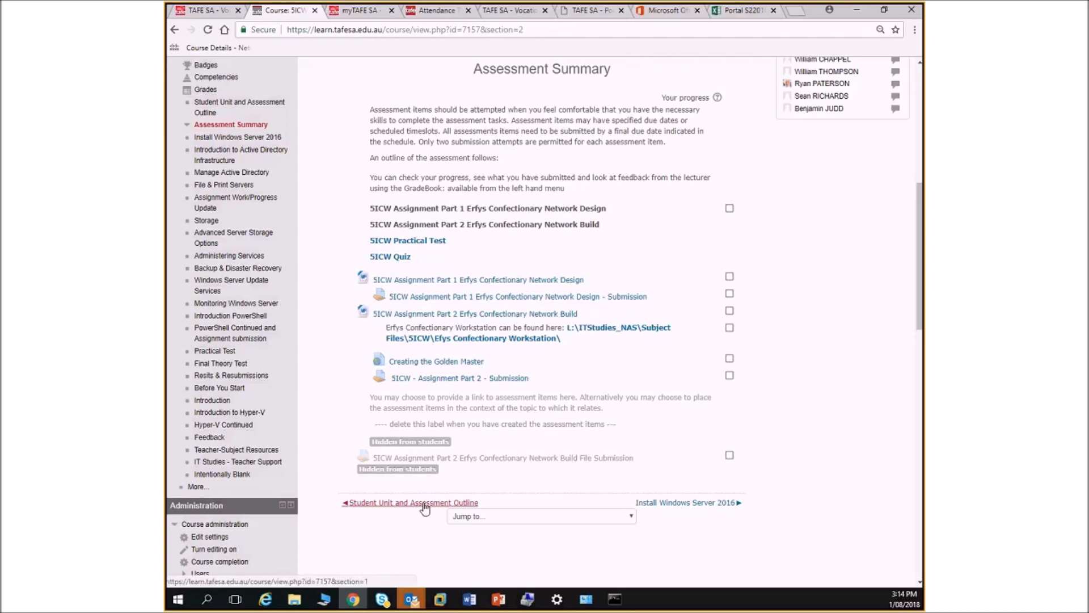
{"action": "left_click", "coordinate": [413, 502]}
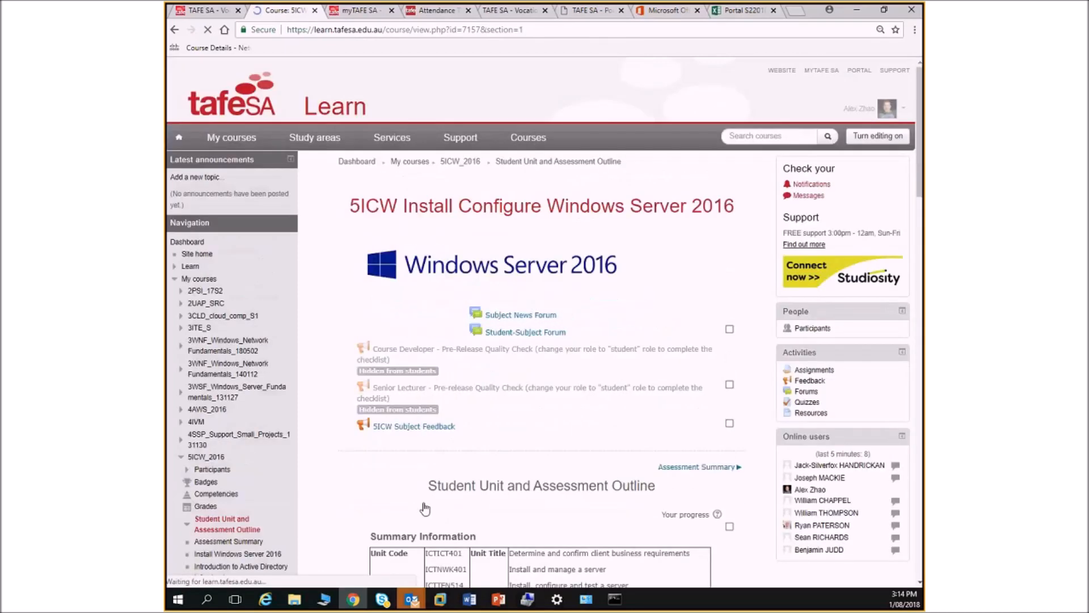
{"action": "scroll", "scroll_direction": "down", "scroll_amount": 3}
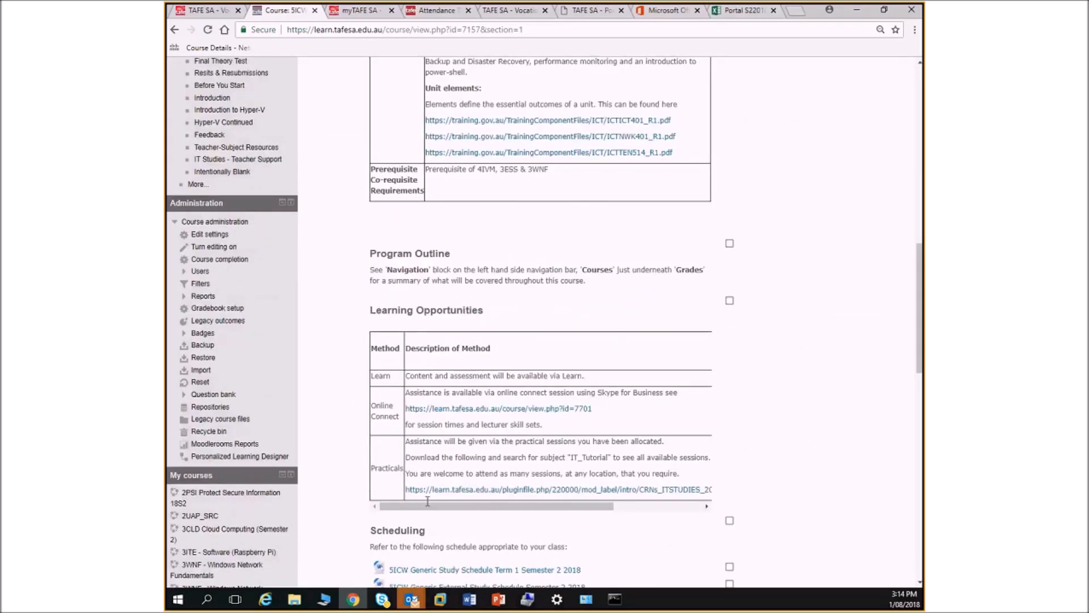
{"action": "scroll", "scroll_direction": "down", "scroll_amount": 3}
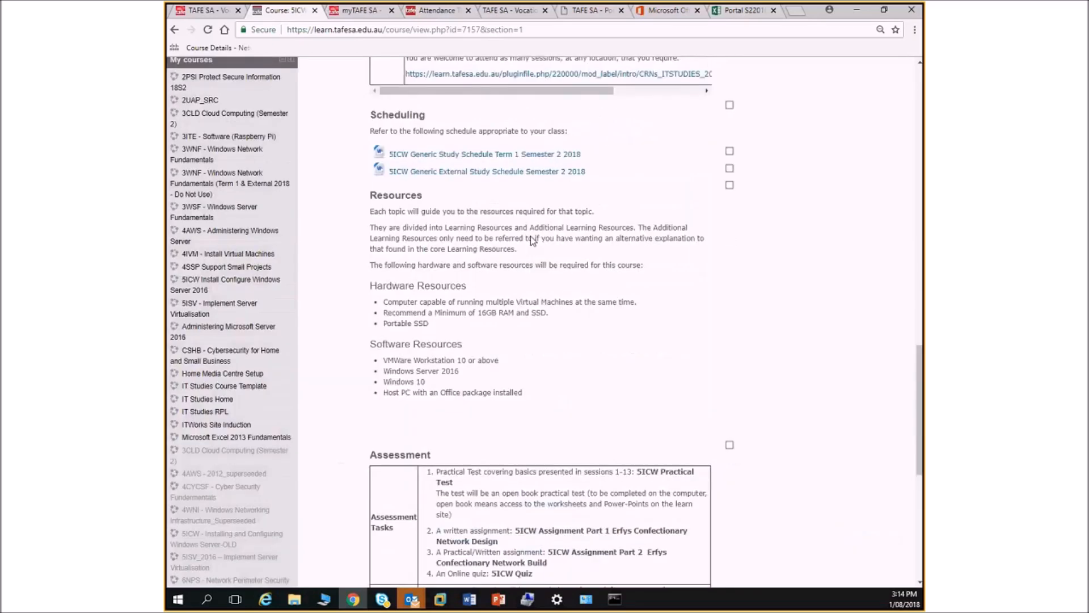
Download the Term 1 Semester 2 2018 study schedule and open it in Word
{"action": "left_click", "coordinate": [486, 154]}
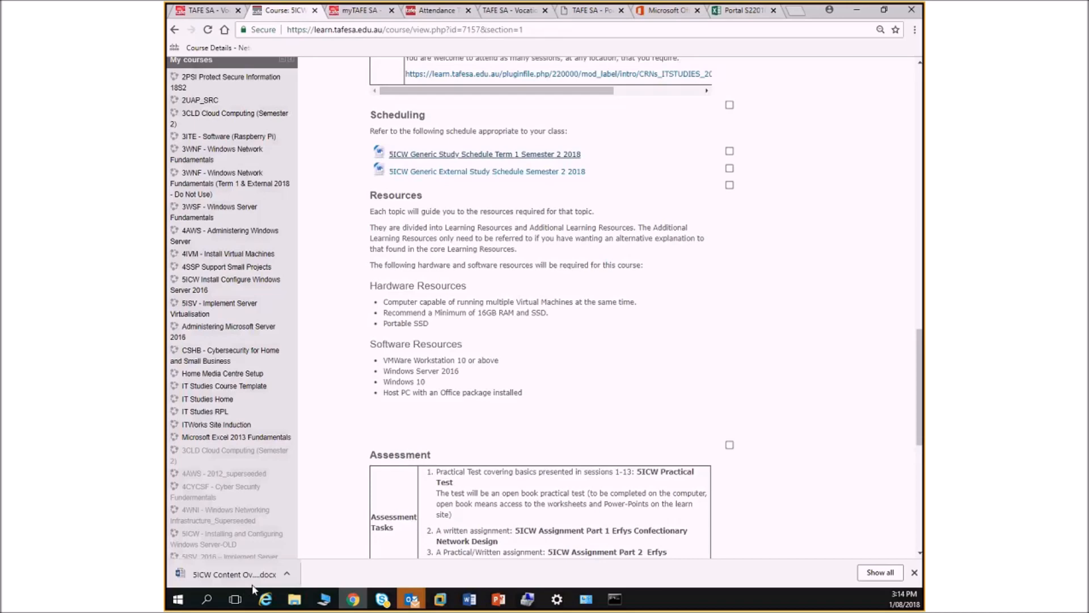
{"action": "left_click", "coordinate": [225, 574]}
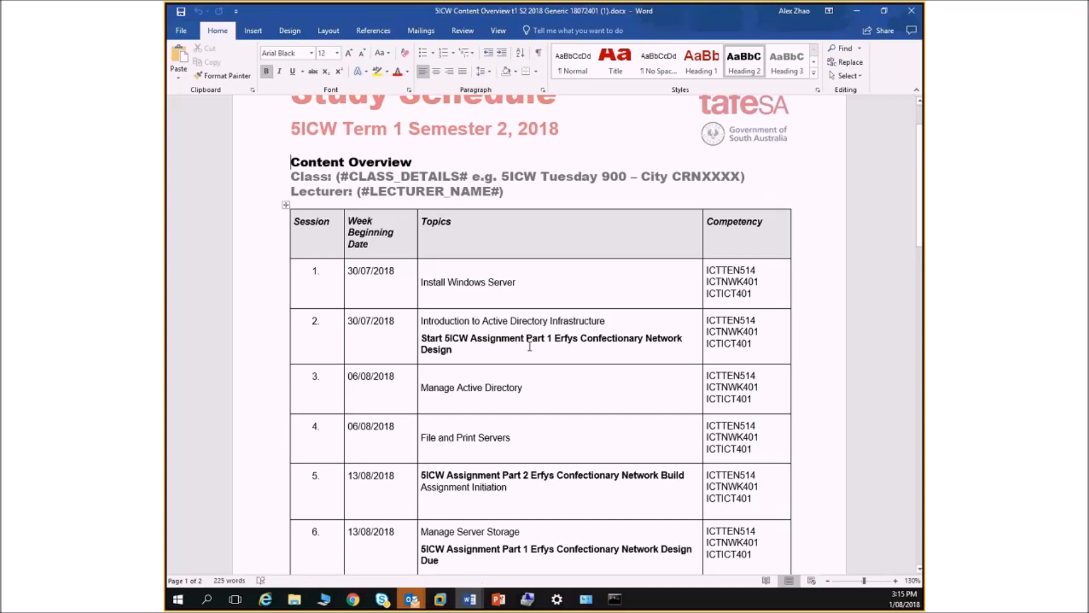
Scroll through the study schedule's Content Overview table of weekly sessions
{"action": "scroll", "scroll_direction": "down", "scroll_amount": 3}
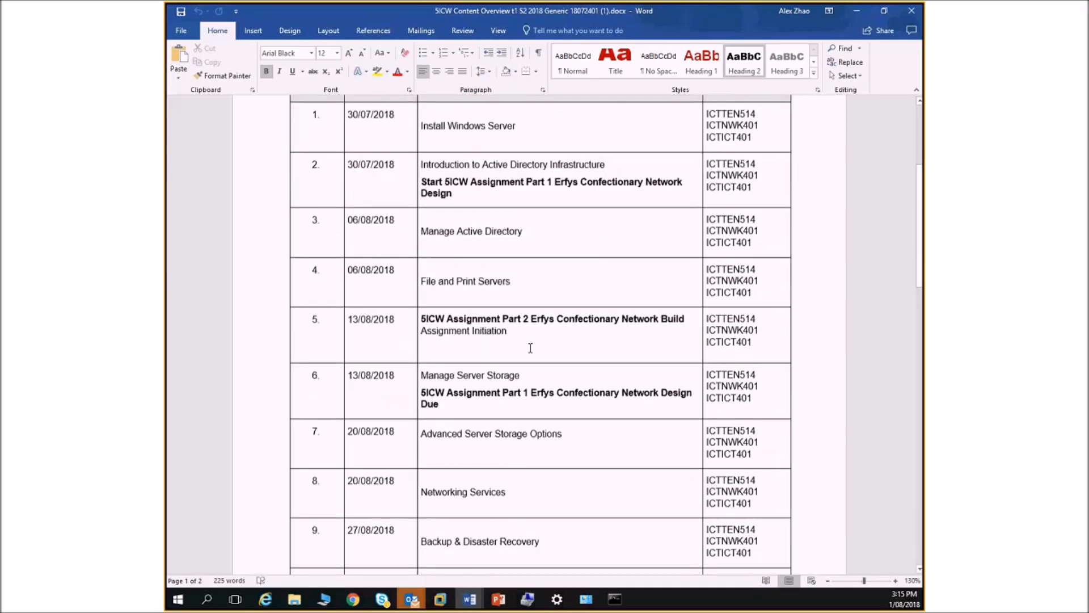
{"action": "scroll", "scroll_direction": "down", "scroll_amount": 3}
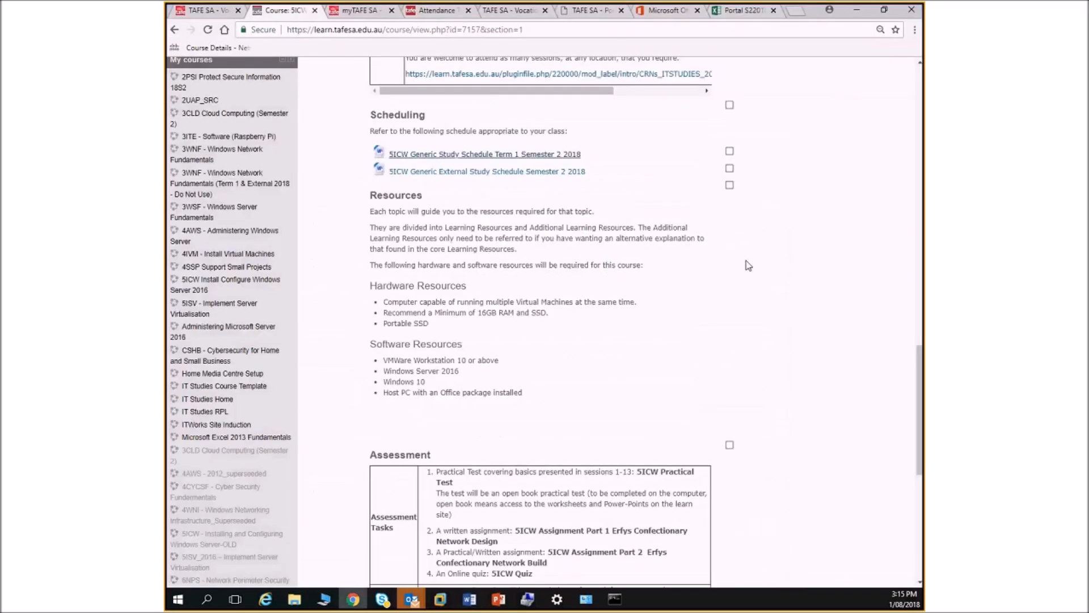
Download the 5ICW Assignment Part 1 Erfys Confectionary Network Design brief and open it in Word
{"action": "scroll", "scroll_direction": "up", "scroll_amount": 3}
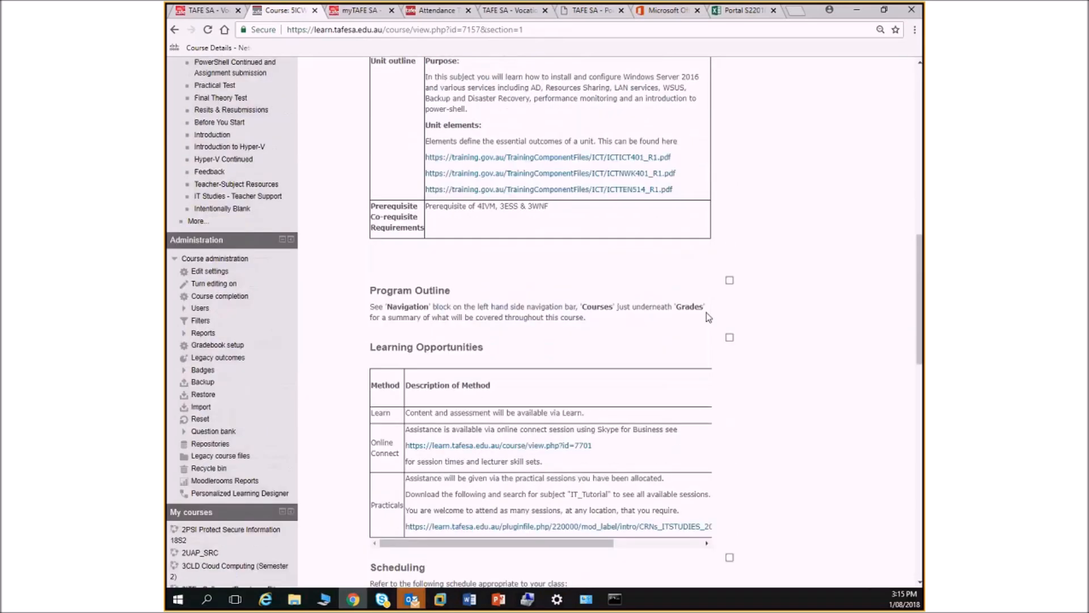
{"action": "scroll", "scroll_direction": "down", "scroll_amount": 3}
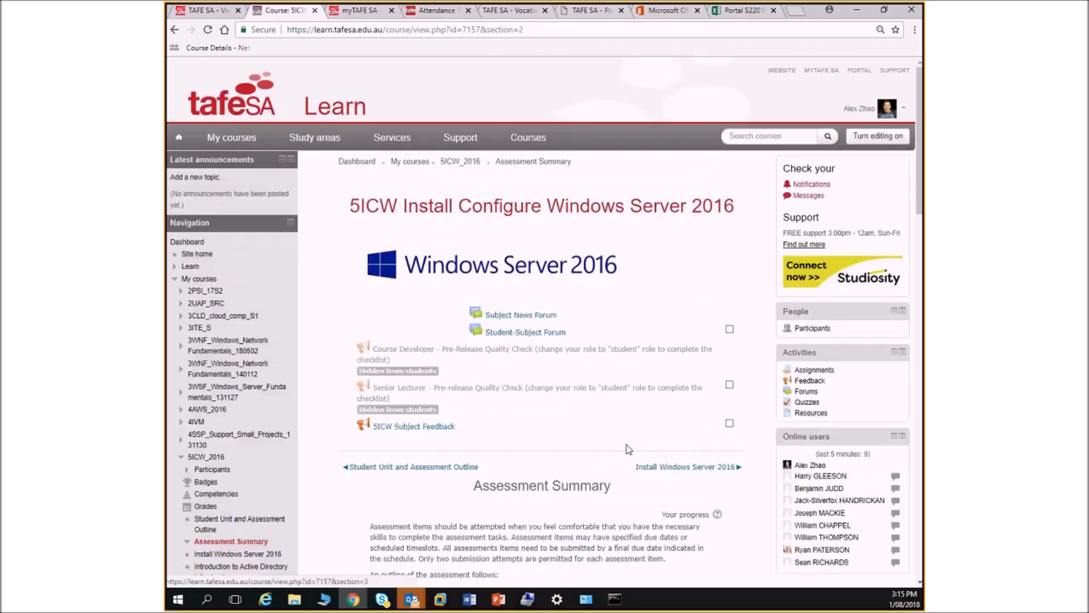
{"action": "scroll", "scroll_direction": "down", "scroll_amount": 3}
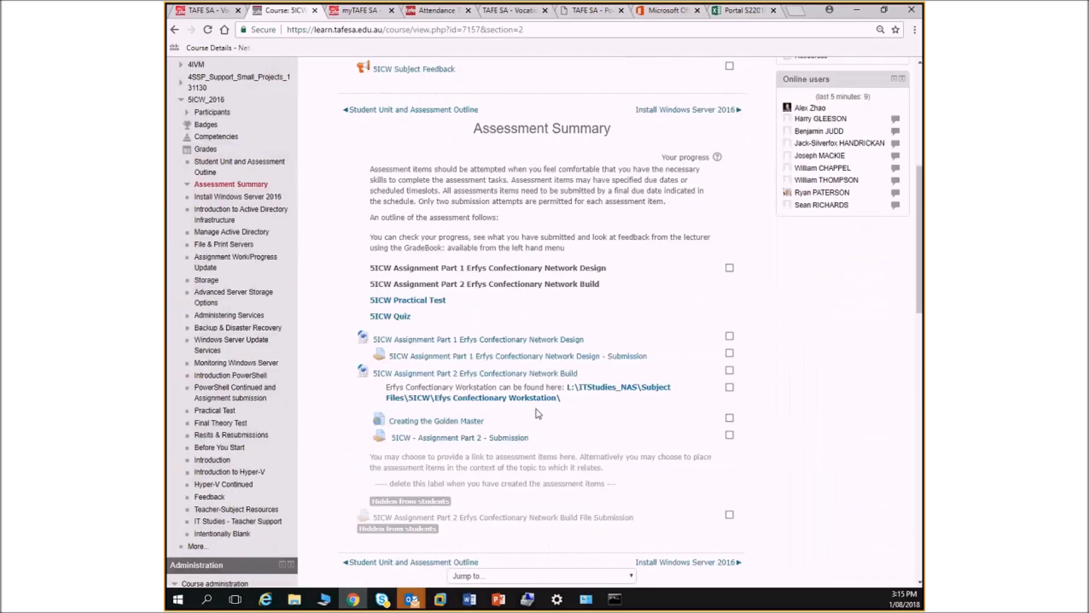
{"action": "left_click", "coordinate": [478, 339]}
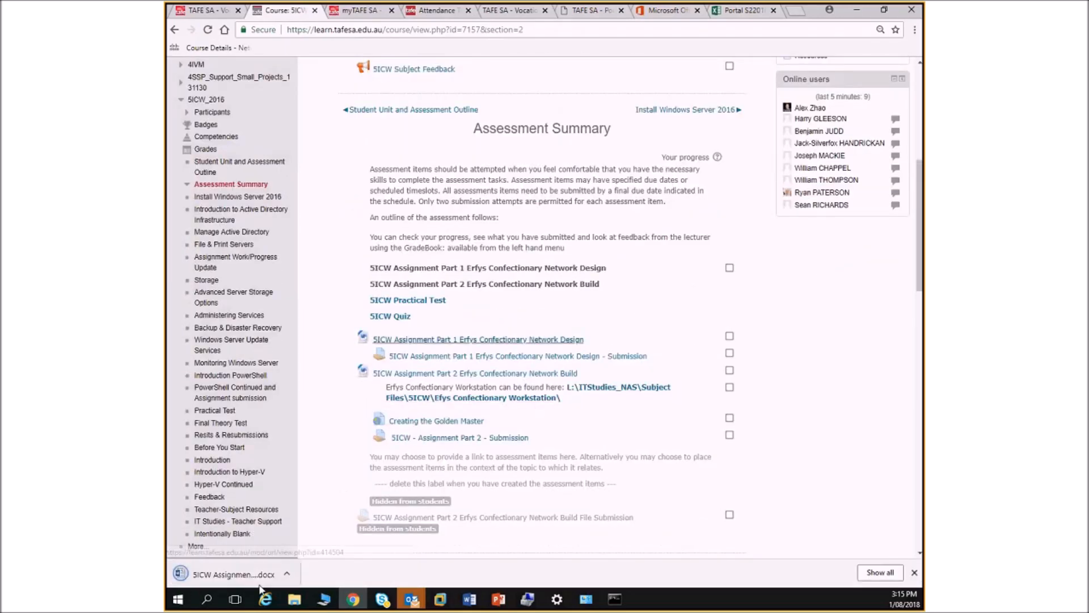
{"action": "left_click", "coordinate": [220, 573]}
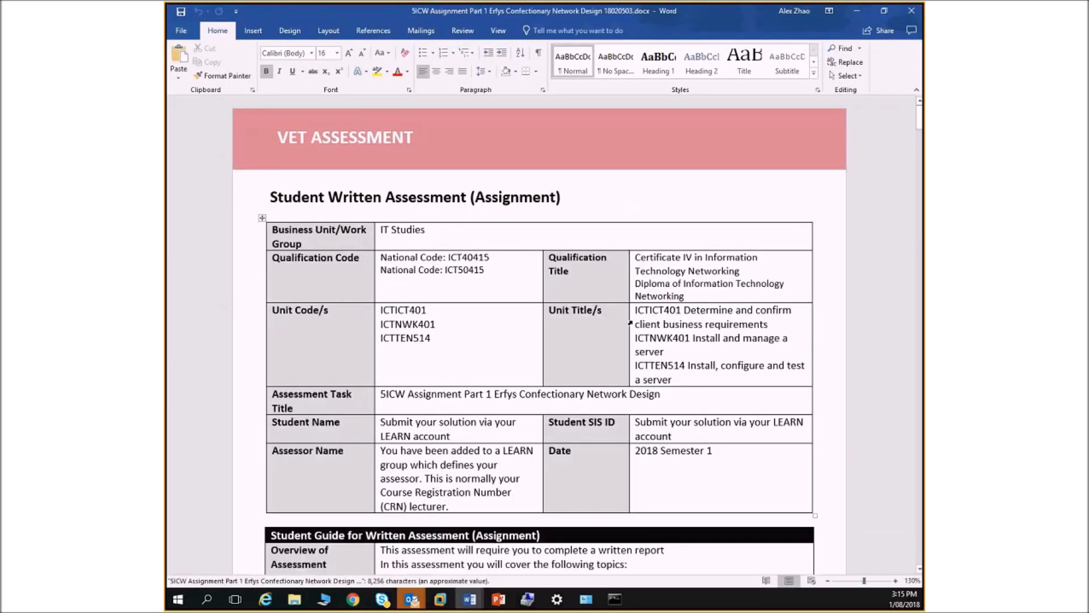
Scroll through the brief's assessment guide, company profile and requirements to page 3's Network Design scenario
{"action": "scroll", "scroll_direction": "down", "scroll_amount": 3}
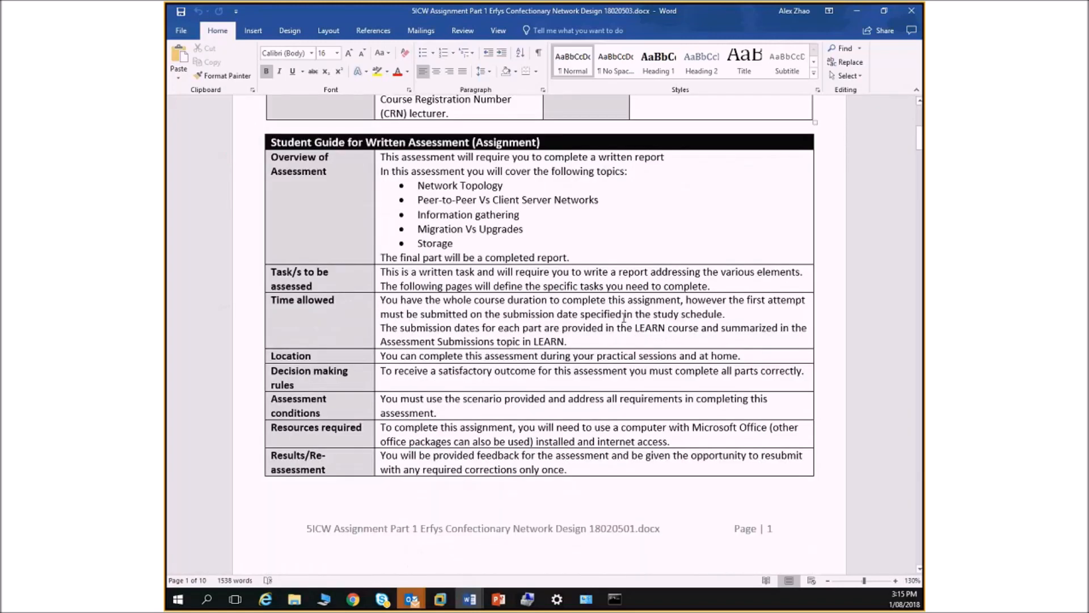
{"action": "scroll", "scroll_direction": "down", "scroll_amount": 3}
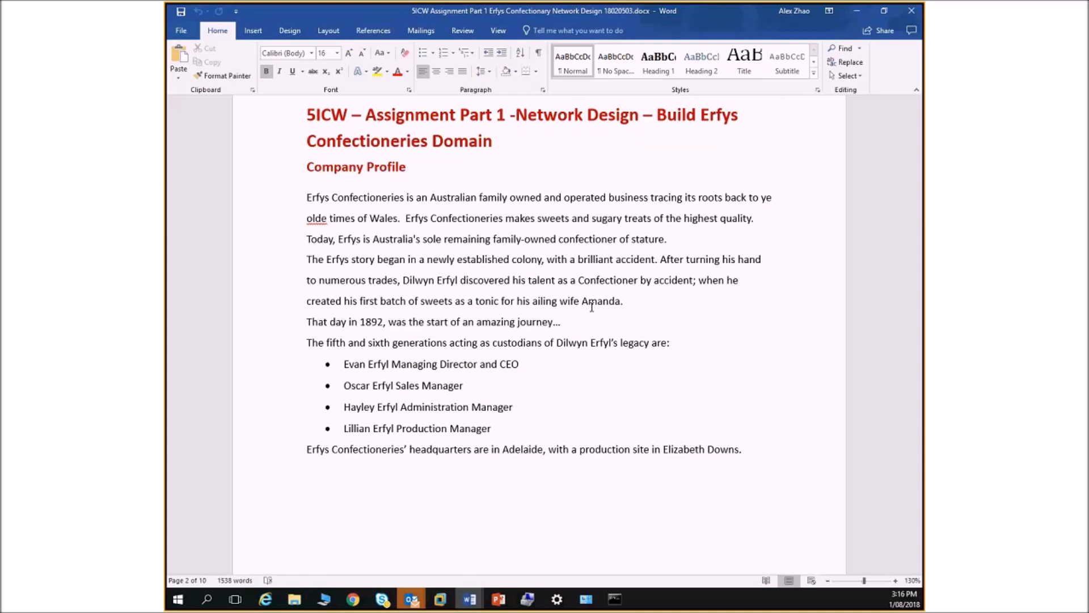
{"action": "scroll", "scroll_direction": "down", "scroll_amount": 3}
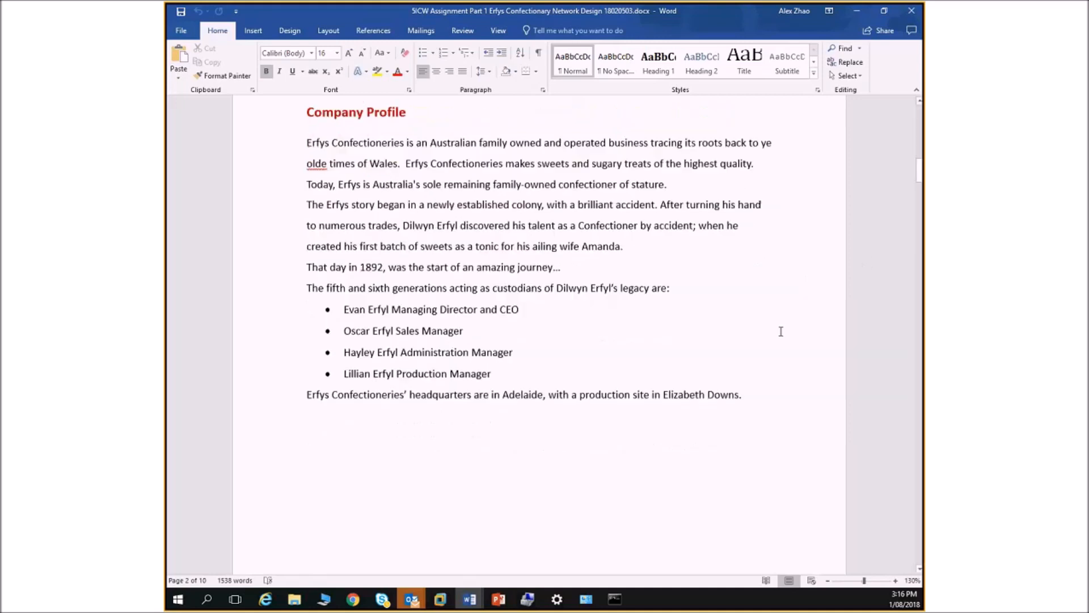
{"action": "scroll", "scroll_direction": "down", "scroll_amount": 3}
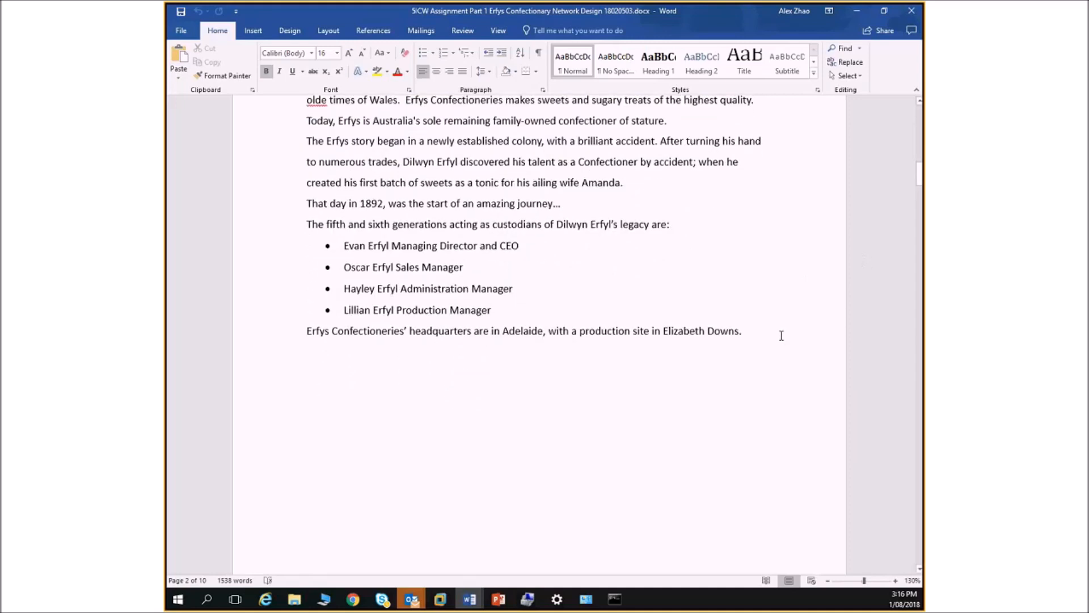
{"action": "scroll", "scroll_direction": "down", "scroll_amount": 3}
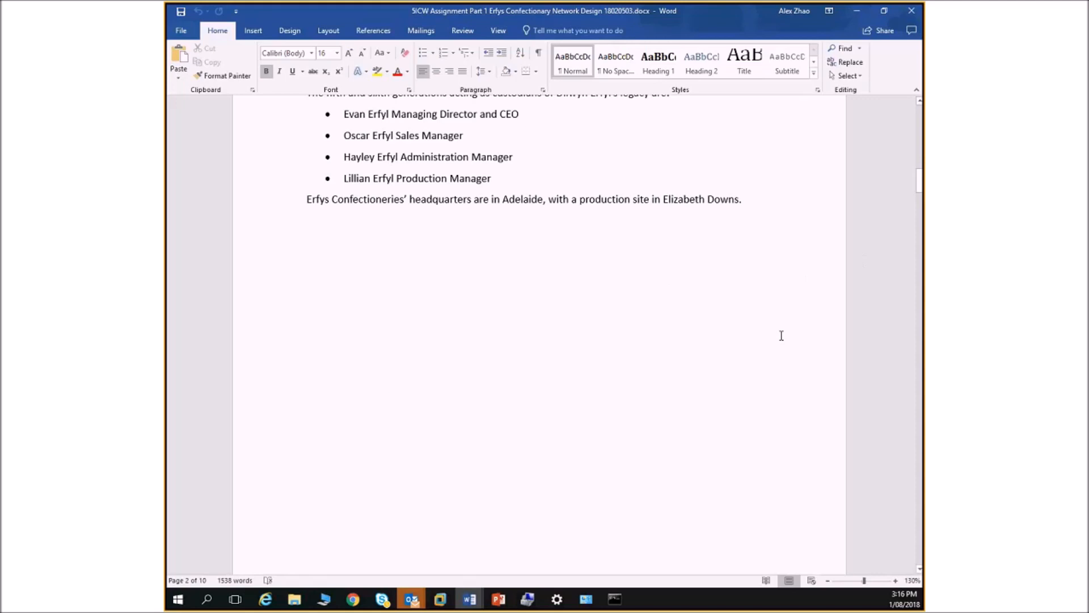
{"action": "scroll", "scroll_direction": "down", "scroll_amount": 3}
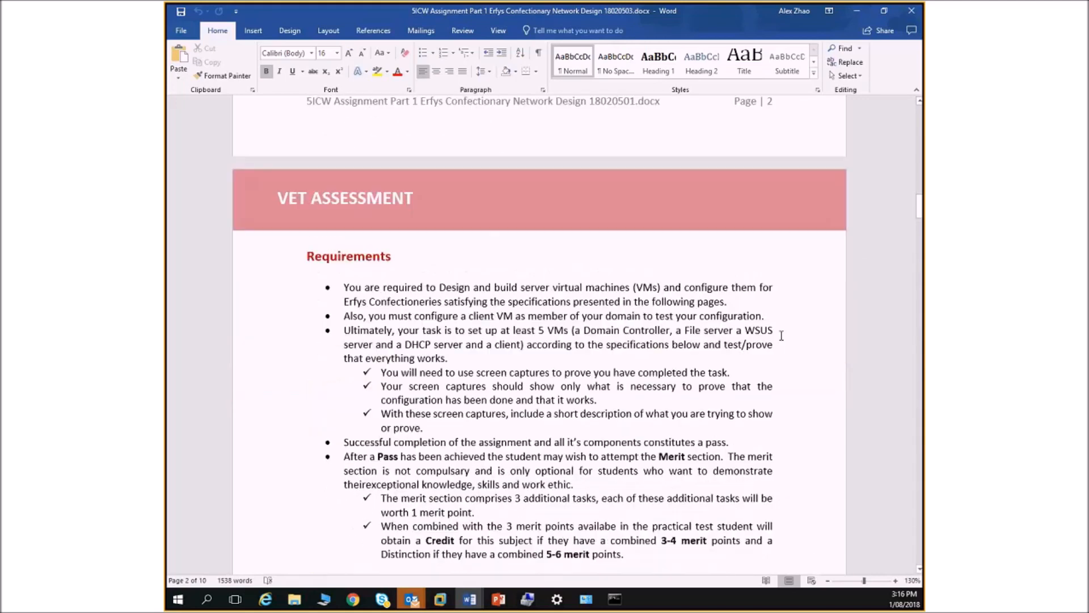
{"action": "scroll", "scroll_direction": "down", "scroll_amount": 3}
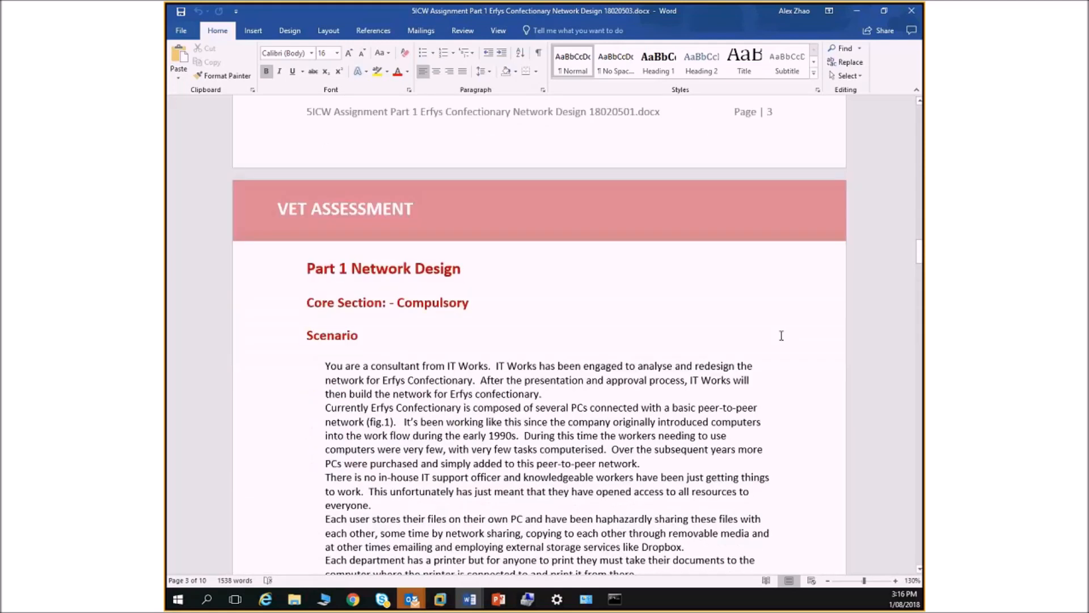
Scroll to the Part 1 Network Design scenario on Erfys Confectionary's current network
{"action": "scroll", "scroll_direction": "down", "scroll_amount": 3}
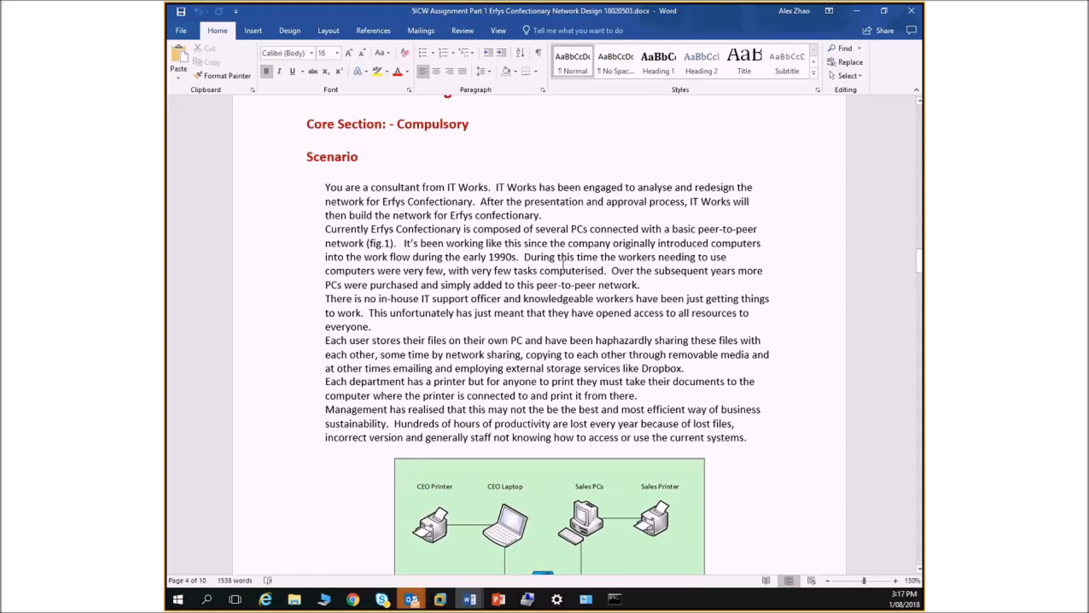
{"action": "scroll", "scroll_direction": "down", "scroll_amount": 3}
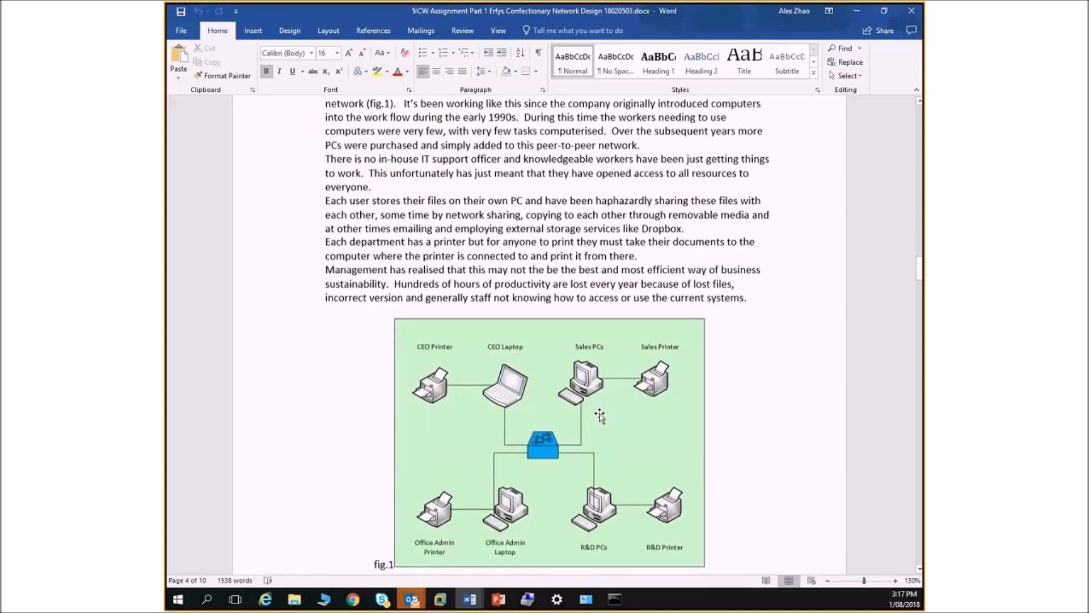
{"action": "scroll", "scroll_direction": "down", "scroll_amount": 3}
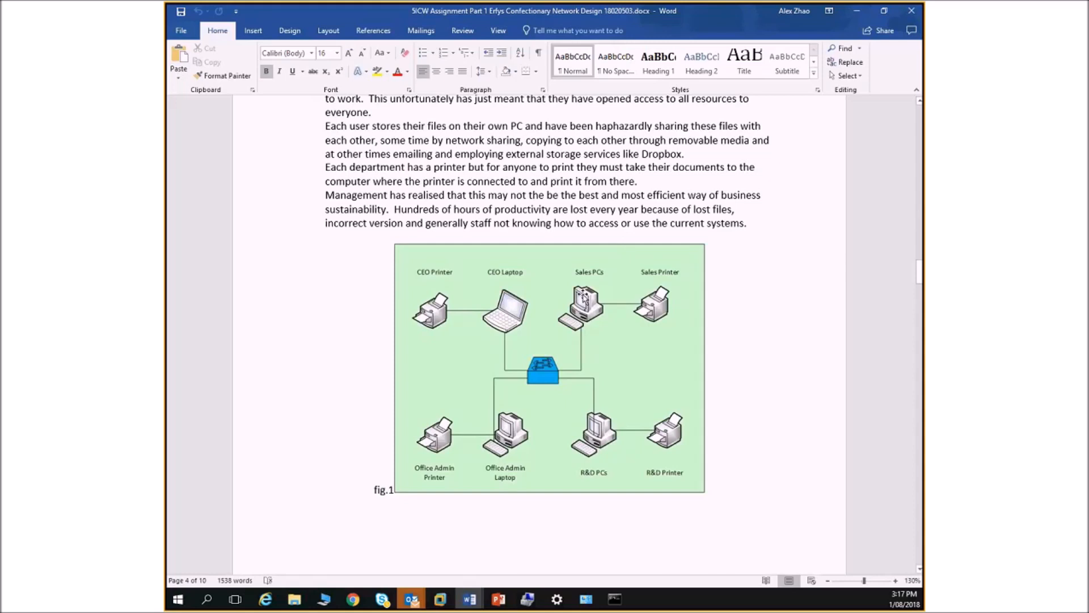
{"action": "mouse_move", "coordinate": [512, 456]}
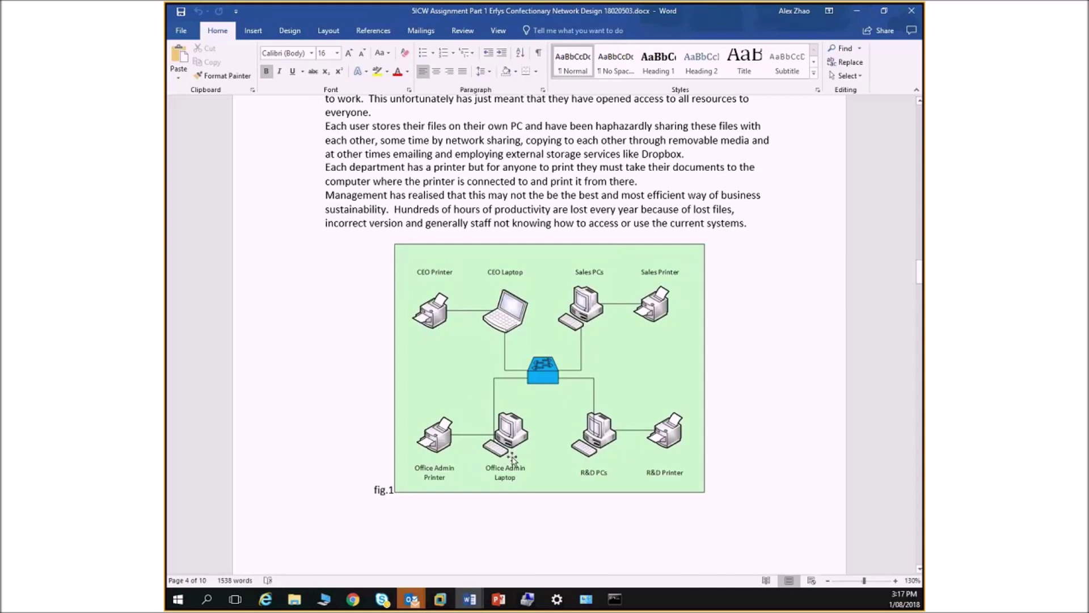
{"action": "mouse_move", "coordinate": [609, 467]}
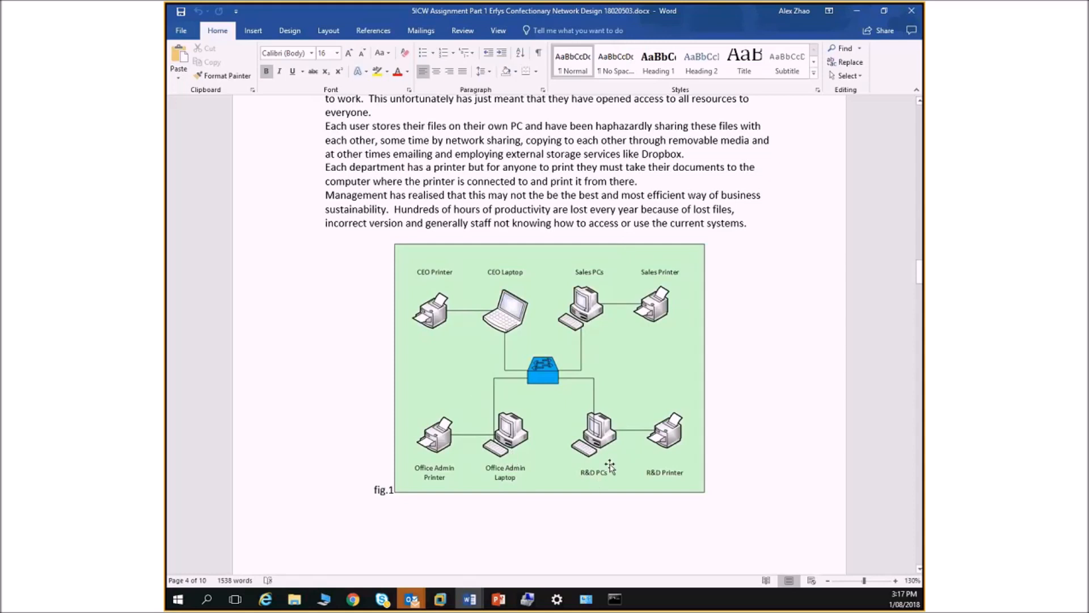
{"action": "mouse_move", "coordinate": [520, 334]}
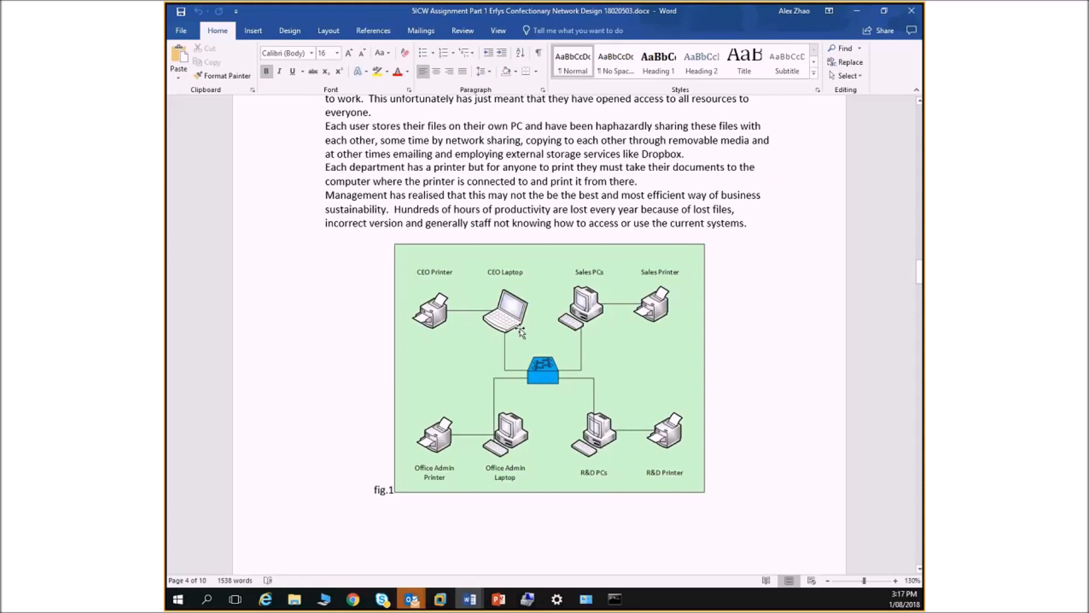
{"action": "mouse_move", "coordinate": [524, 321]}
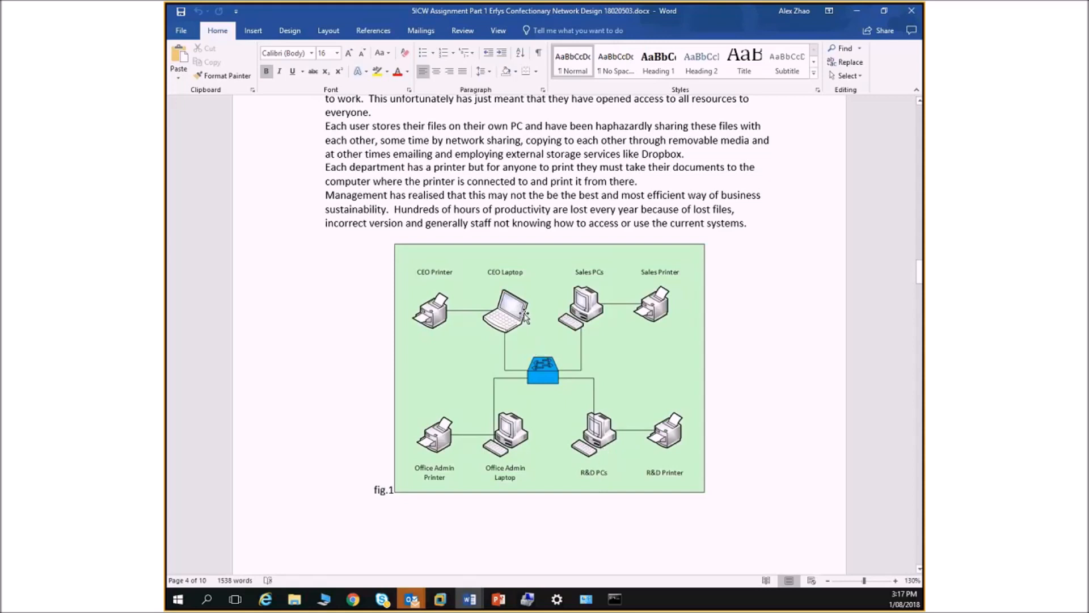
{"action": "mouse_move", "coordinate": [688, 463]}
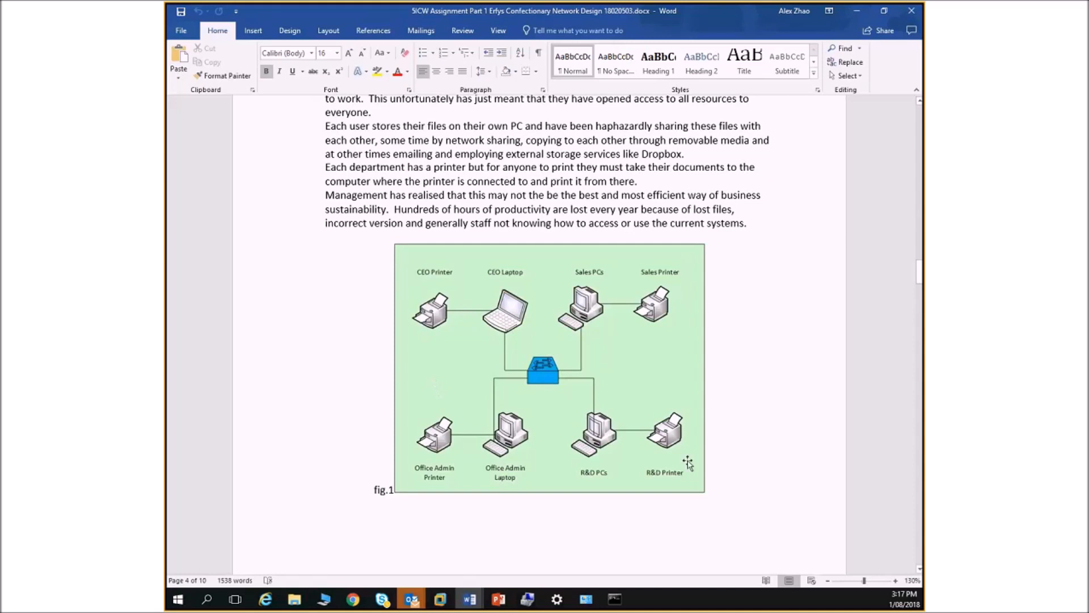
{"action": "mouse_move", "coordinate": [643, 440]}
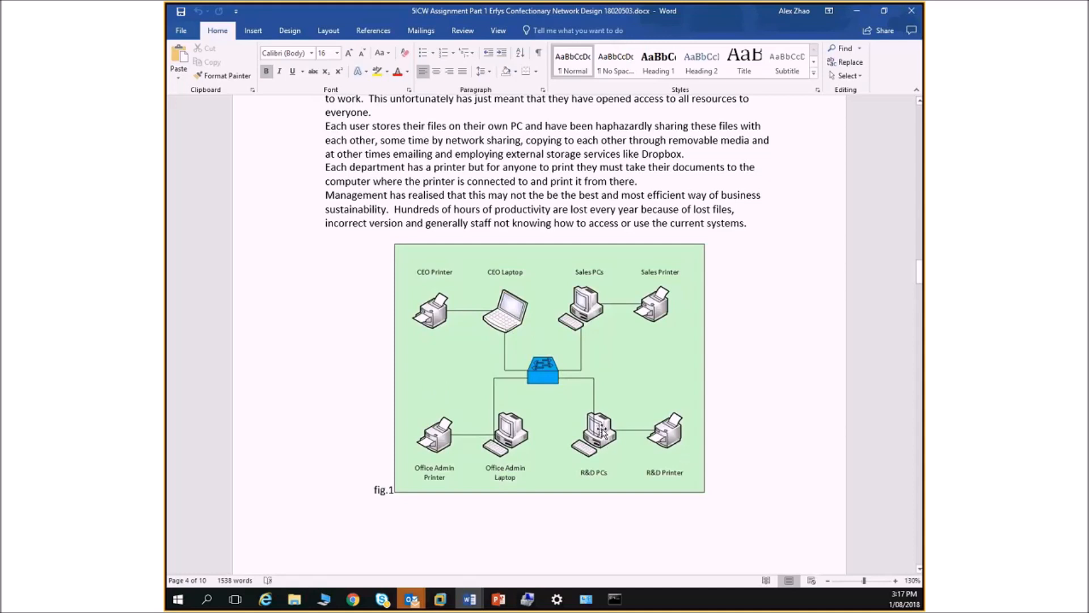
{"action": "mouse_move", "coordinate": [599, 440]}
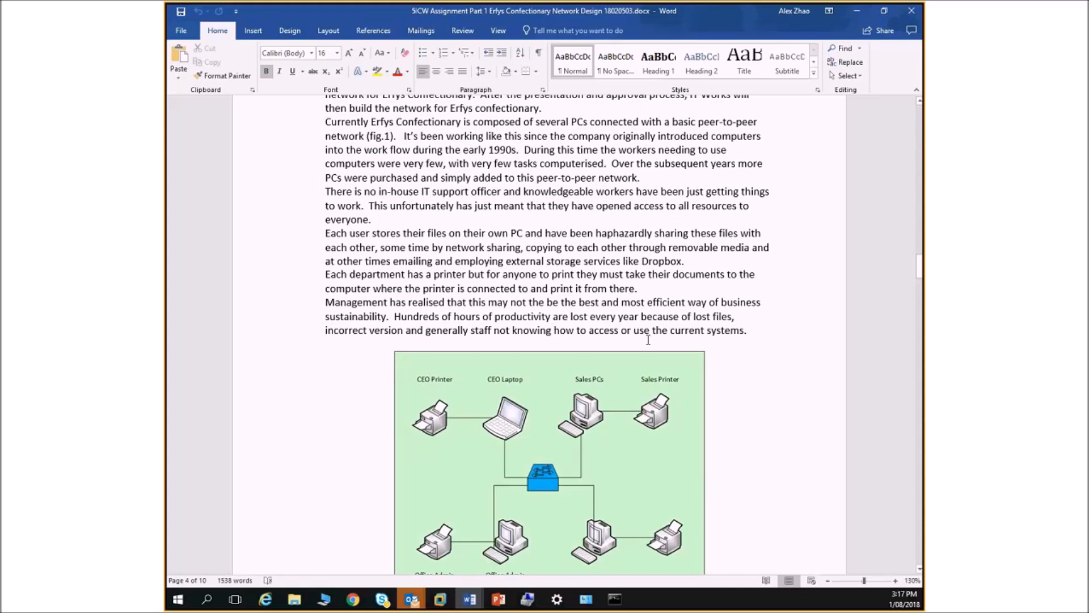
{"action": "mouse_move", "coordinate": [658, 368]}
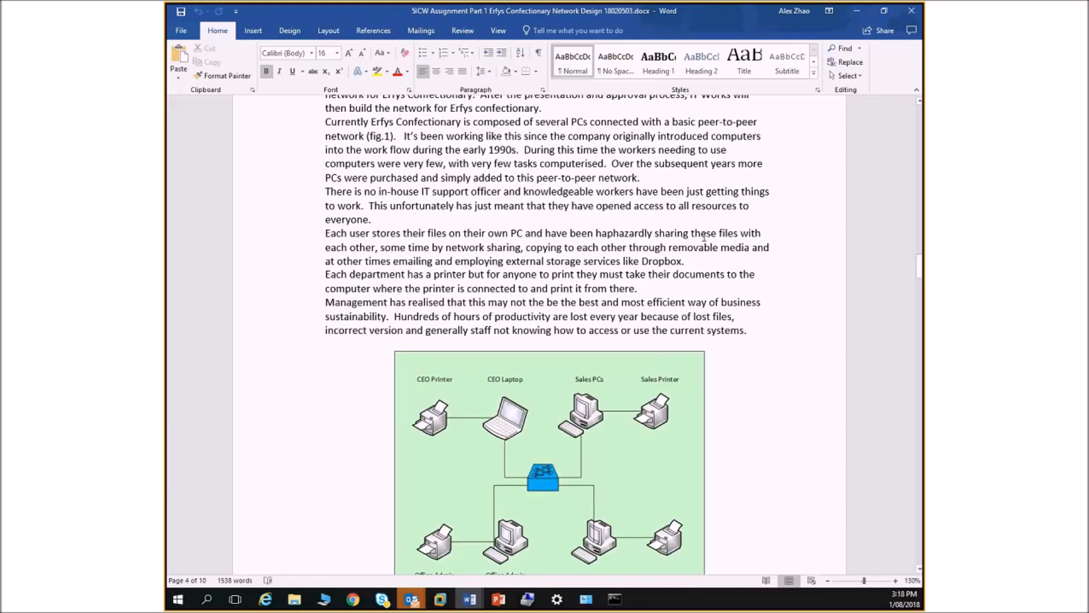
{"action": "mouse_move", "coordinate": [747, 259]}
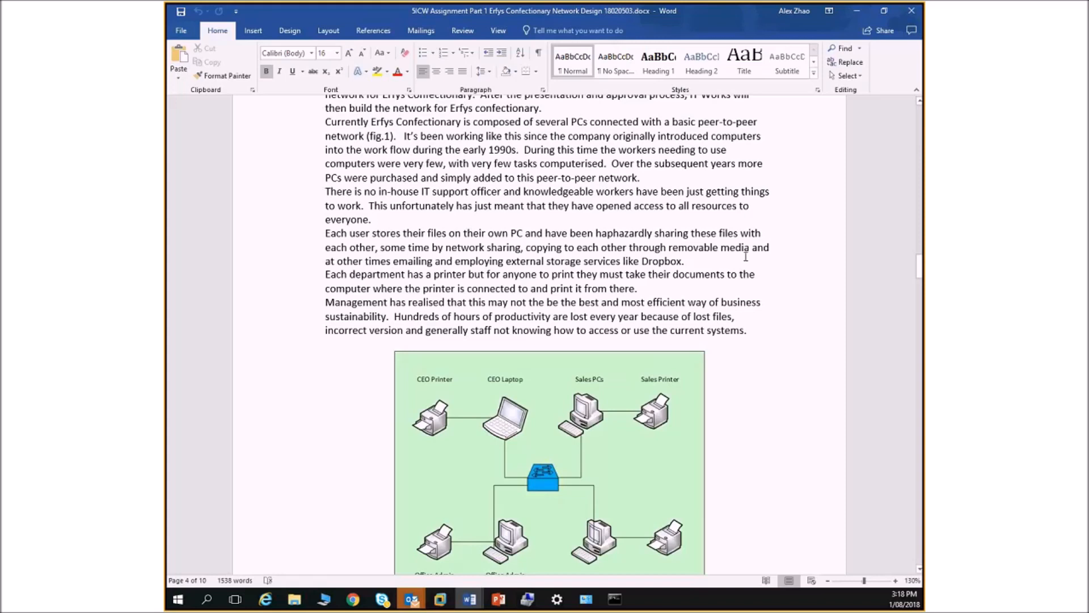
{"action": "mouse_move", "coordinate": [730, 245]}
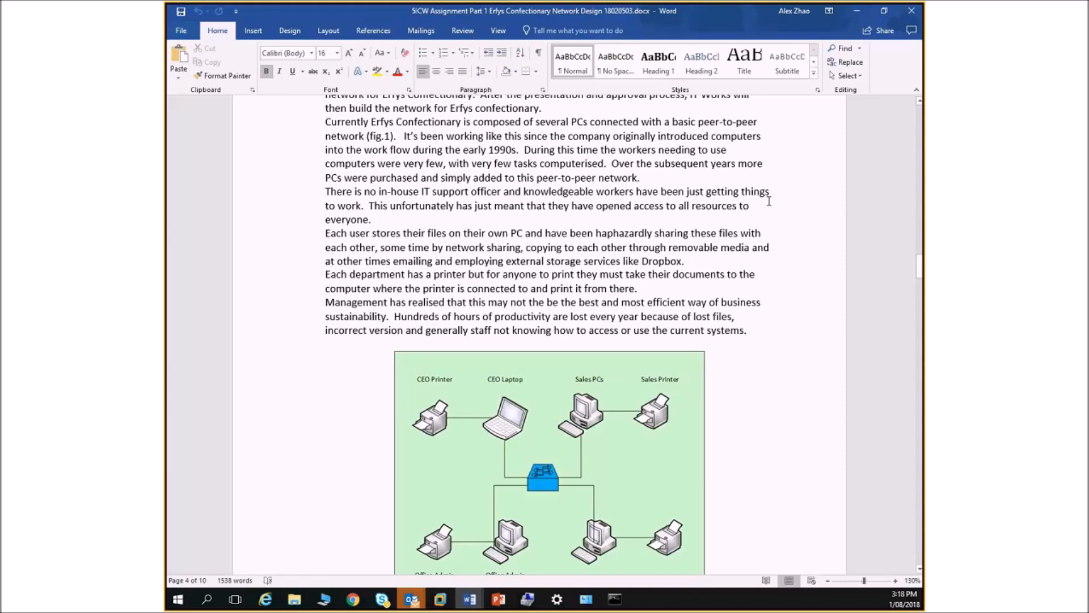
{"action": "mouse_move", "coordinate": [780, 224]}
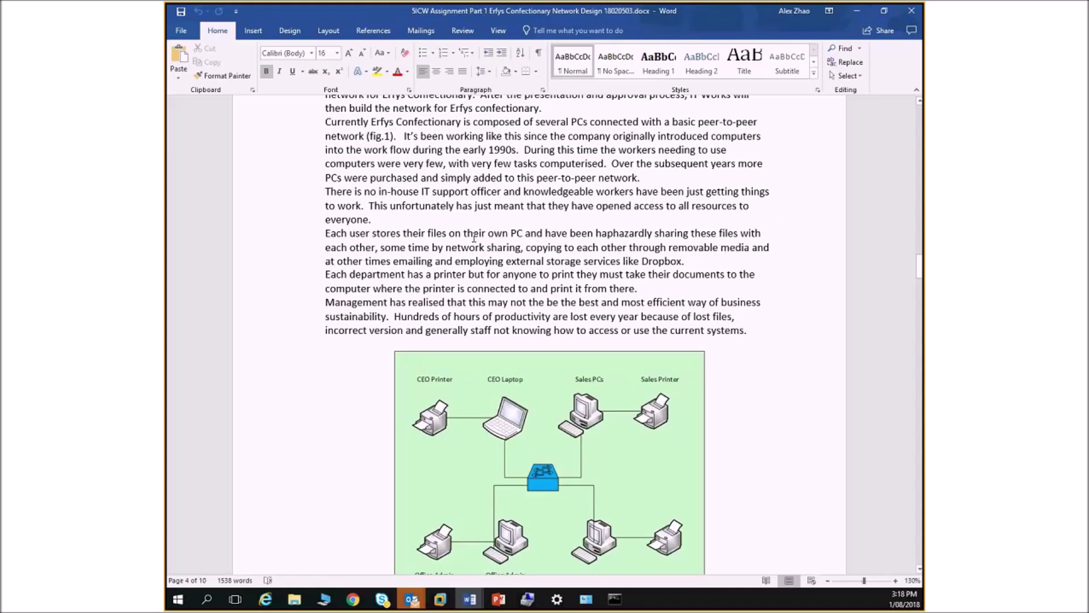
{"action": "mouse_move", "coordinate": [571, 213]}
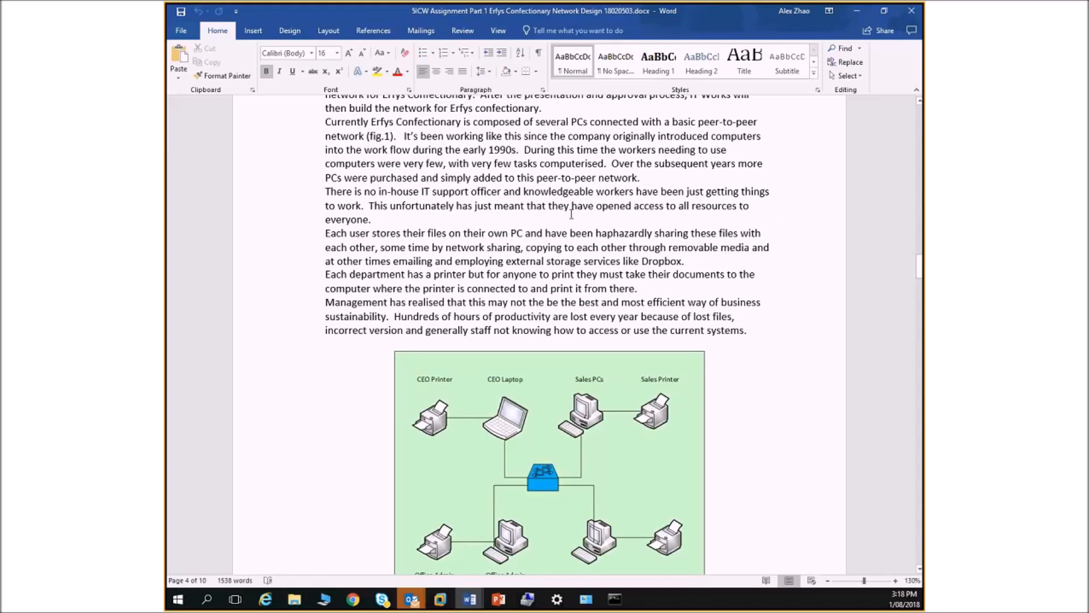
{"action": "mouse_move", "coordinate": [760, 236]}
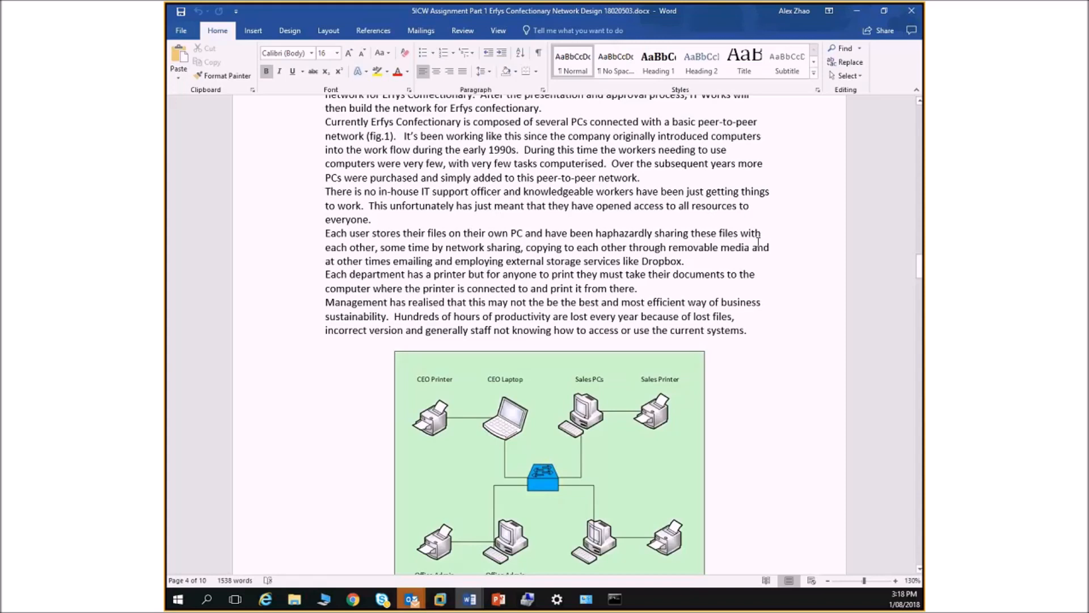
{"action": "mouse_move", "coordinate": [620, 261]}
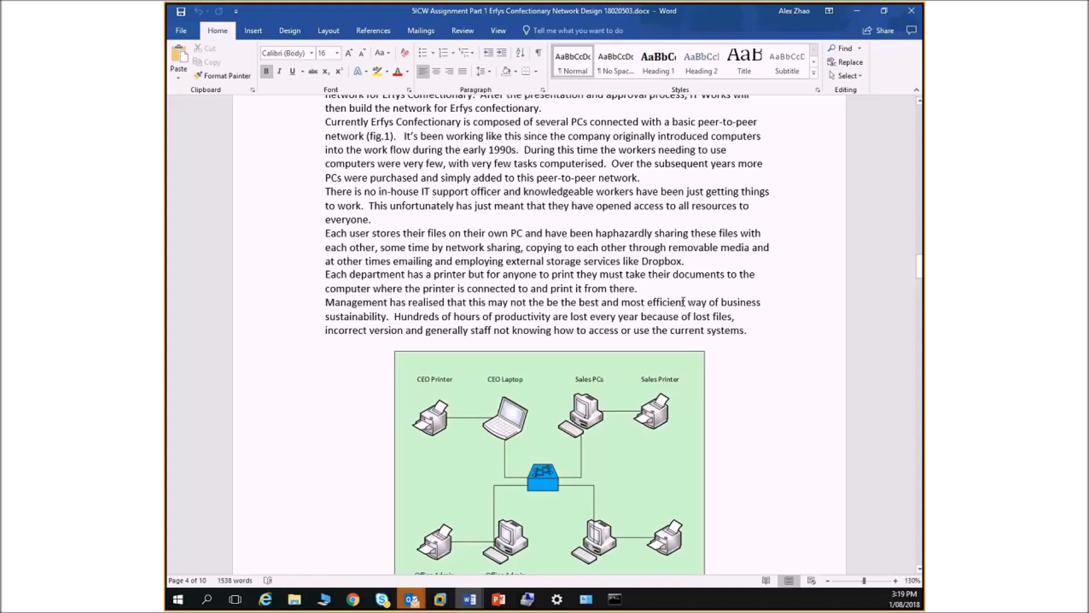
{"action": "mouse_move", "coordinate": [688, 299]}
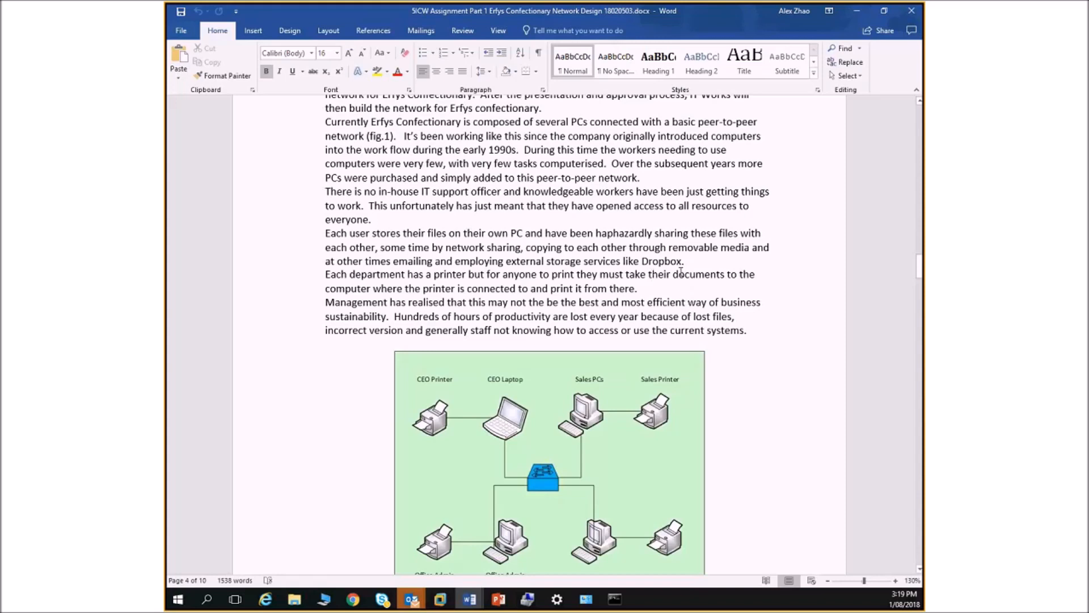
{"action": "mouse_move", "coordinate": [695, 267]}
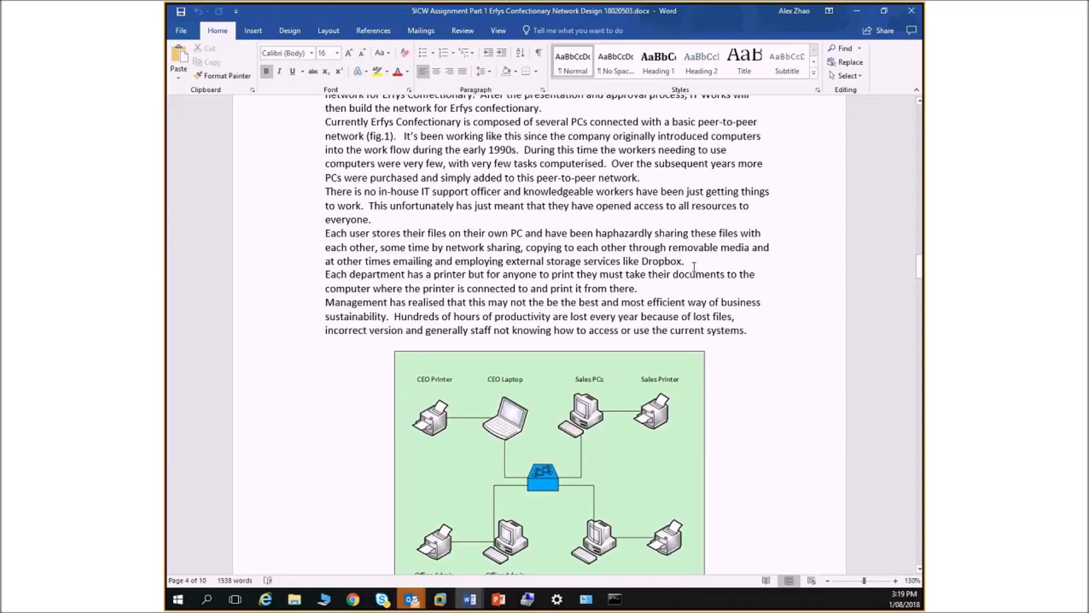
{"action": "mouse_move", "coordinate": [556, 316]}
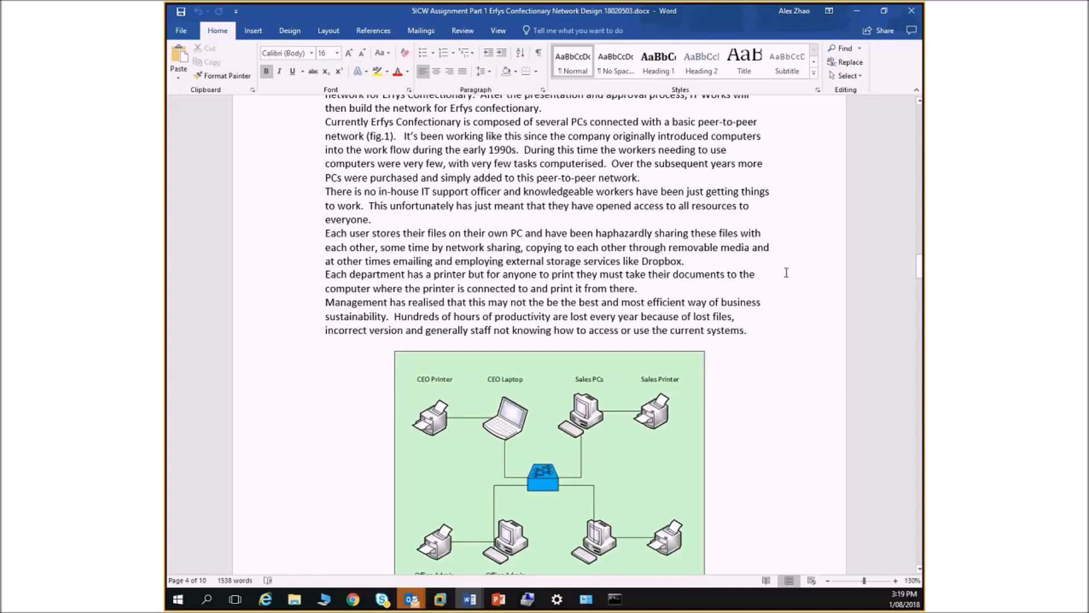
{"action": "mouse_move", "coordinate": [740, 108]}
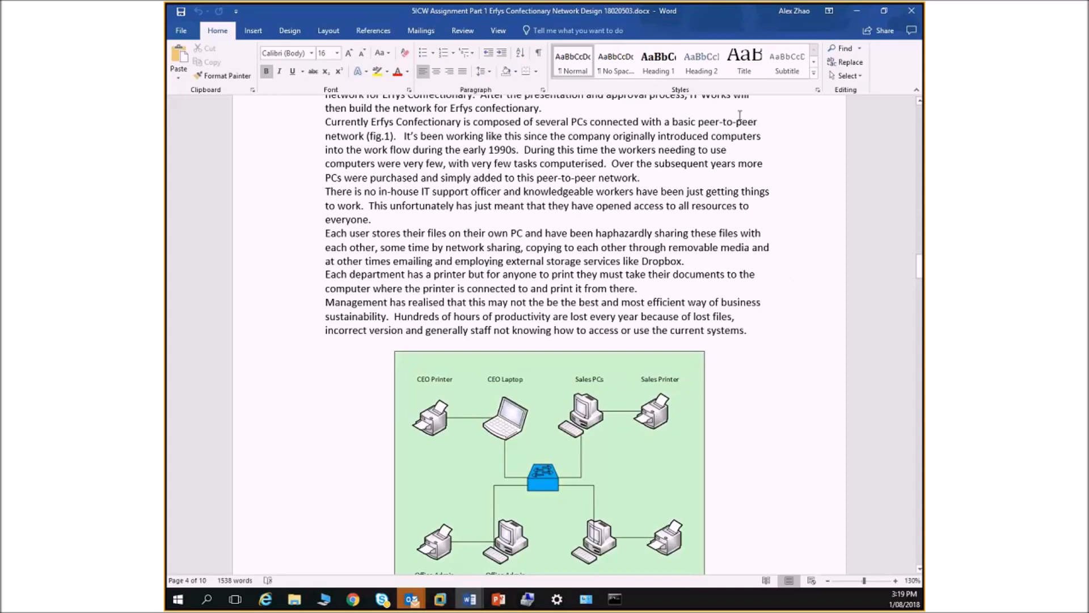
Scroll past the scenario text to the fig.1 network diagram and page 4 footer
{"action": "scroll", "scroll_direction": "down", "scroll_amount": 3}
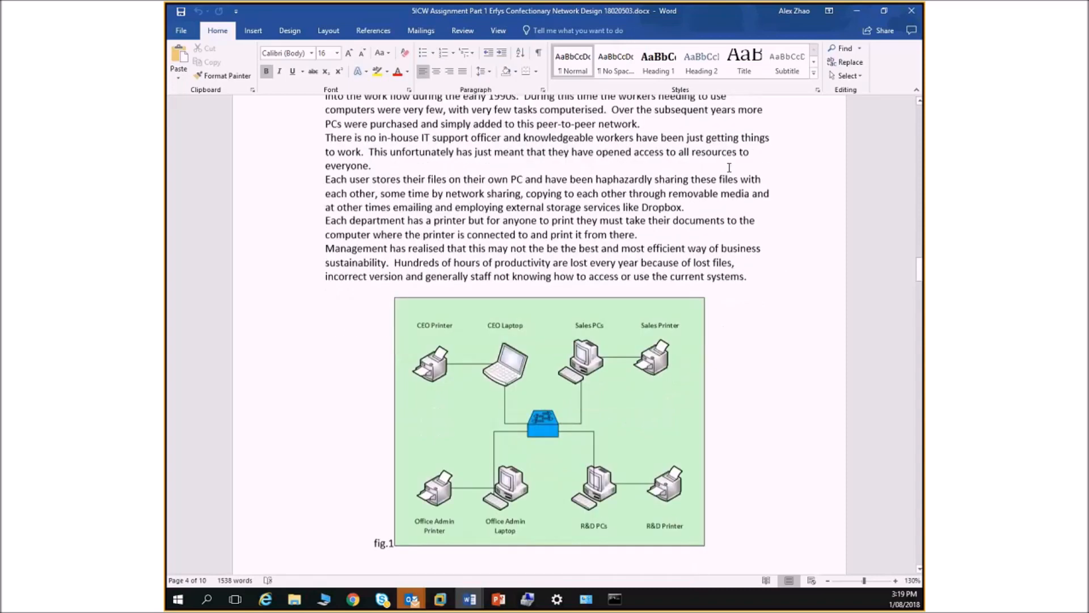
{"action": "scroll", "scroll_direction": "down", "scroll_amount": 3}
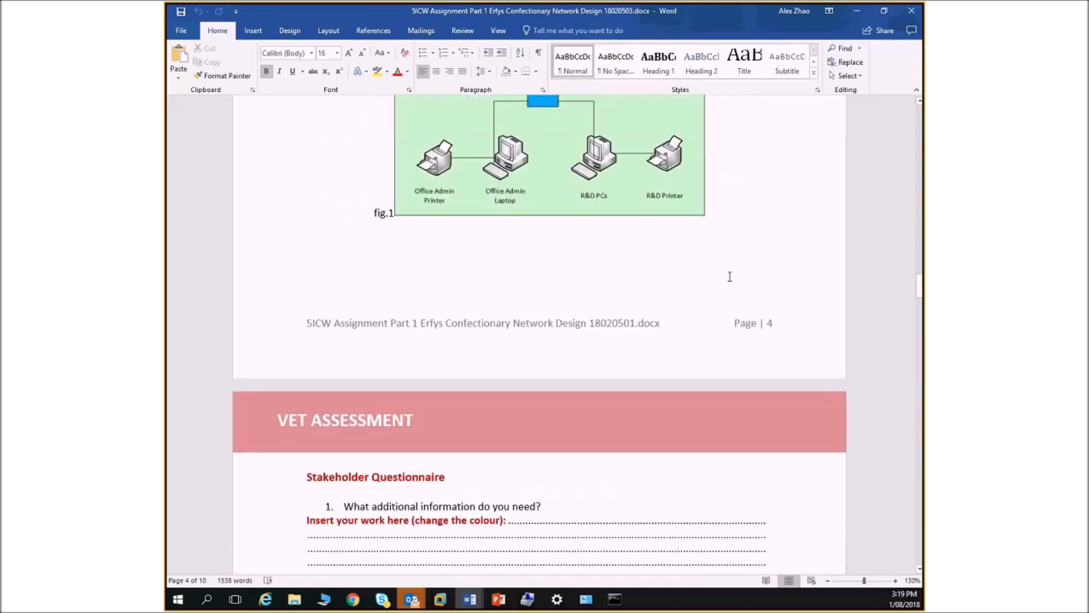
{"action": "scroll", "scroll_direction": "down", "scroll_amount": 3}
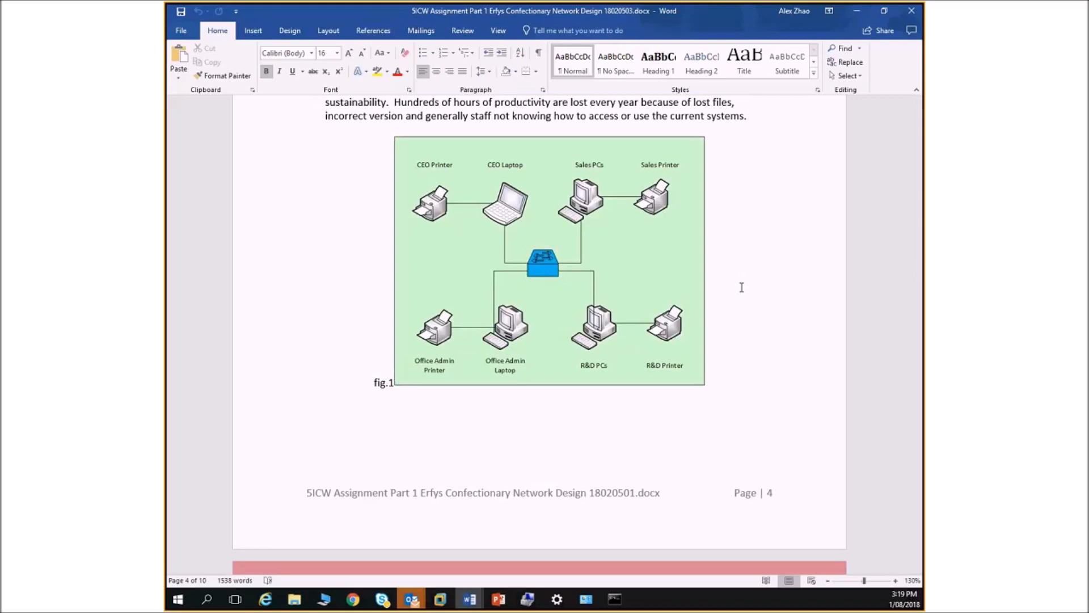
{"action": "scroll", "scroll_direction": "down", "scroll_amount": 3}
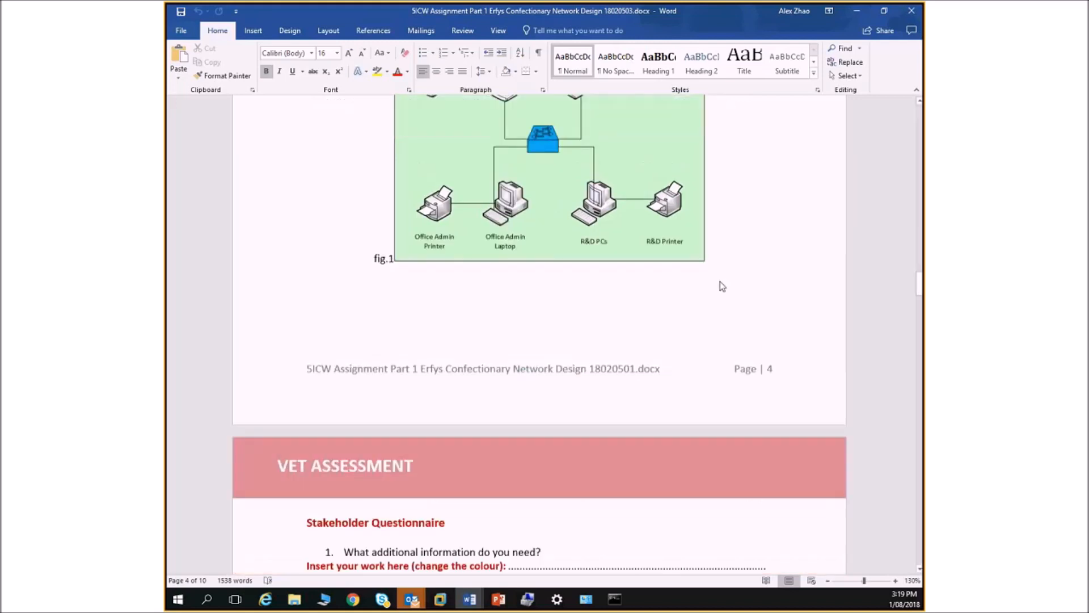
{"action": "scroll", "scroll_direction": "down", "scroll_amount": 3}
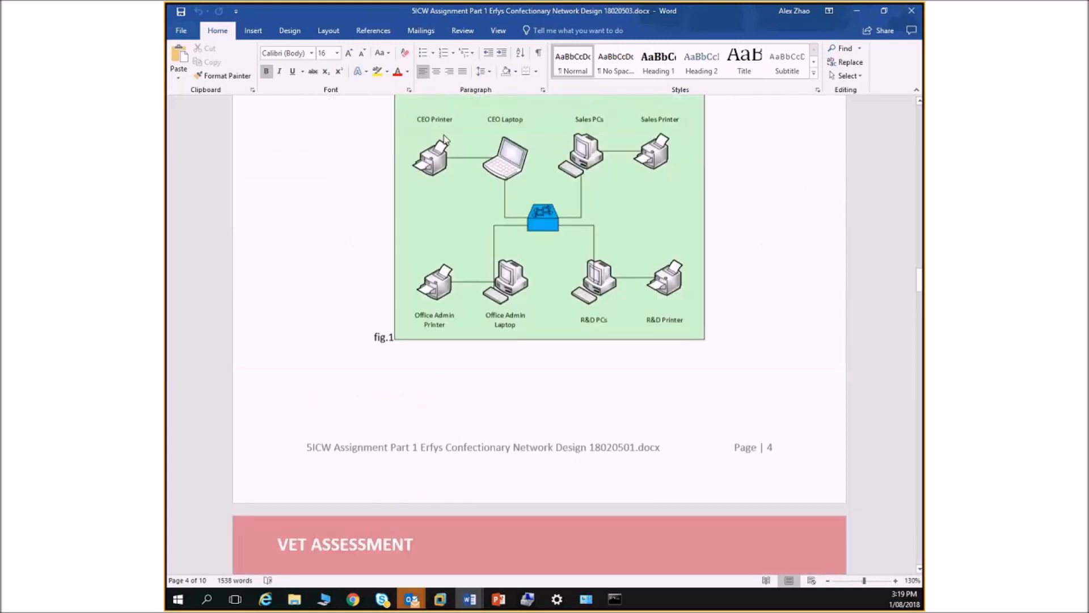
Scroll to Stakeholder Questionnaire questions 2 and 3 on gathering and recording information
{"action": "scroll", "scroll_direction": "down", "scroll_amount": 3}
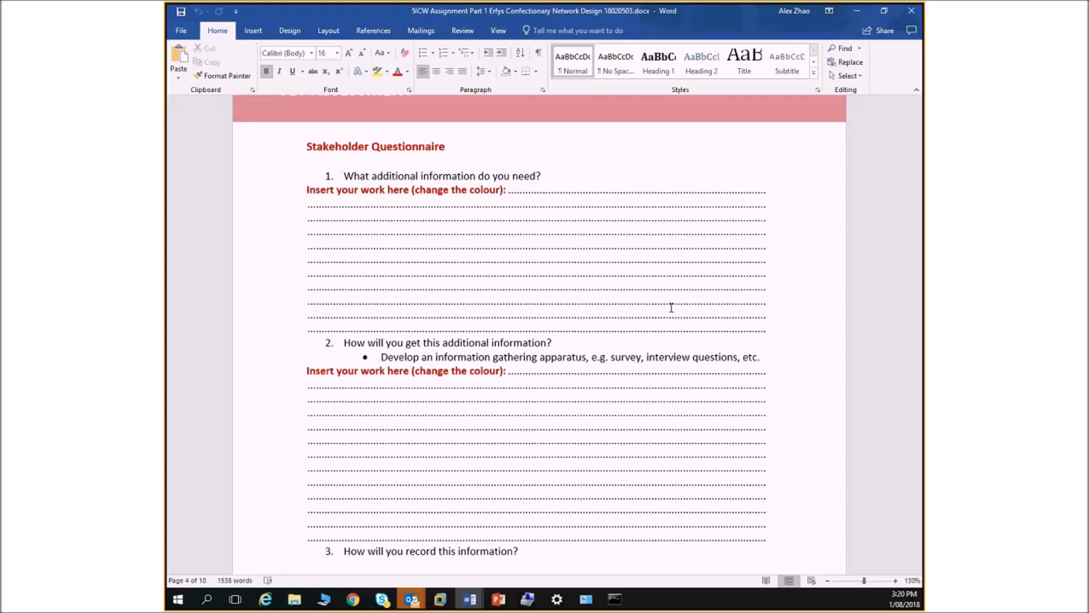
{"action": "mouse_move", "coordinate": [406, 316]}
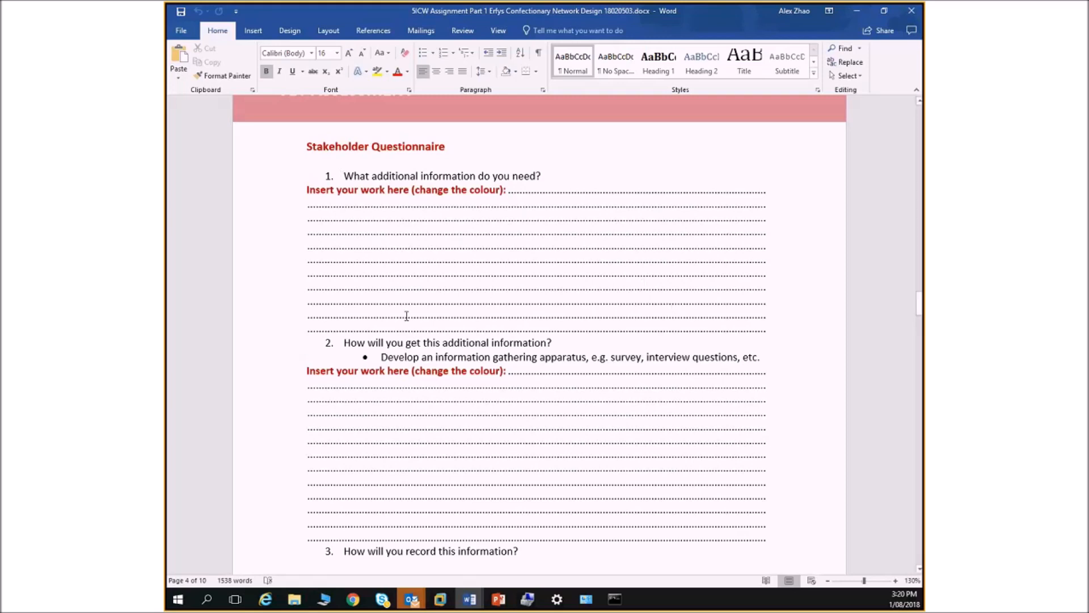
{"action": "mouse_move", "coordinate": [479, 303]}
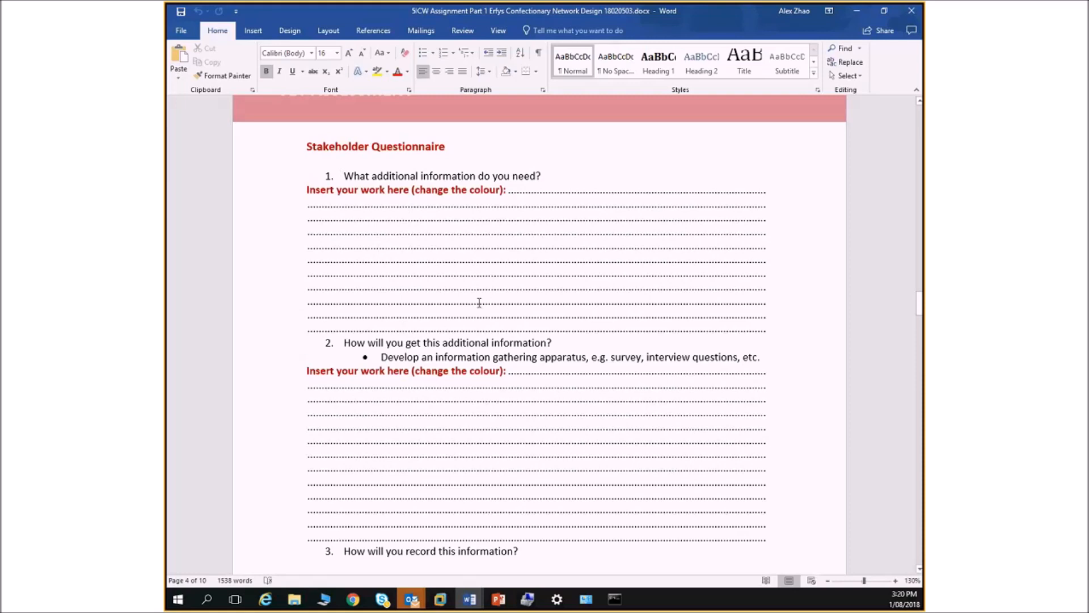
{"action": "mouse_move", "coordinate": [497, 286]}
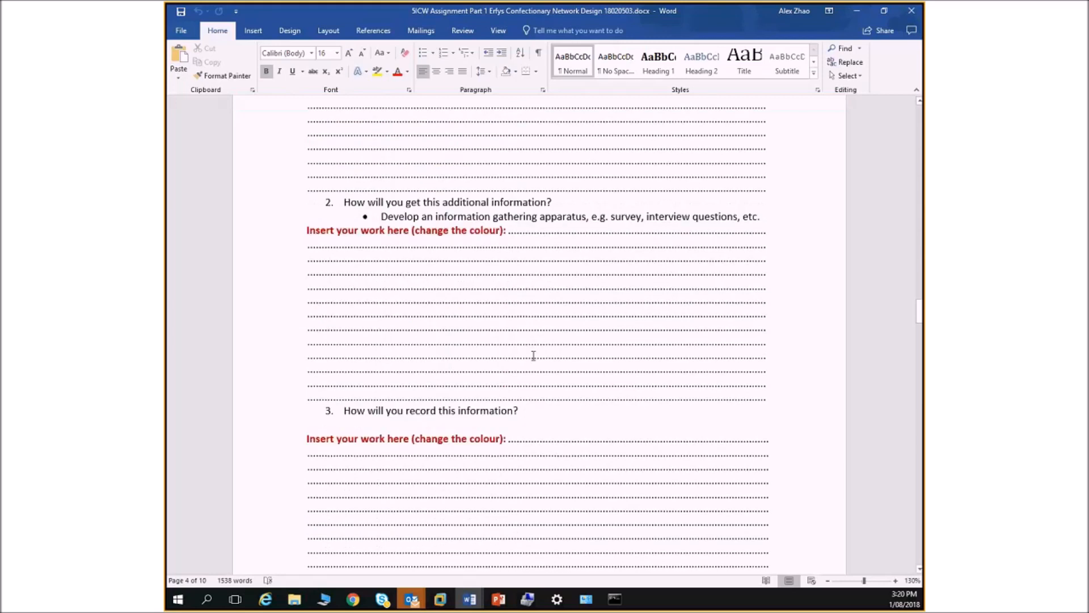
{"action": "scroll", "scroll_direction": "down", "scroll_amount": 3}
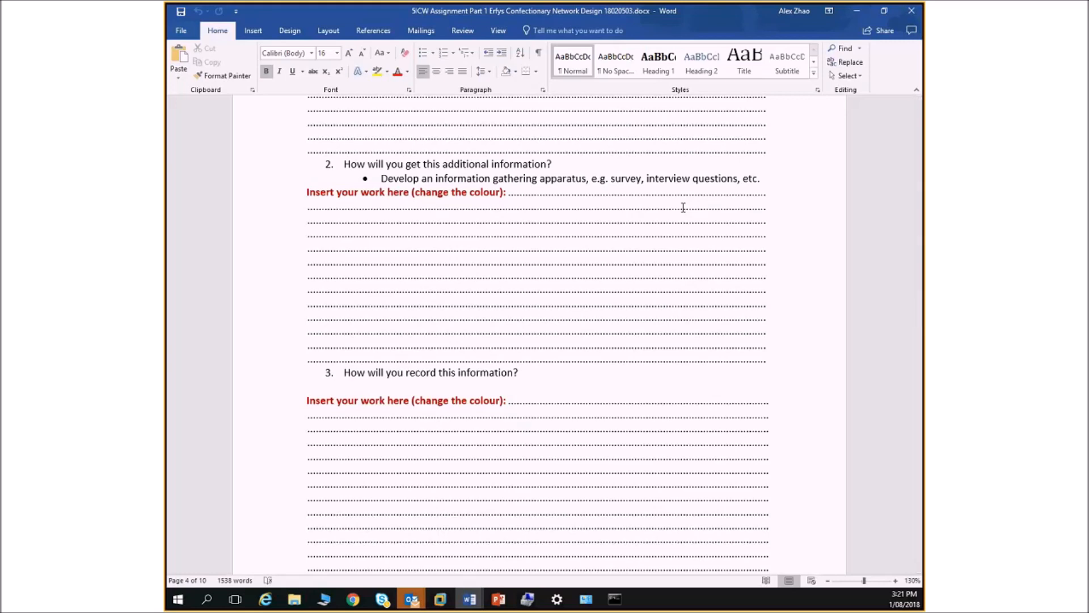
Scroll past question 4 on the stakeholder meeting to the Problem Identification page
{"action": "scroll", "scroll_direction": "down", "scroll_amount": 3}
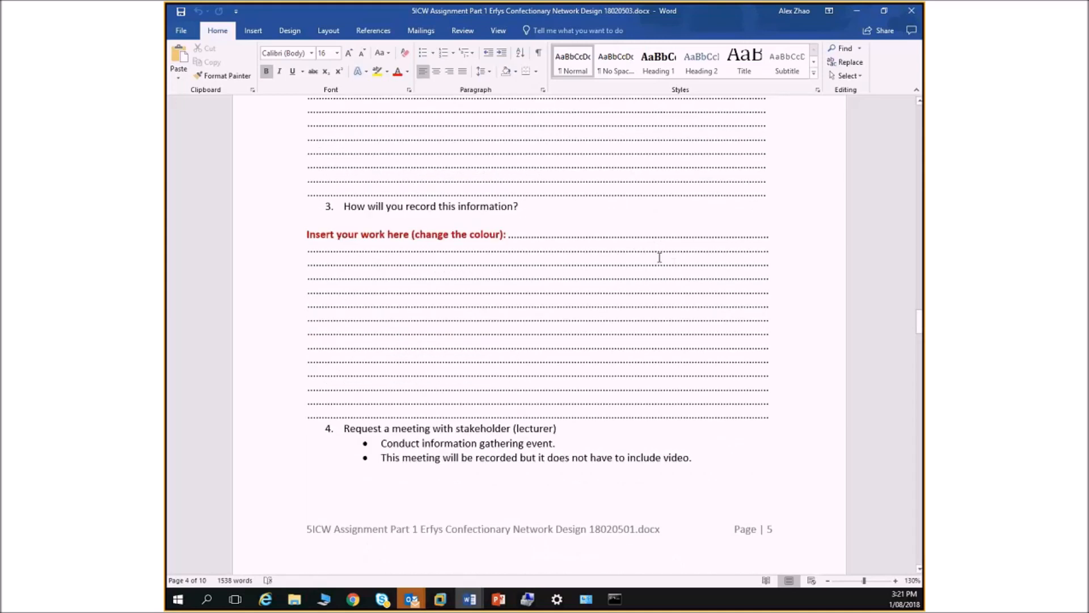
{"action": "scroll", "scroll_direction": "down", "scroll_amount": 3}
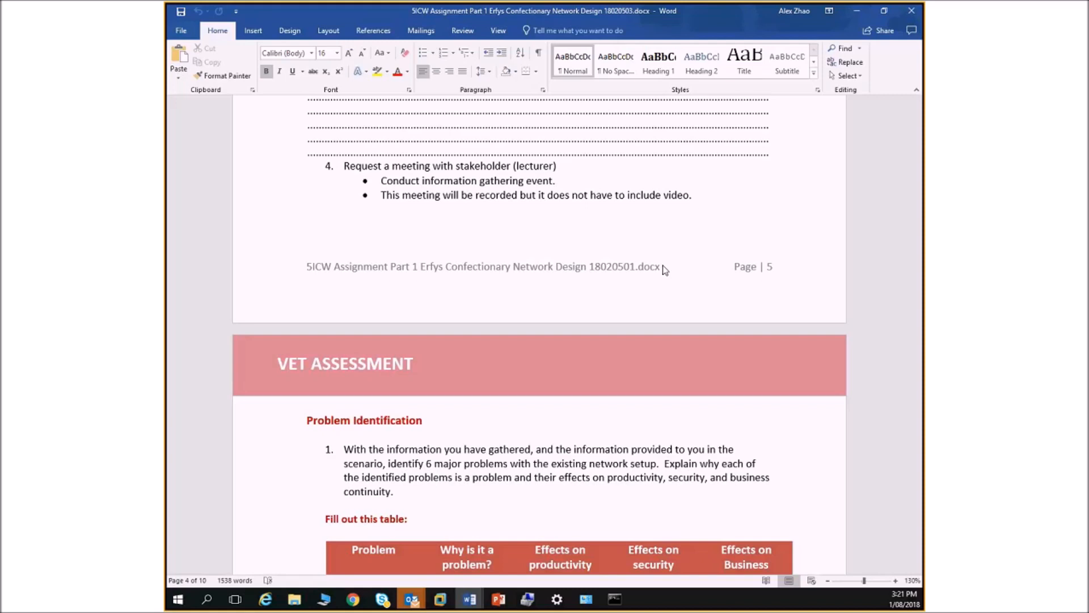
Scroll so the full Problem Identification table with its five column headings is visible
{"action": "scroll", "scroll_direction": "down", "scroll_amount": 3}
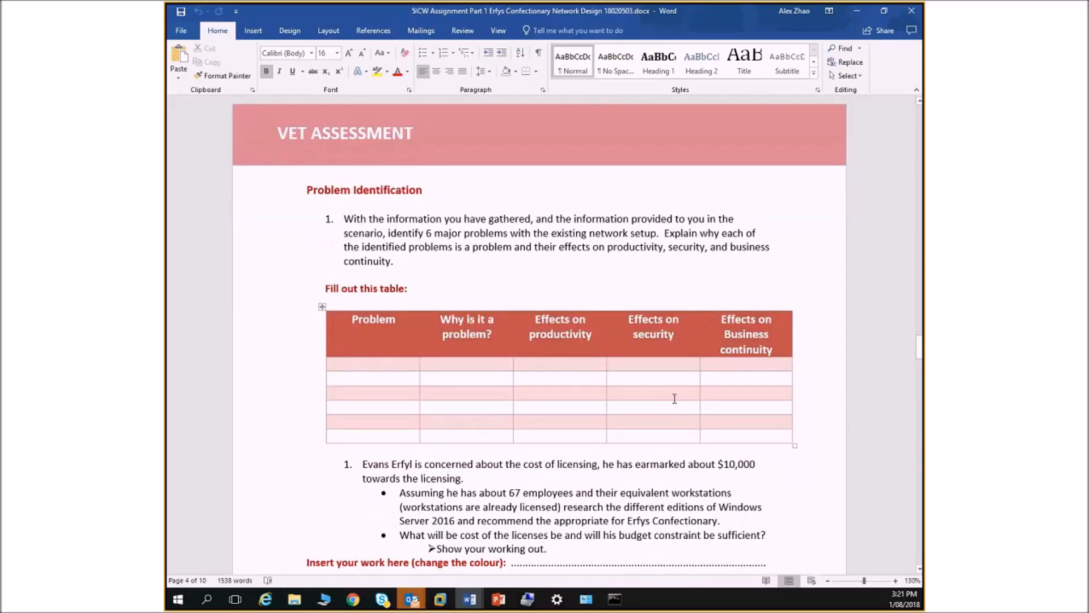
{"action": "scroll", "scroll_direction": "down", "scroll_amount": 3}
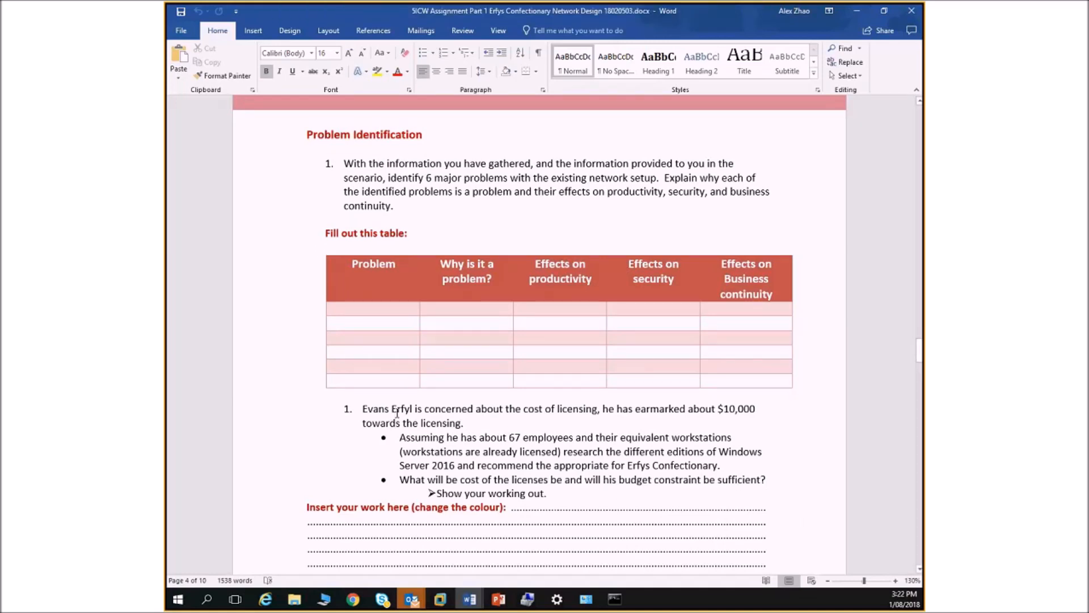
{"action": "mouse_move", "coordinate": [402, 397]}
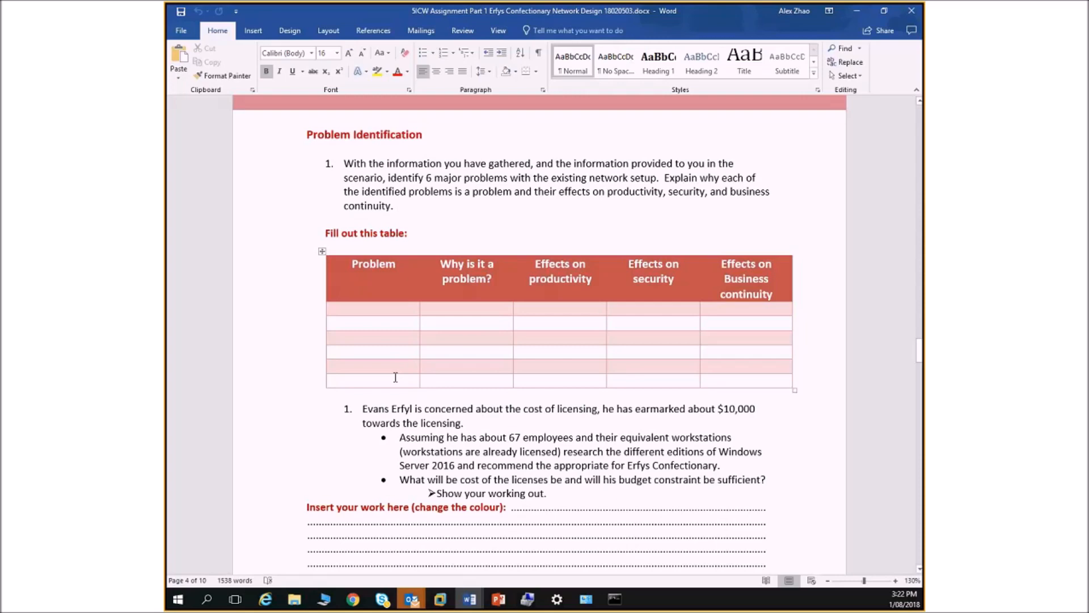
{"action": "mouse_move", "coordinate": [395, 354]}
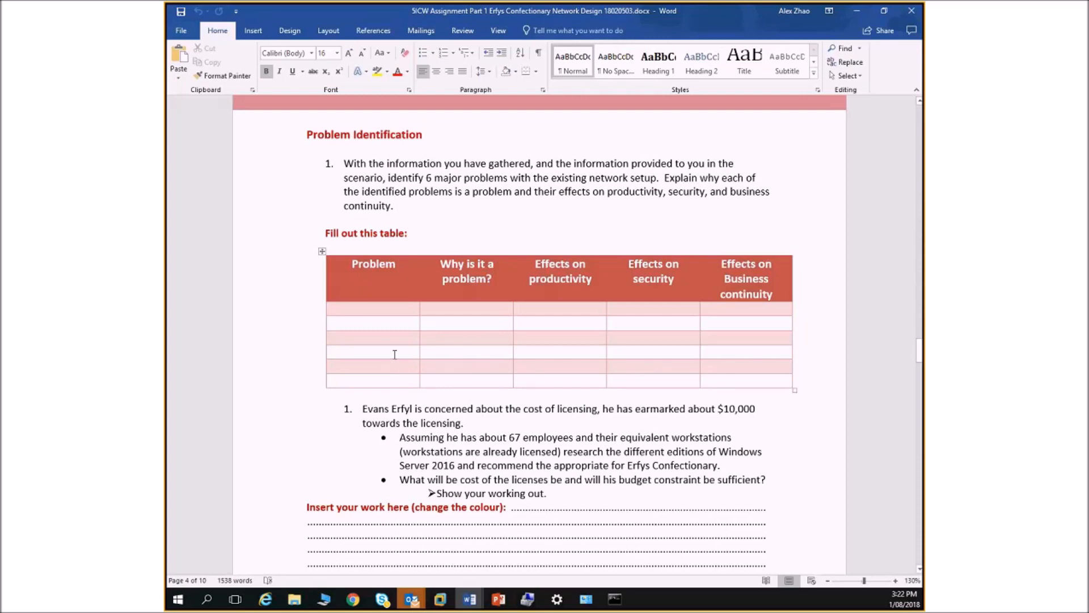
Scroll to the Windows Server 2016 licensing cost question and its answer lines
{"action": "scroll", "scroll_direction": "down", "scroll_amount": 3}
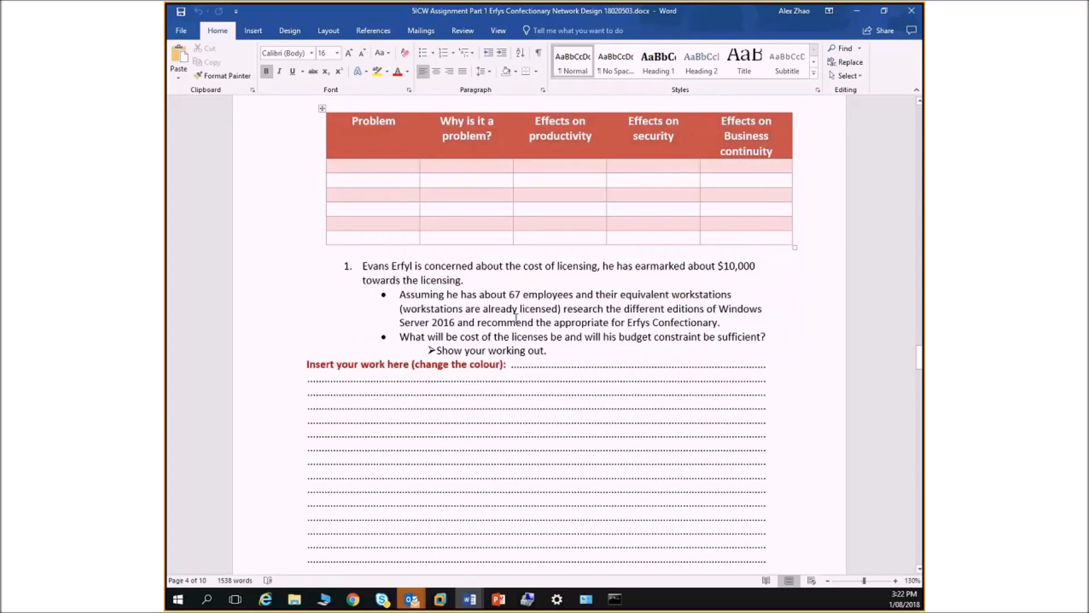
{"action": "mouse_move", "coordinate": [606, 285]}
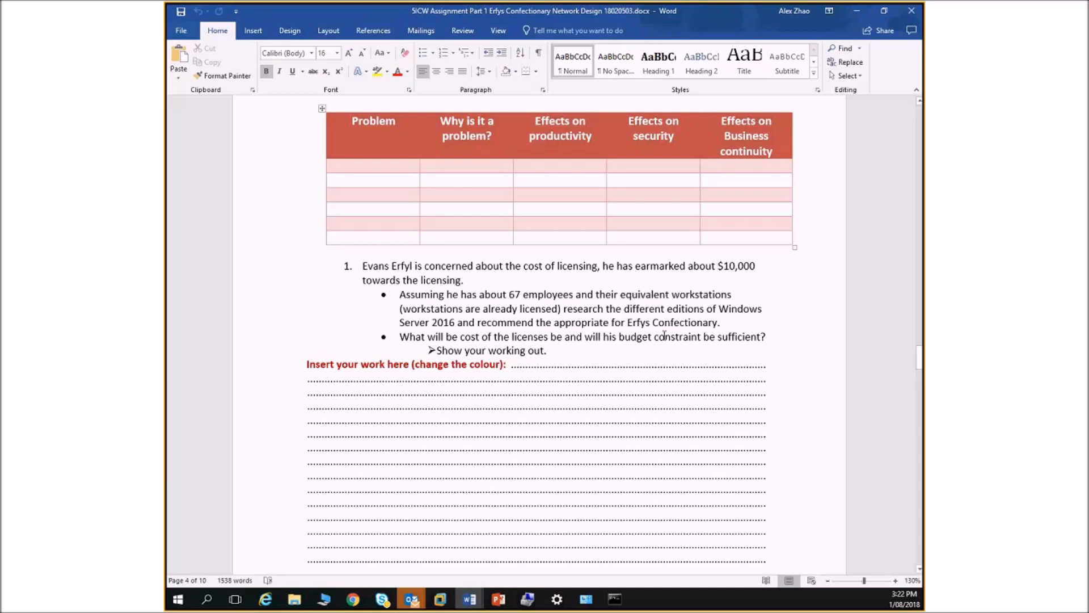
{"action": "mouse_move", "coordinate": [634, 403]}
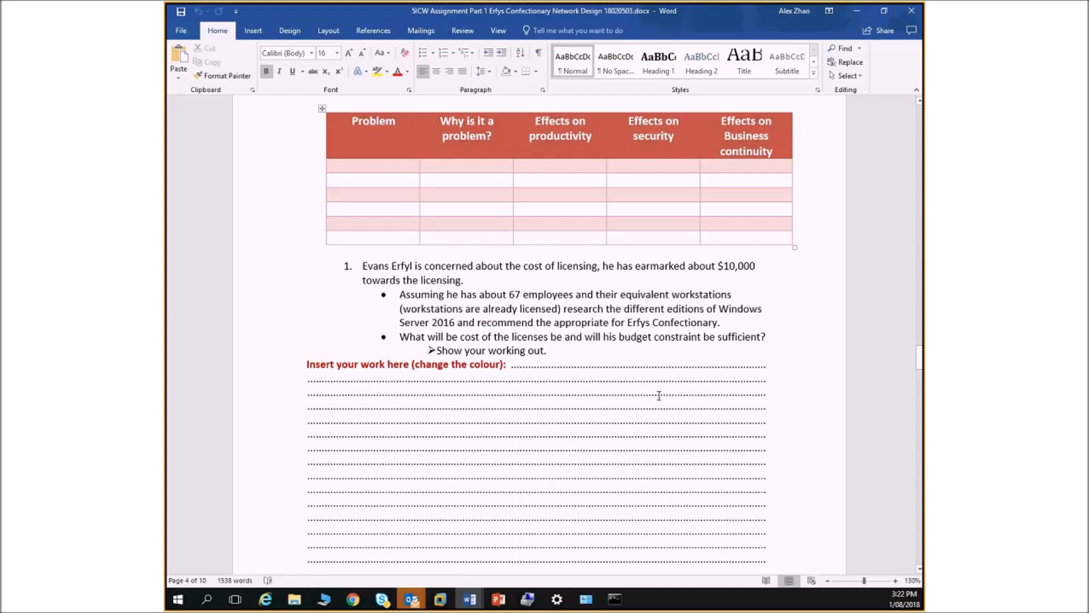
{"action": "scroll", "scroll_direction": "down", "scroll_amount": 3}
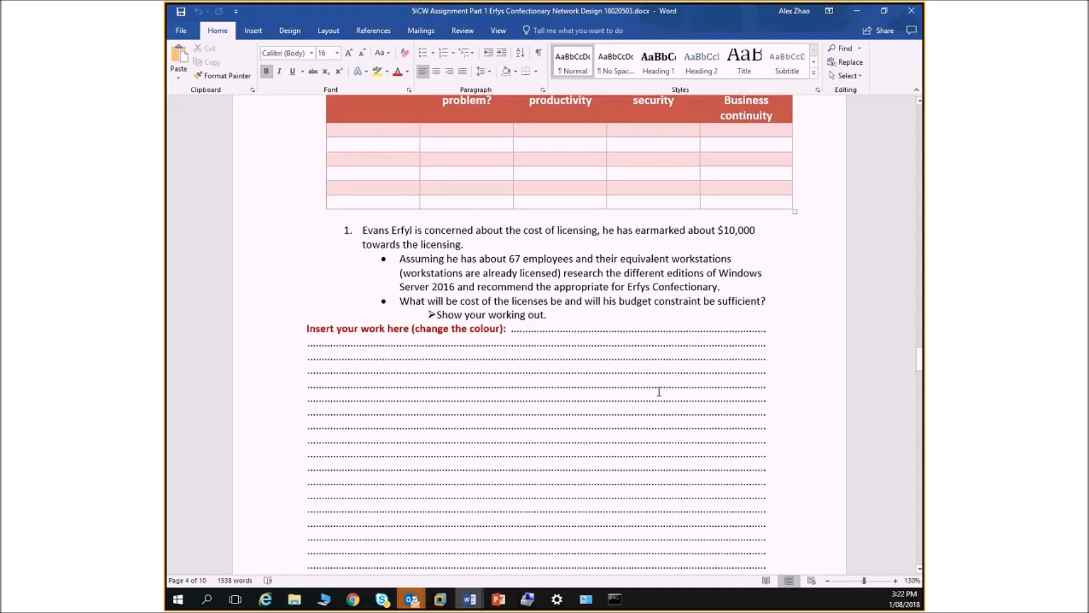
{"action": "mouse_move", "coordinate": [535, 358]}
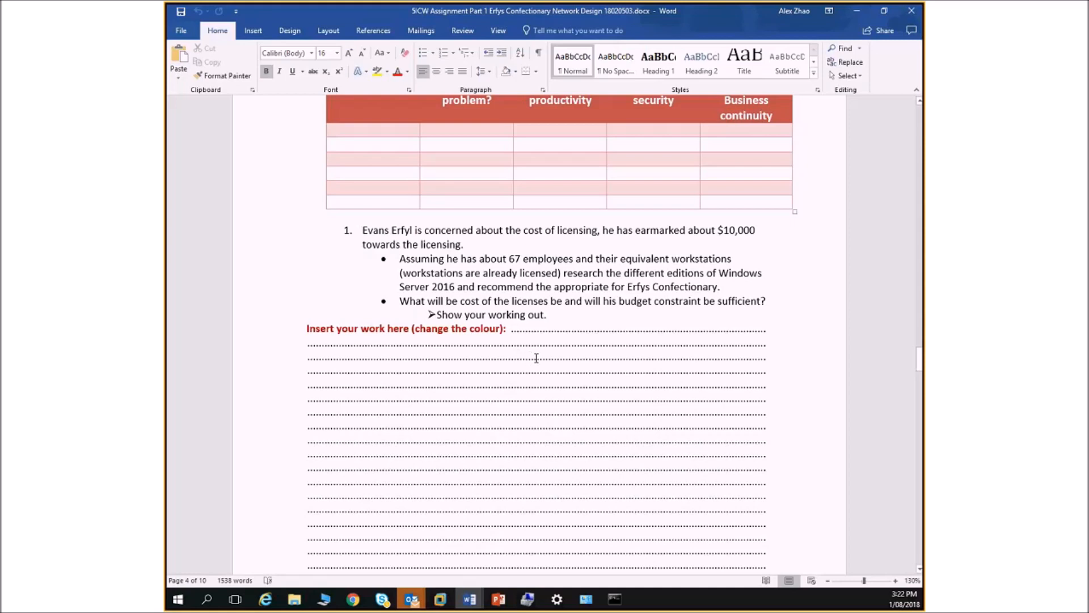
{"action": "mouse_move", "coordinate": [537, 362]}
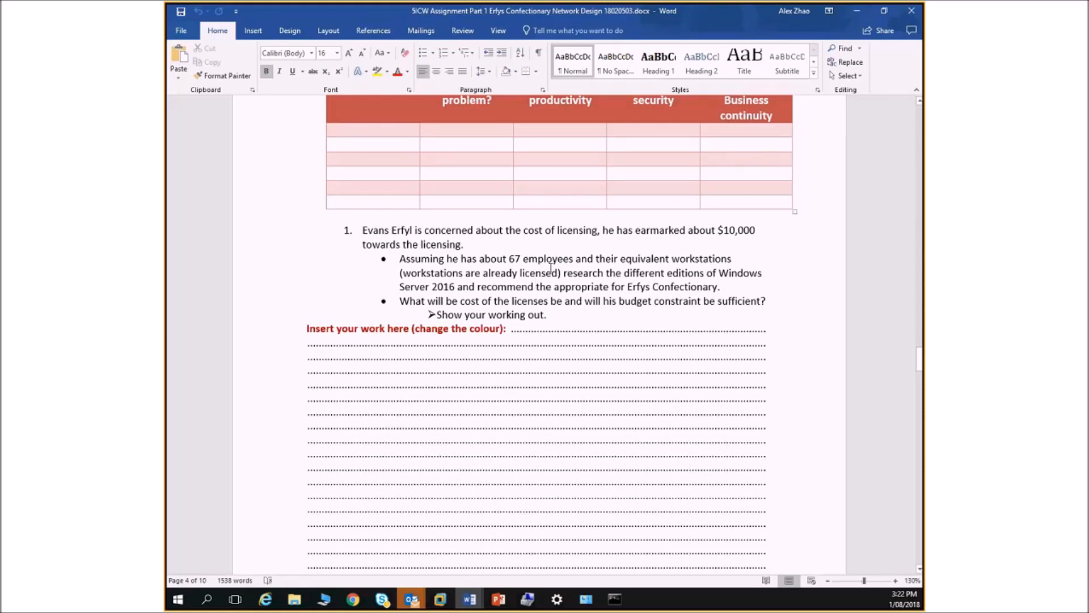
{"action": "mouse_move", "coordinate": [554, 261]}
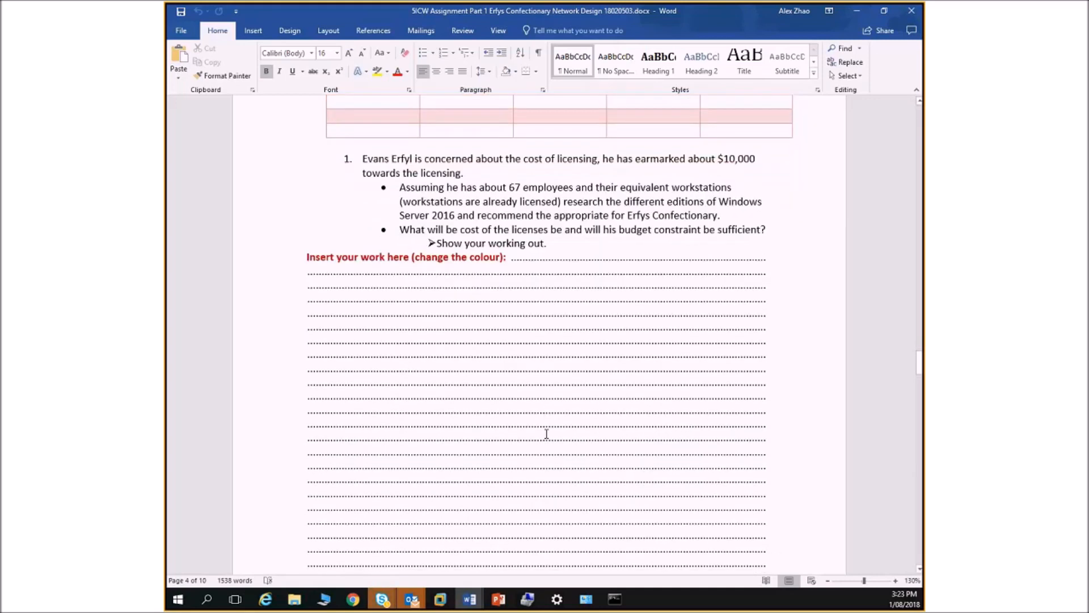
Scroll through the Scope Summary task toward the Migration Vs Upgrade question
{"action": "scroll", "scroll_direction": "down", "scroll_amount": 3}
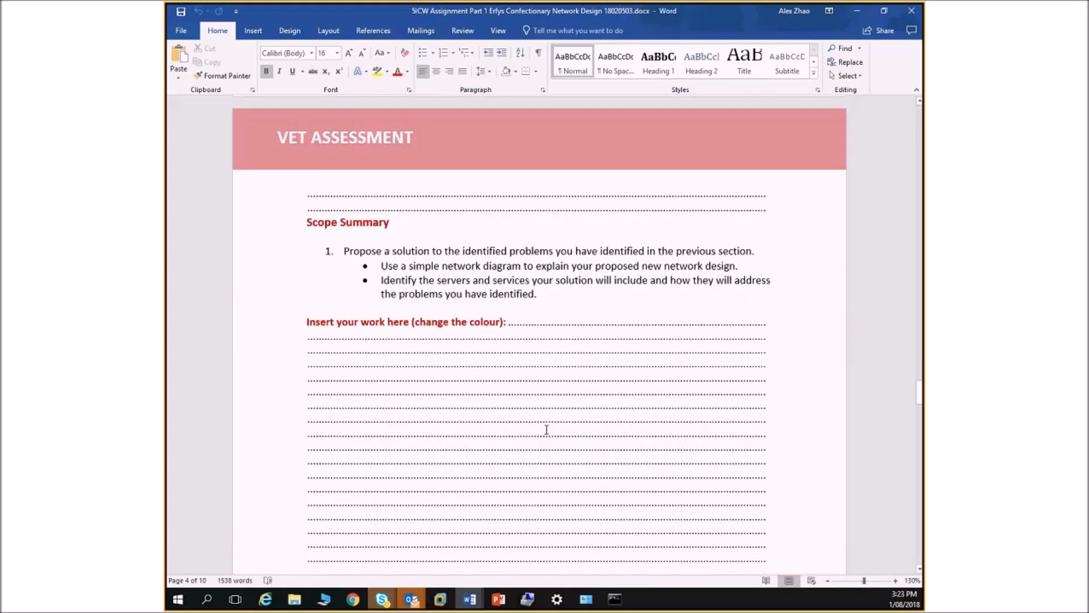
{"action": "scroll", "scroll_direction": "down", "scroll_amount": 3}
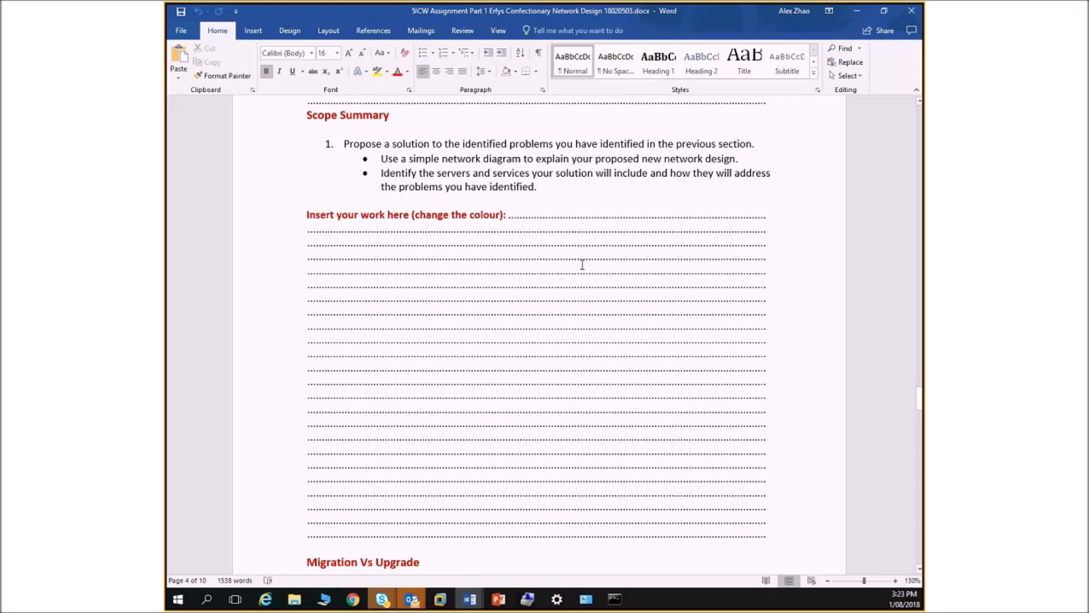
{"action": "mouse_move", "coordinate": [563, 284]}
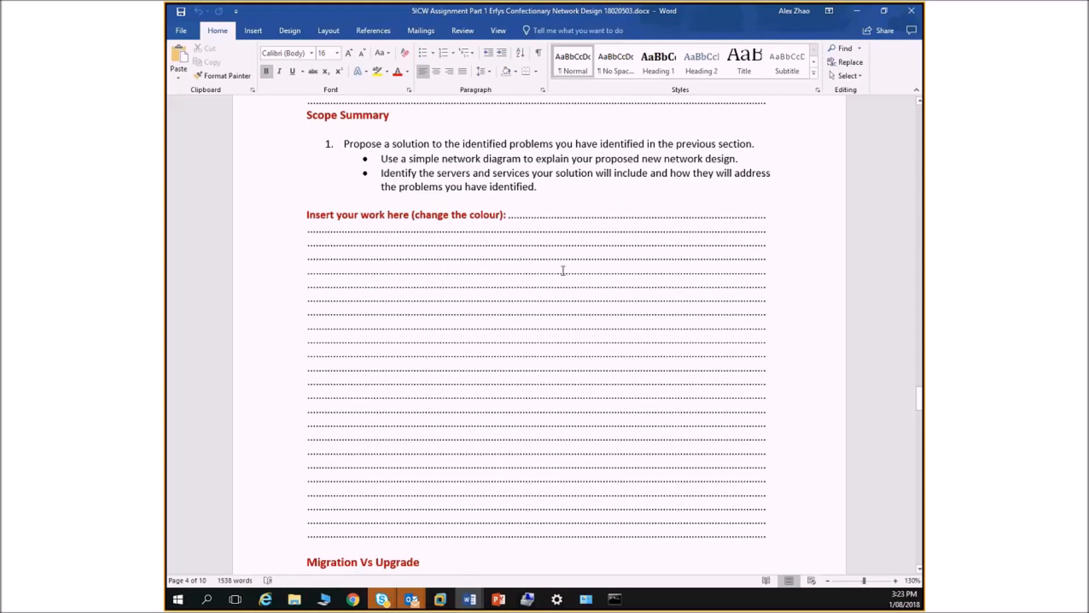
{"action": "mouse_move", "coordinate": [554, 274]}
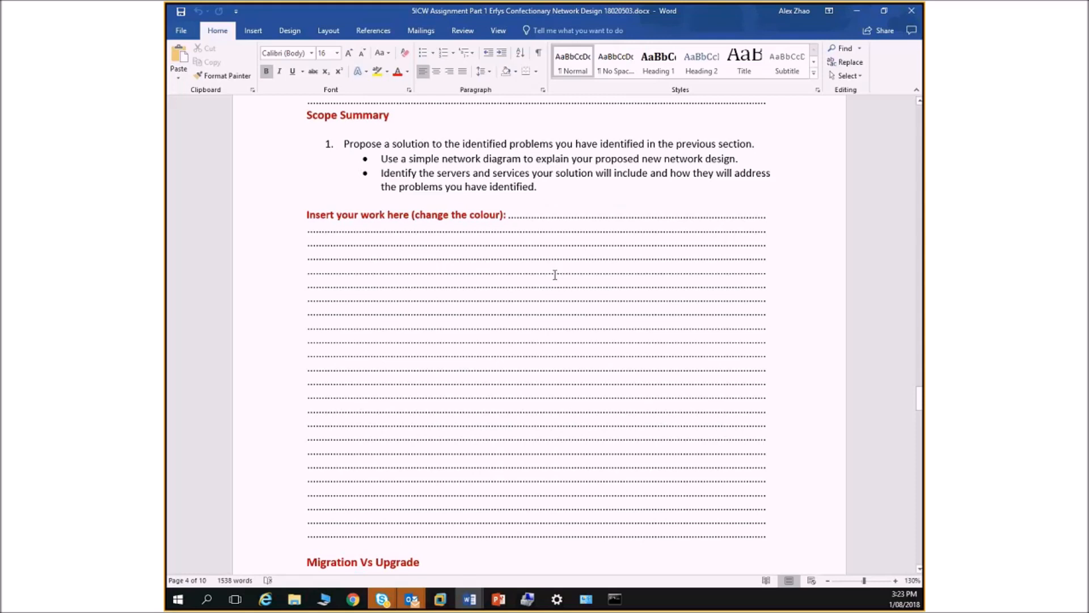
{"action": "mouse_move", "coordinate": [554, 263]}
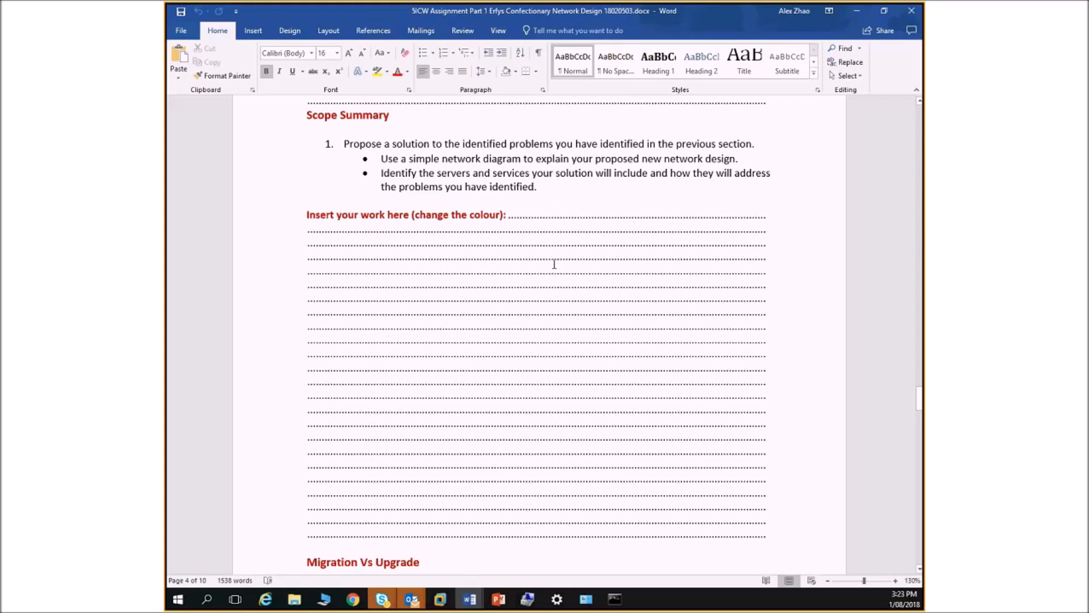
{"action": "mouse_move", "coordinate": [538, 301]}
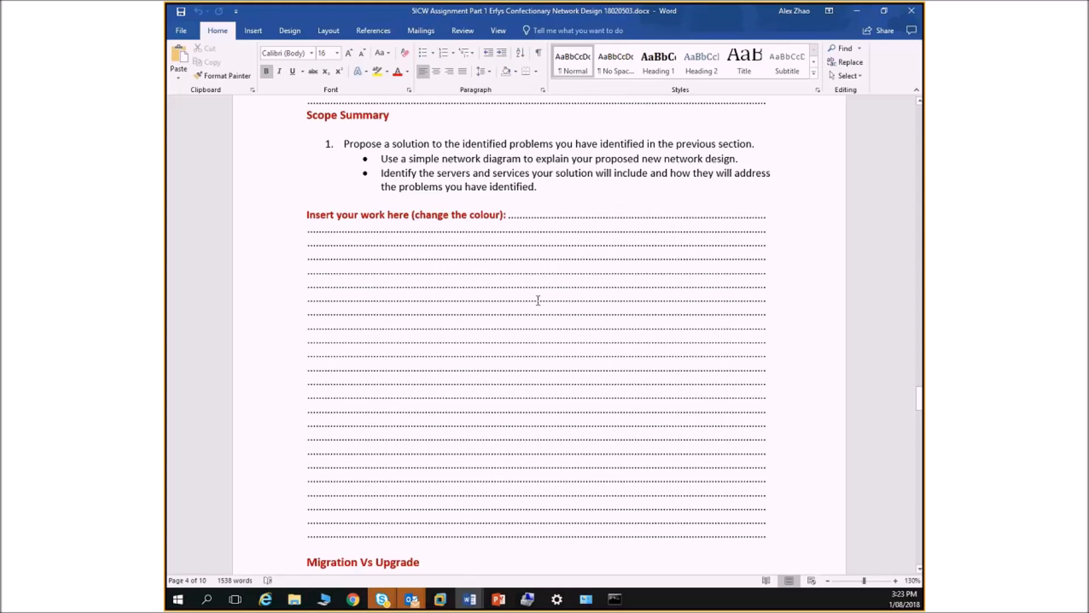
{"action": "mouse_move", "coordinate": [545, 299]}
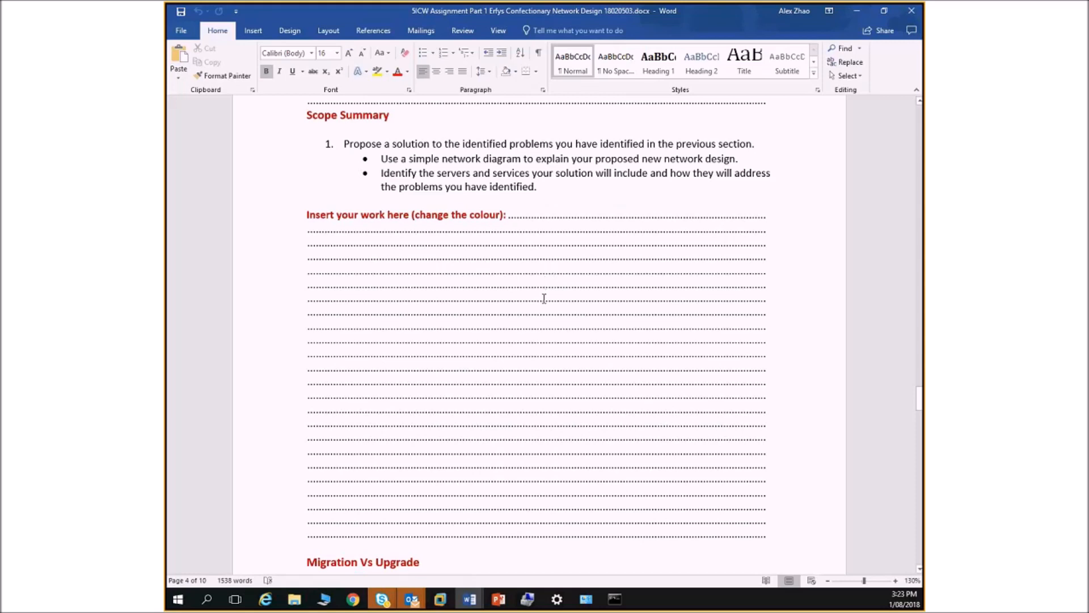
{"action": "scroll", "scroll_direction": "down", "scroll_amount": 3}
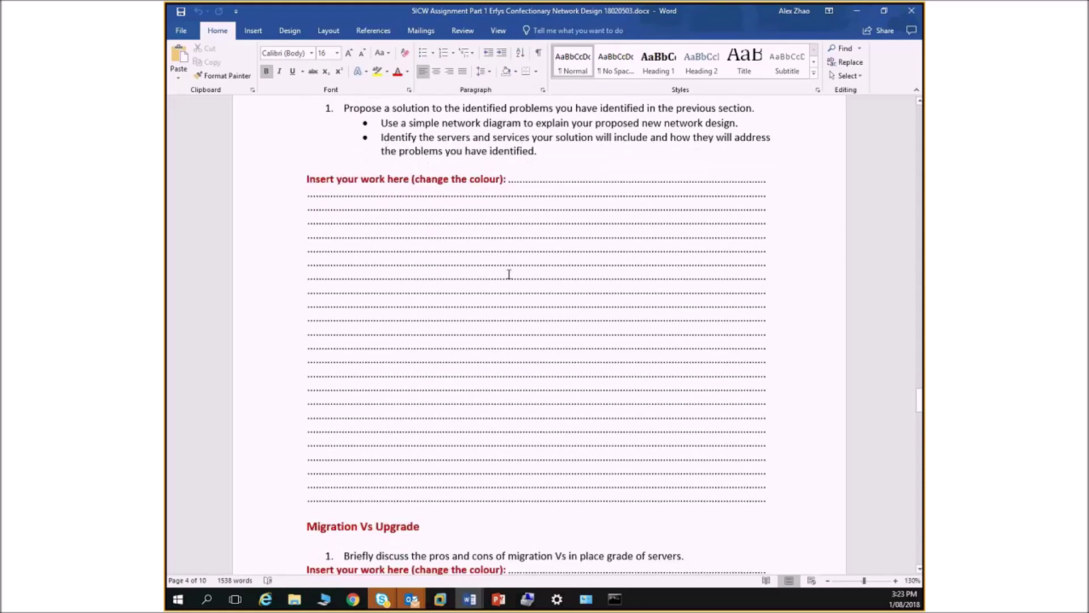
{"action": "mouse_move", "coordinate": [565, 361]}
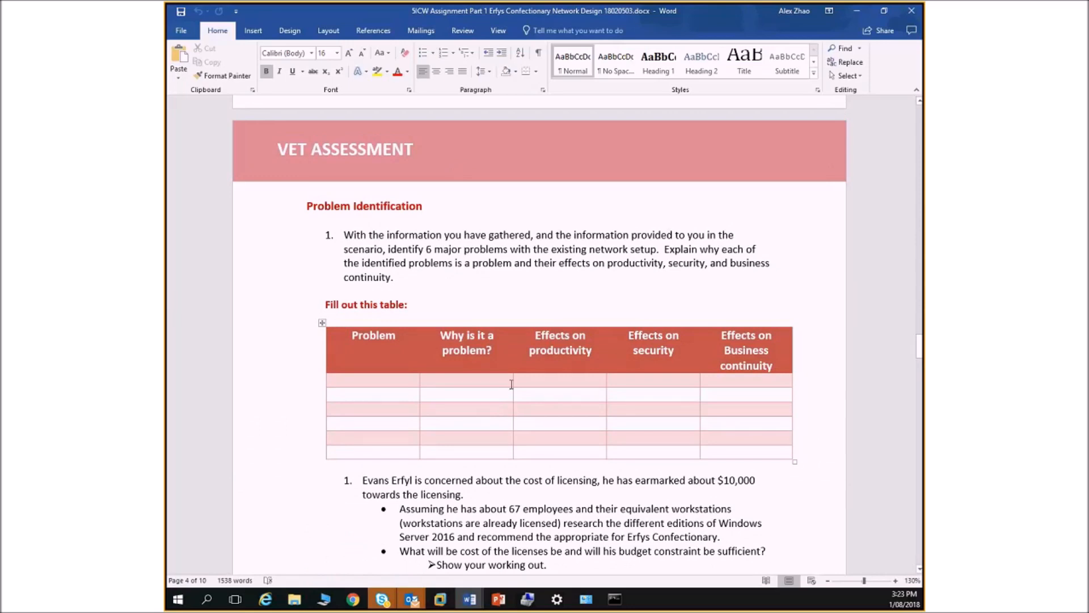
Scroll past Migration Vs Upgrade to the storage calculation and fair-storage-use questions
{"action": "scroll", "scroll_direction": "down", "scroll_amount": 3}
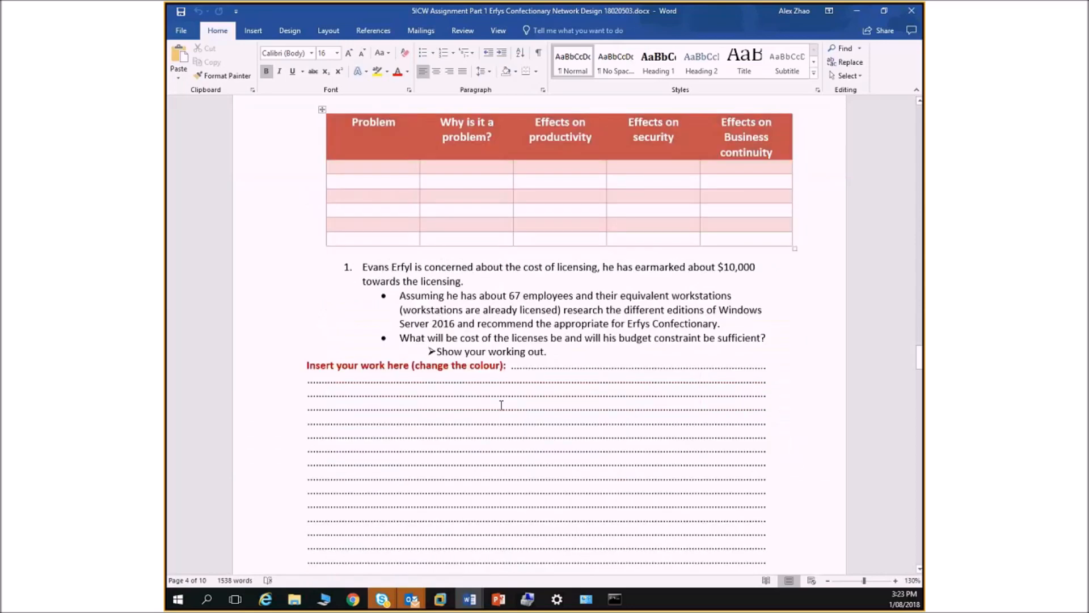
{"action": "scroll", "scroll_direction": "down", "scroll_amount": 3}
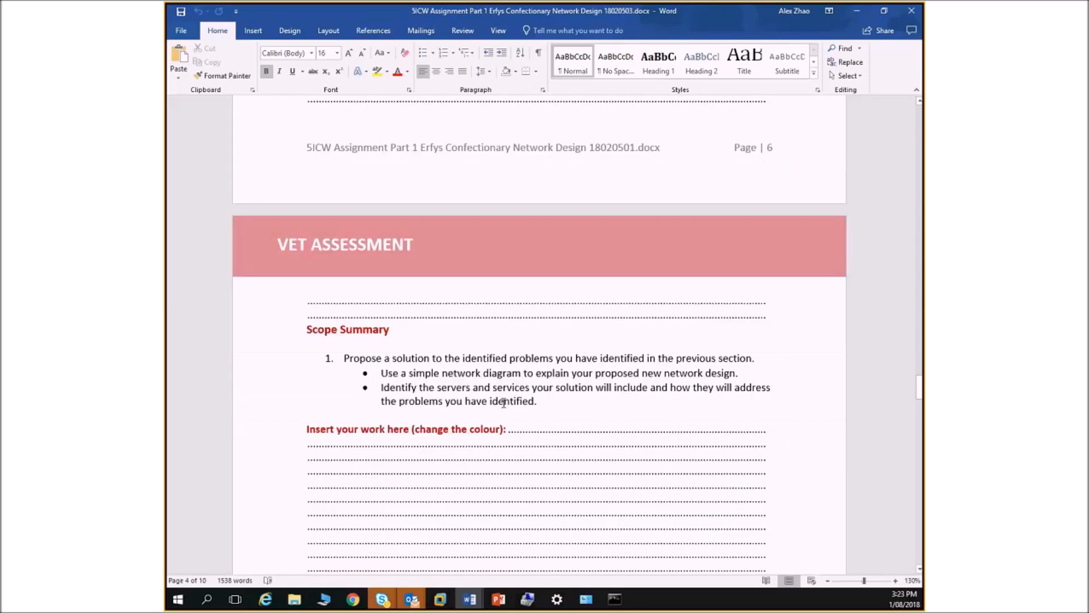
{"action": "scroll", "scroll_direction": "down", "scroll_amount": 3}
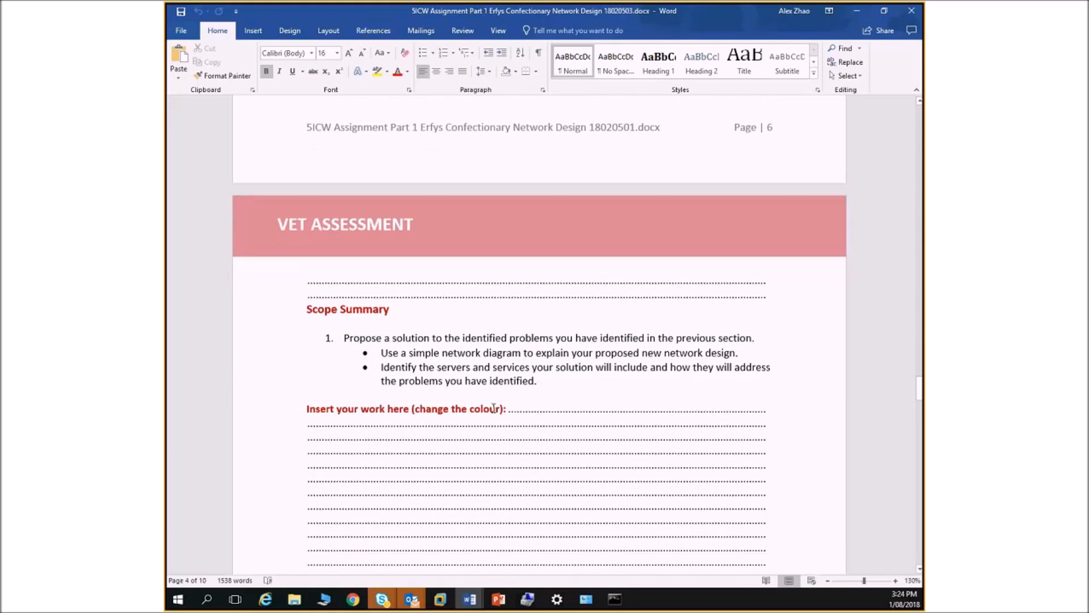
{"action": "scroll", "scroll_direction": "down", "scroll_amount": 3}
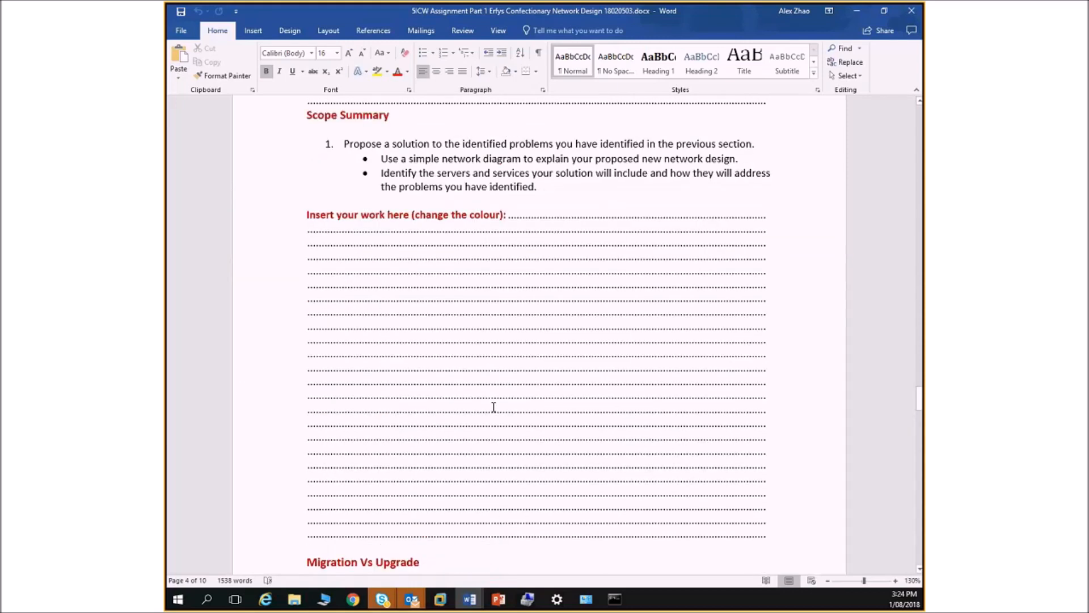
{"action": "scroll", "scroll_direction": "down", "scroll_amount": 3}
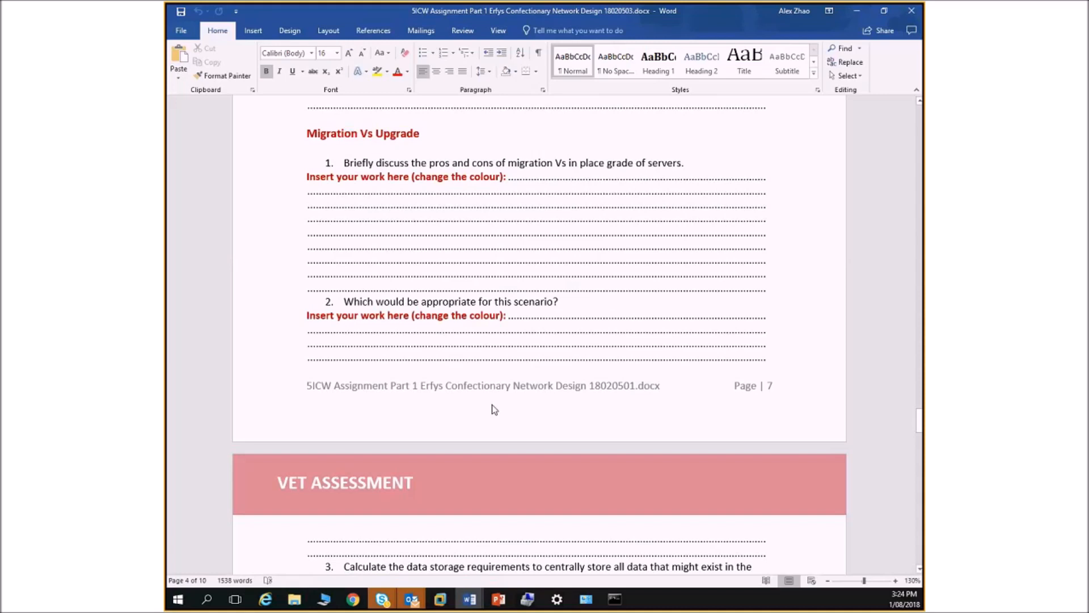
{"action": "scroll", "scroll_direction": "down", "scroll_amount": 3}
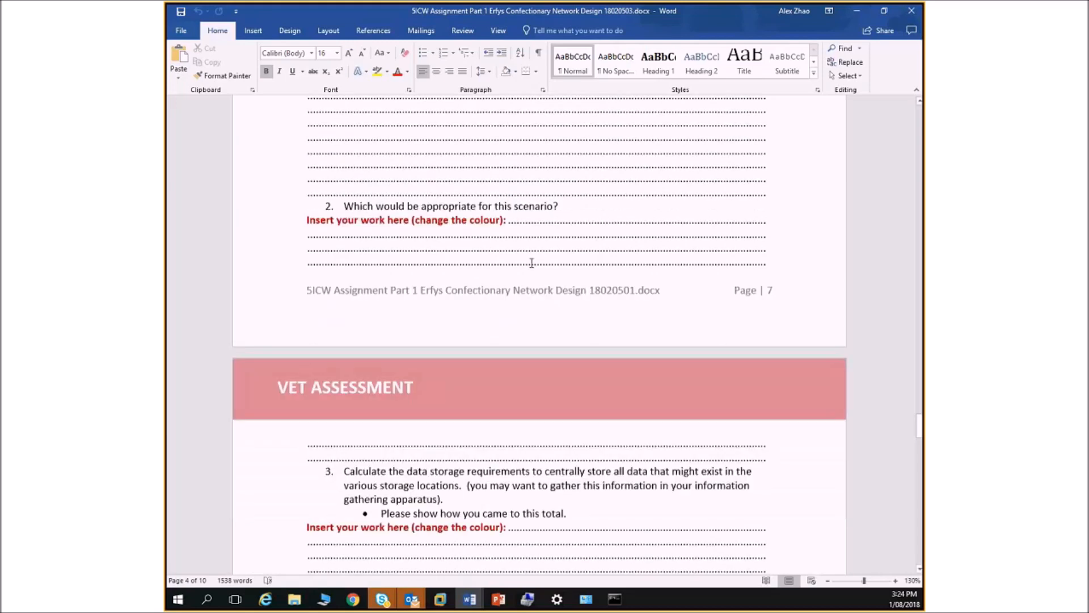
{"action": "scroll", "scroll_direction": "down", "scroll_amount": 3}
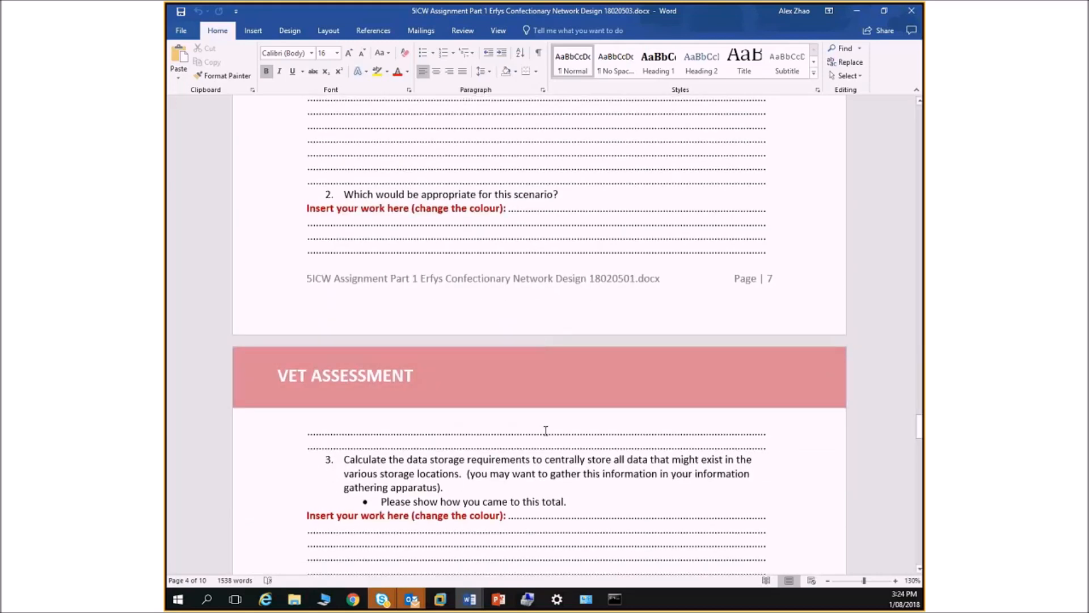
{"action": "scroll", "scroll_direction": "down", "scroll_amount": 3}
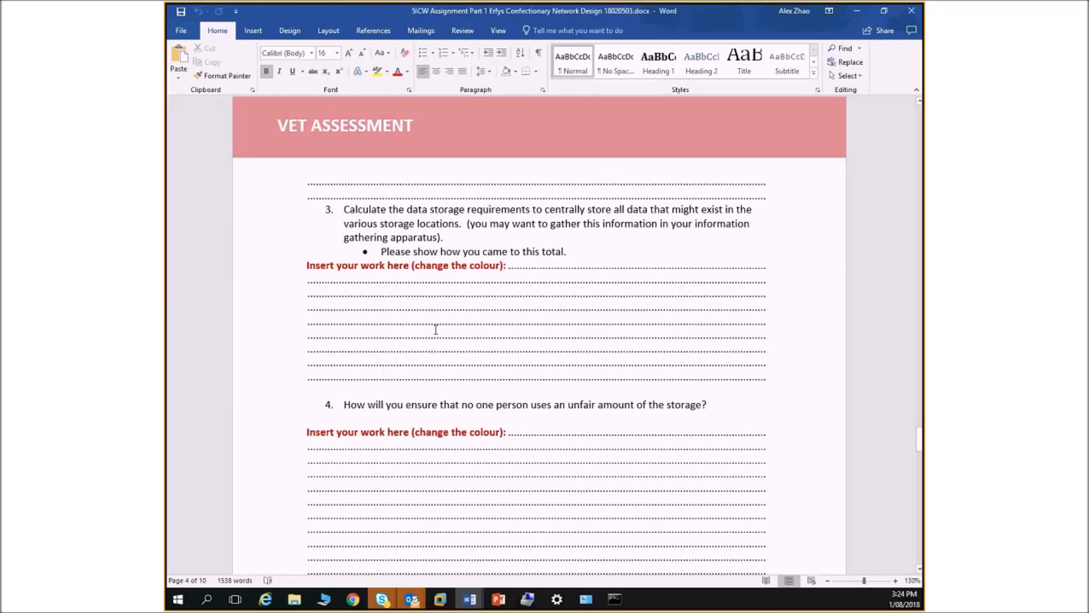
{"action": "mouse_move", "coordinate": [416, 331]}
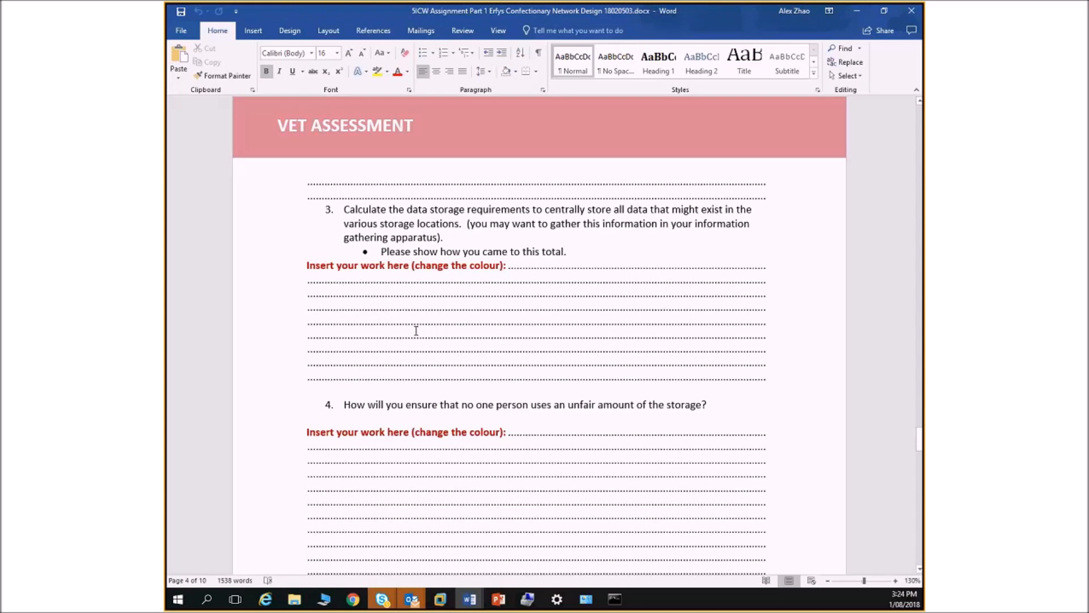
Scroll past question 4 to the Alternative Solutions heading and its Windows Server feature list
{"action": "scroll", "scroll_direction": "down", "scroll_amount": 3}
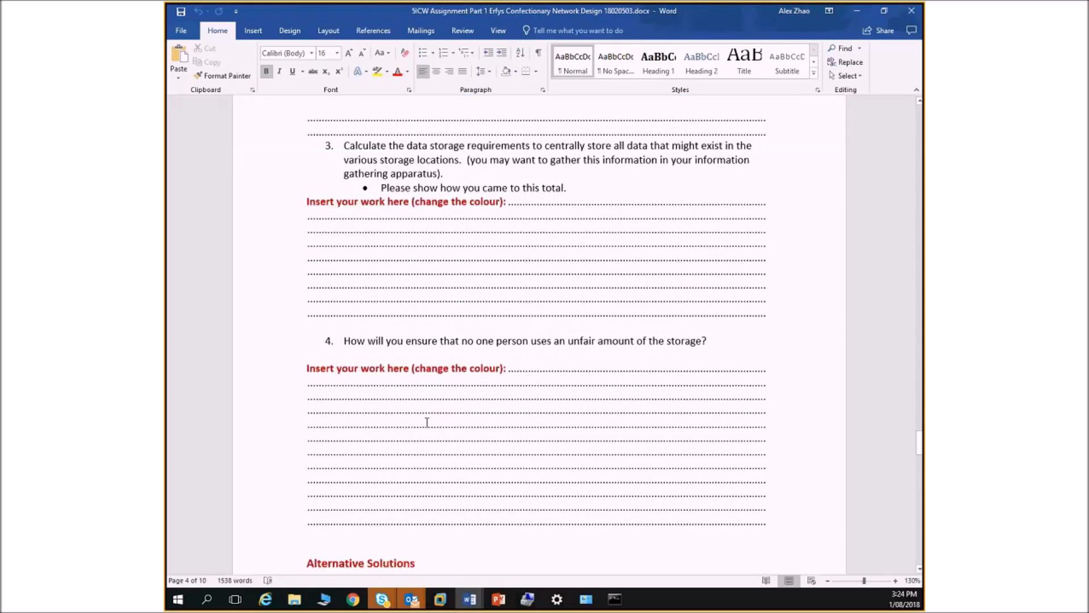
{"action": "scroll", "scroll_direction": "down", "scroll_amount": 3}
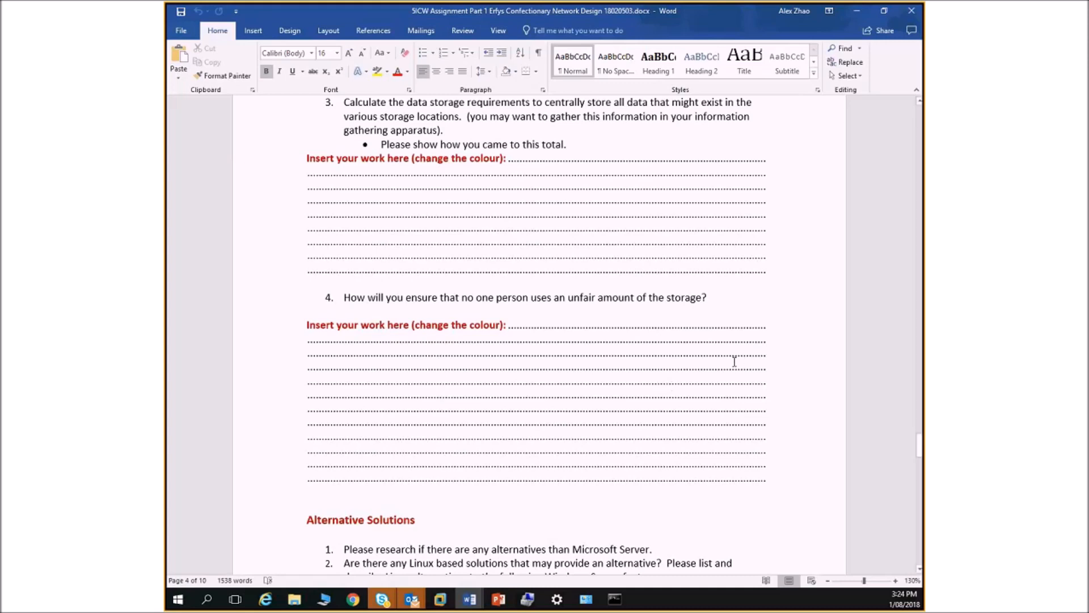
{"action": "scroll", "scroll_direction": "down", "scroll_amount": 3}
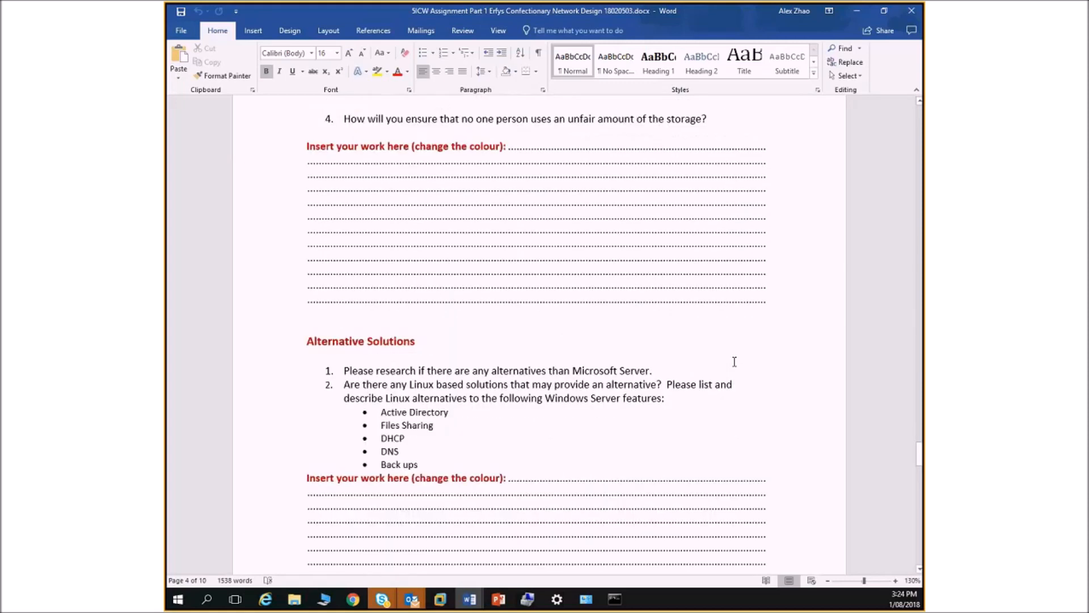
Scroll through Alternative Solutions to the Appendix A submission instructions on the last page
{"action": "scroll", "scroll_direction": "down", "scroll_amount": 3}
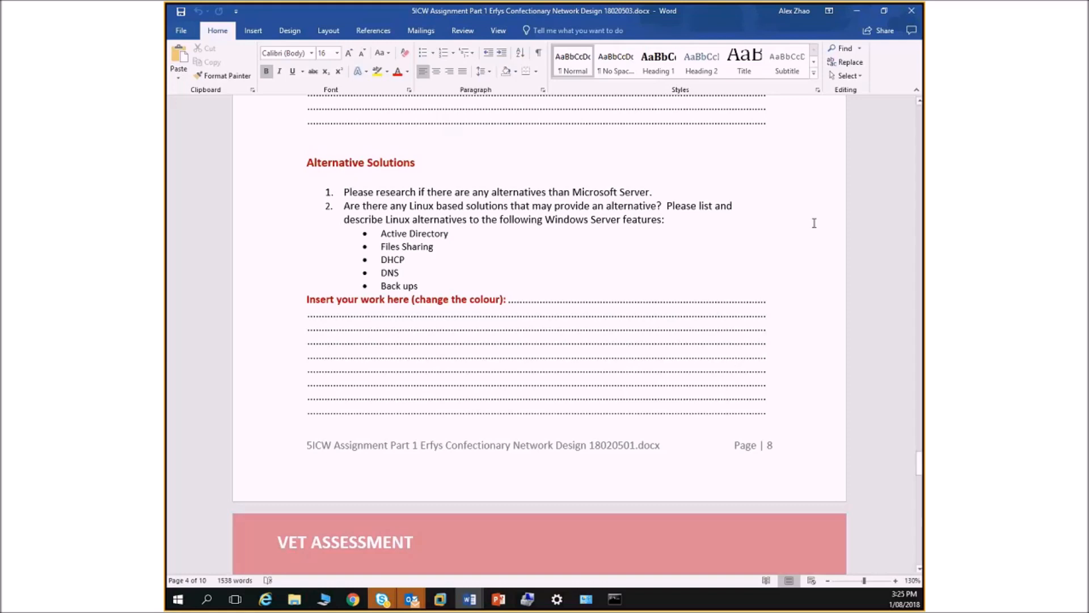
{"action": "mouse_move", "coordinate": [418, 234]}
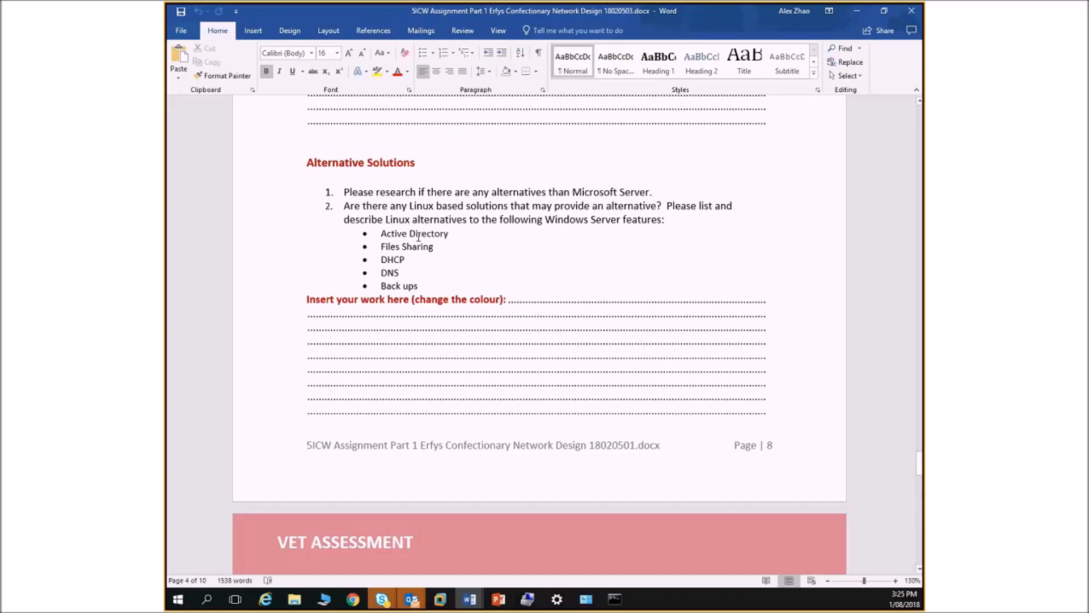
{"action": "mouse_move", "coordinate": [429, 350]}
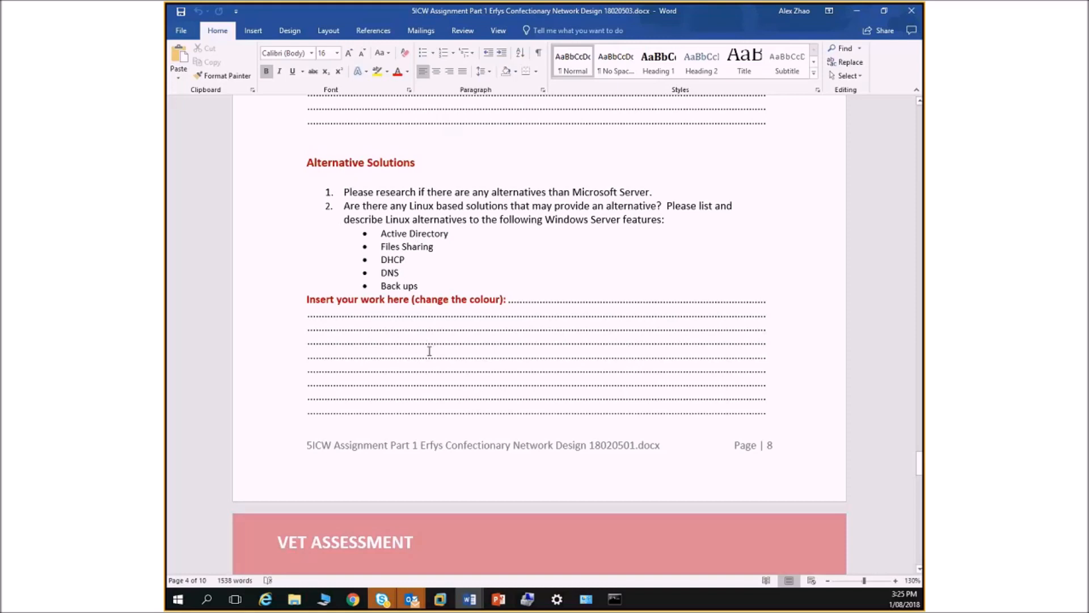
{"action": "mouse_move", "coordinate": [430, 349]}
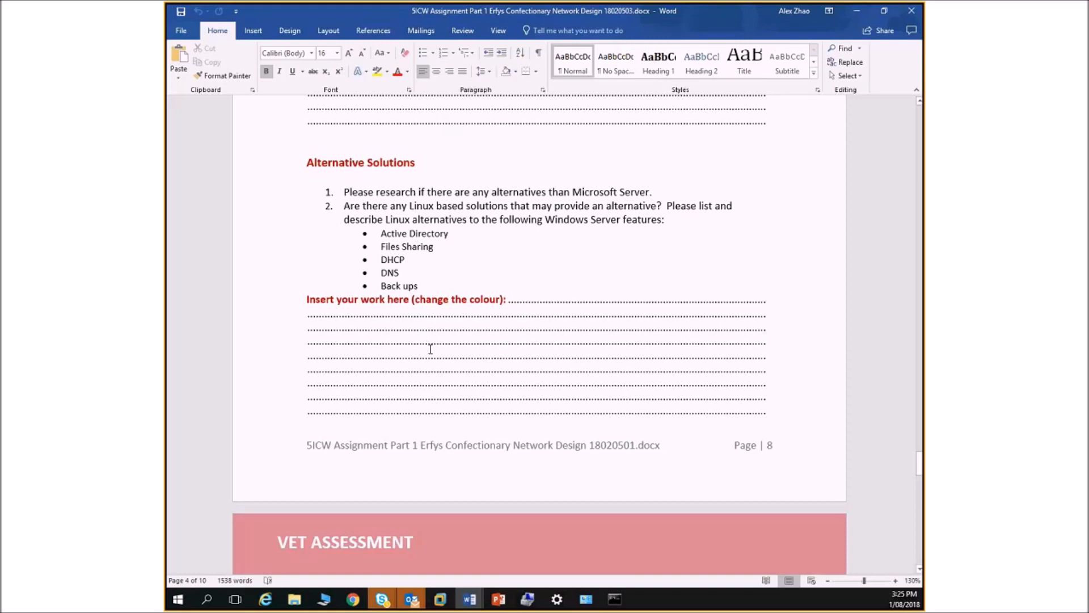
{"action": "mouse_move", "coordinate": [433, 351]}
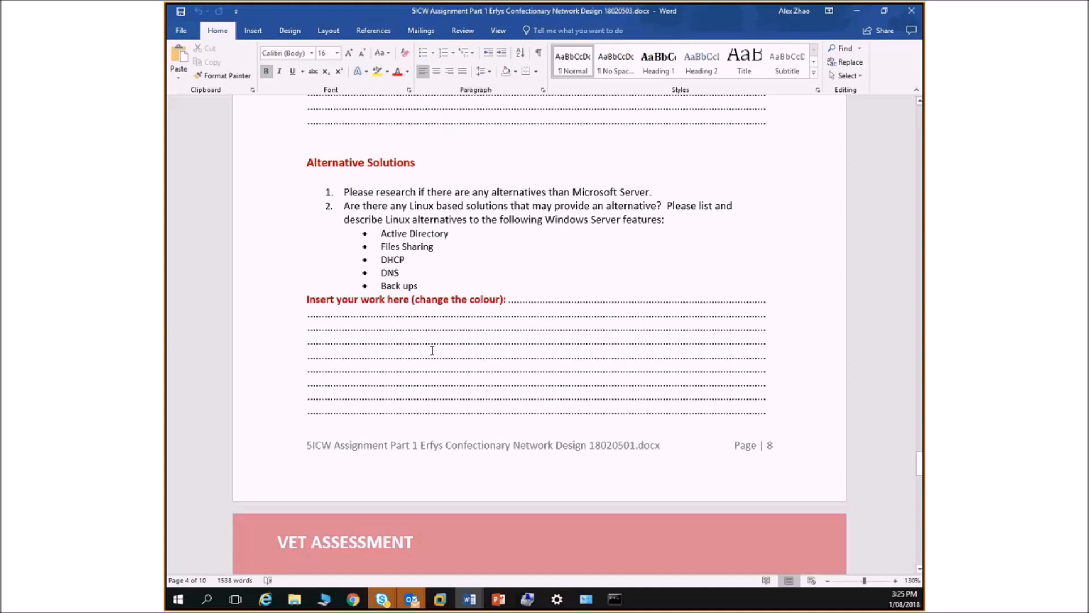
{"action": "mouse_move", "coordinate": [435, 343]}
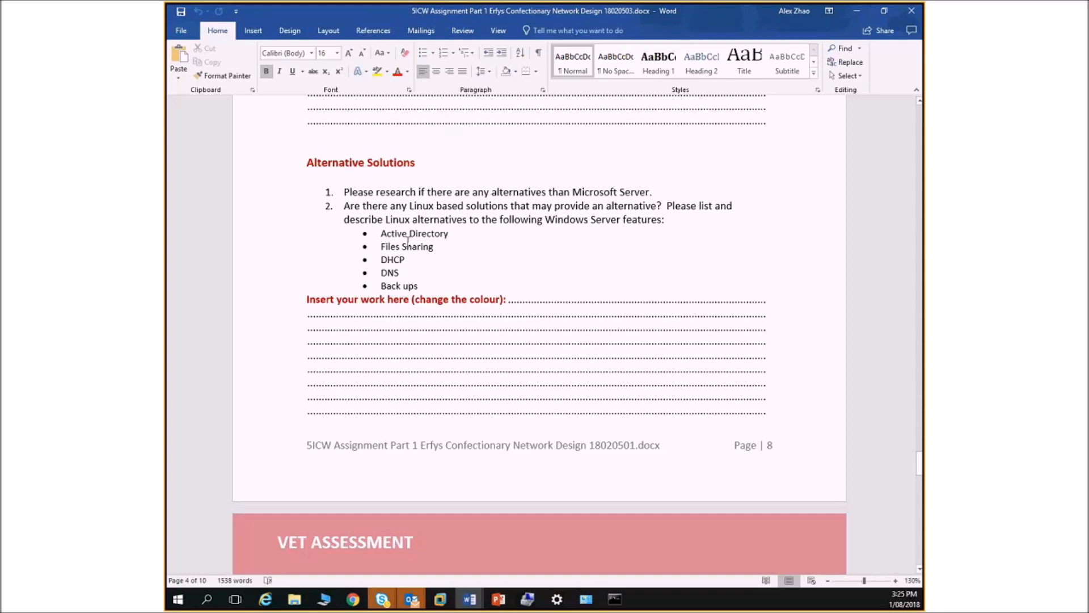
{"action": "mouse_move", "coordinate": [409, 259]}
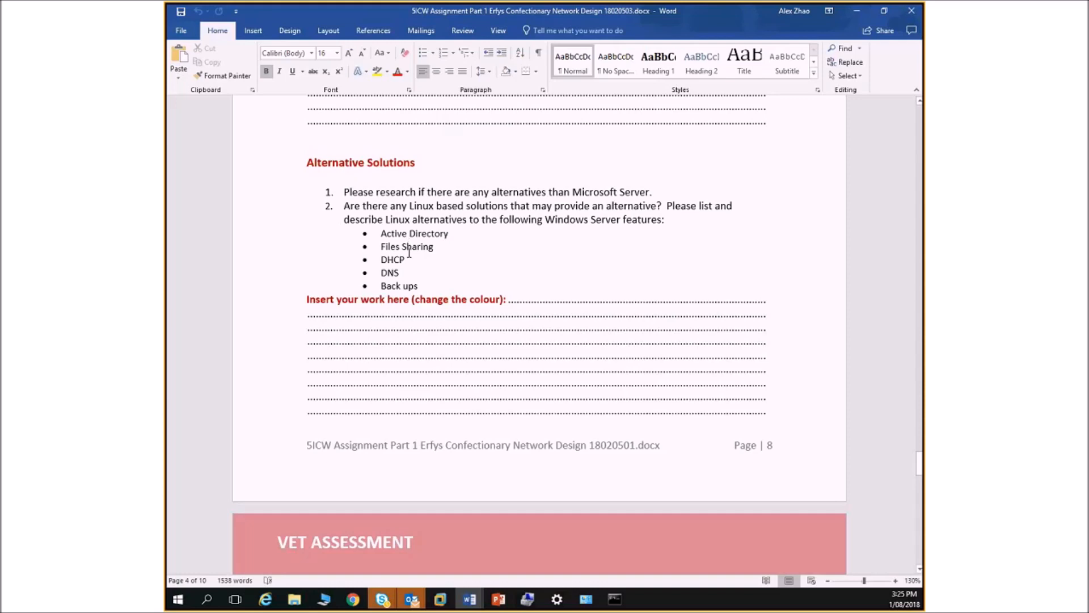
{"action": "mouse_move", "coordinate": [395, 259]}
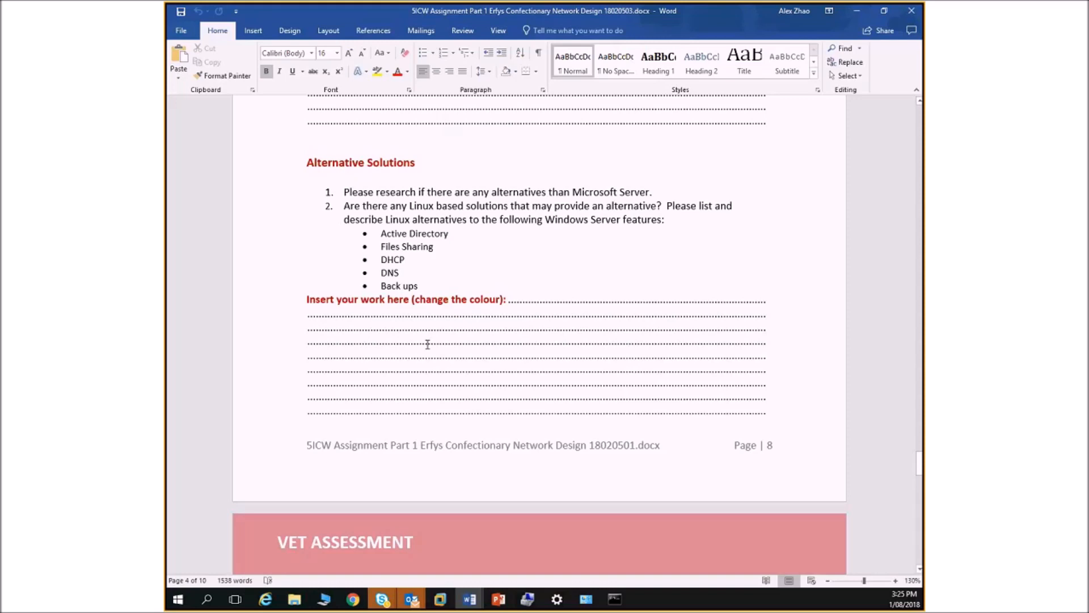
{"action": "scroll", "scroll_direction": "down", "scroll_amount": 3}
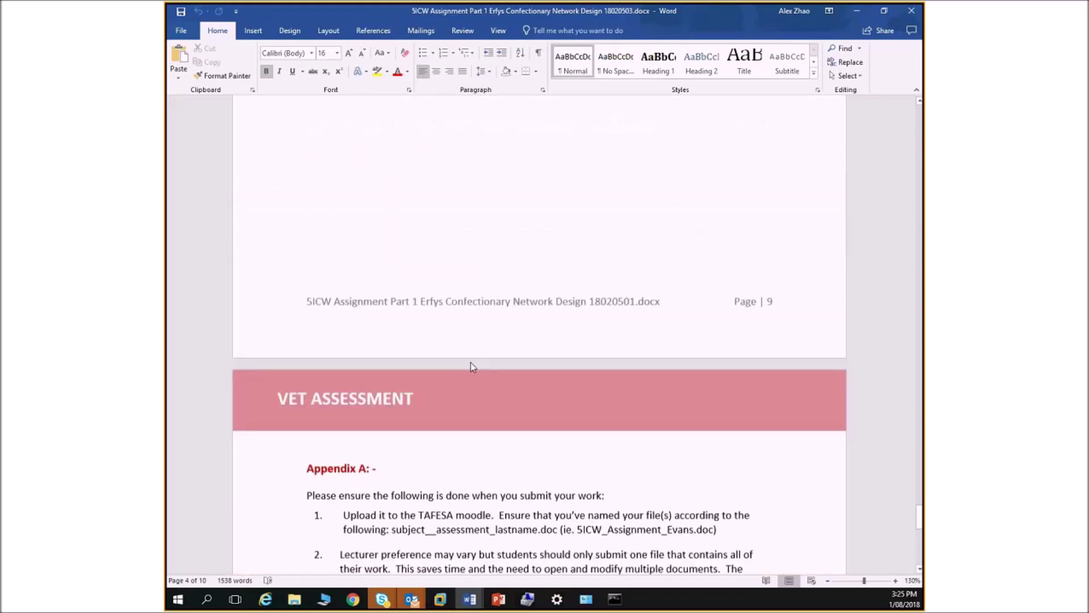
Scroll back to the scenario text and the fig.1 network diagram on page 4
{"action": "scroll", "scroll_direction": "down", "scroll_amount": 3}
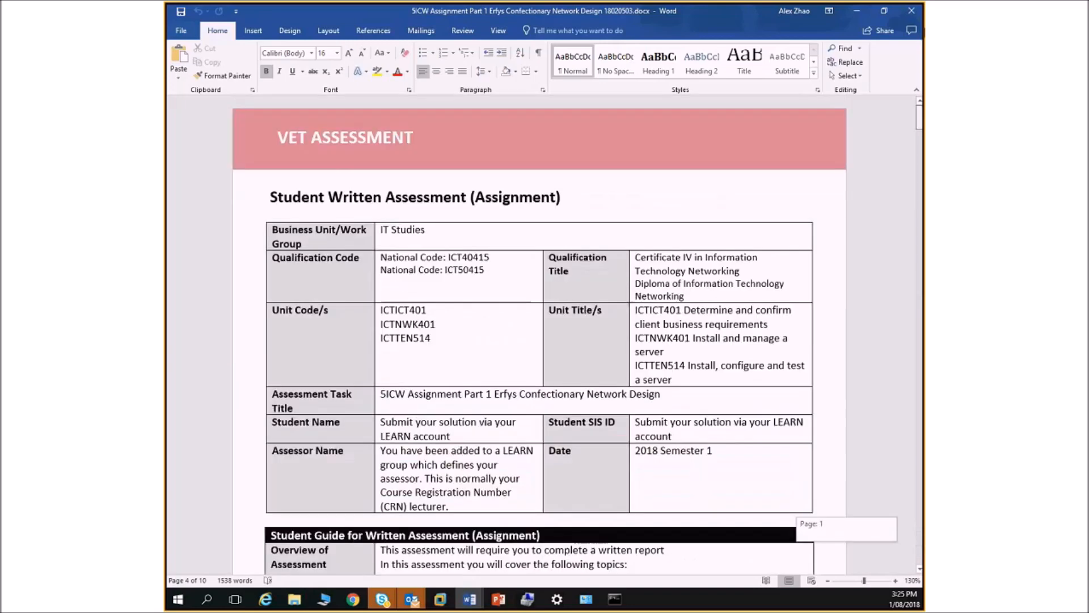
{"action": "scroll", "scroll_direction": "down", "scroll_amount": 3}
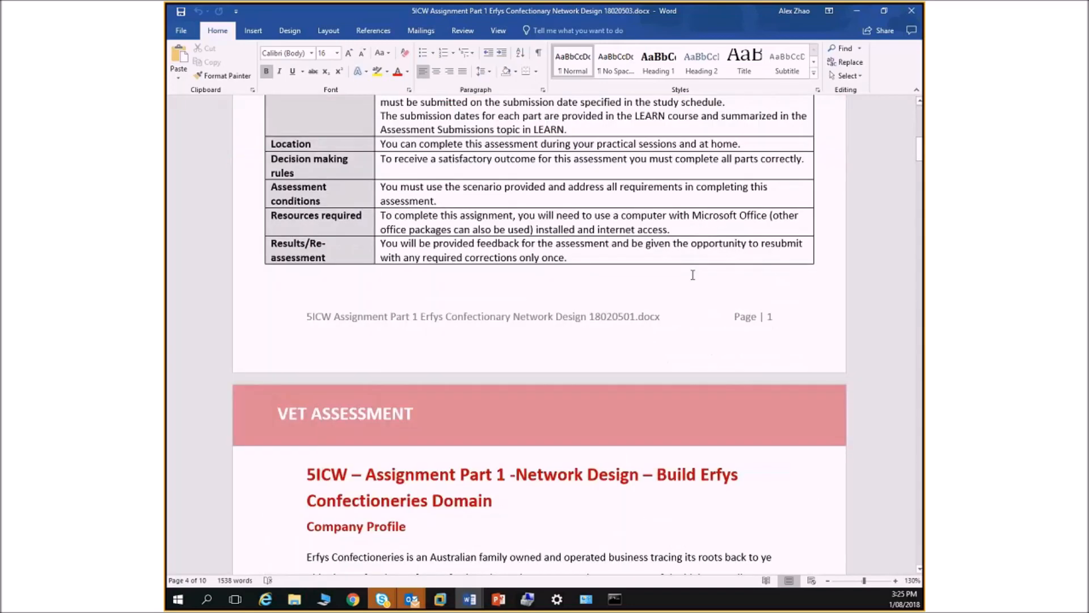
{"action": "scroll", "scroll_direction": "down", "scroll_amount": 3}
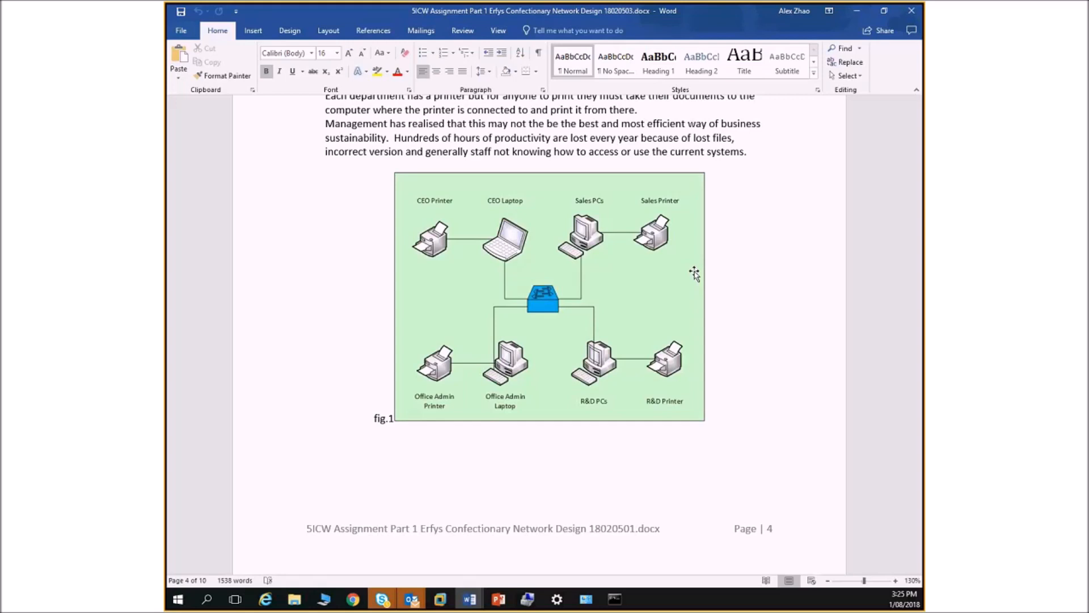
Scroll to the Problem Identification heading on page 5 and bring the Skype call forward
{"action": "scroll", "scroll_direction": "down", "scroll_amount": 3}
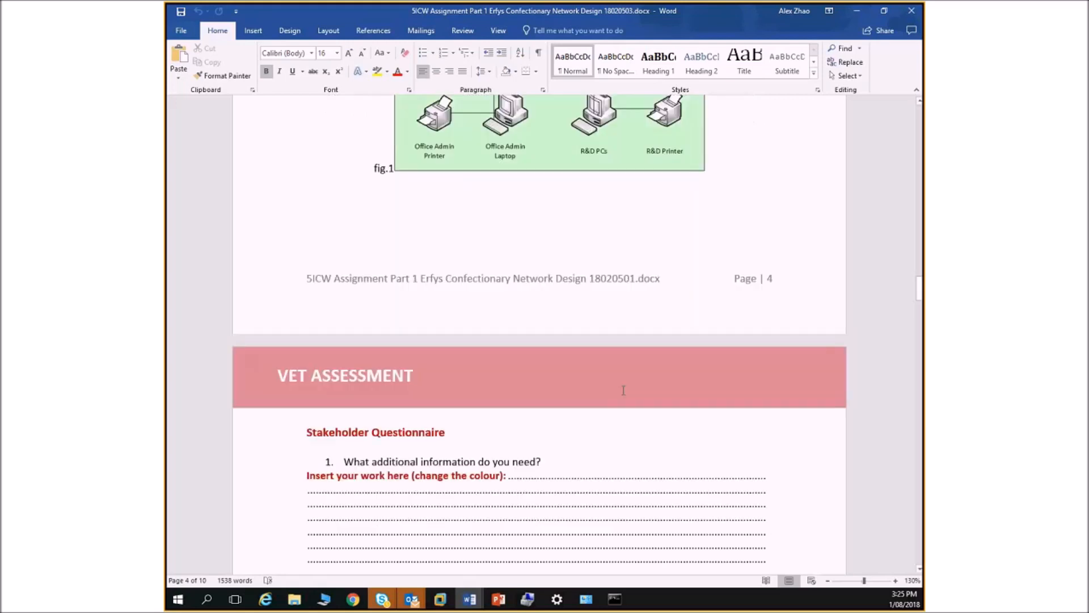
{"action": "scroll", "scroll_direction": "down", "scroll_amount": 3}
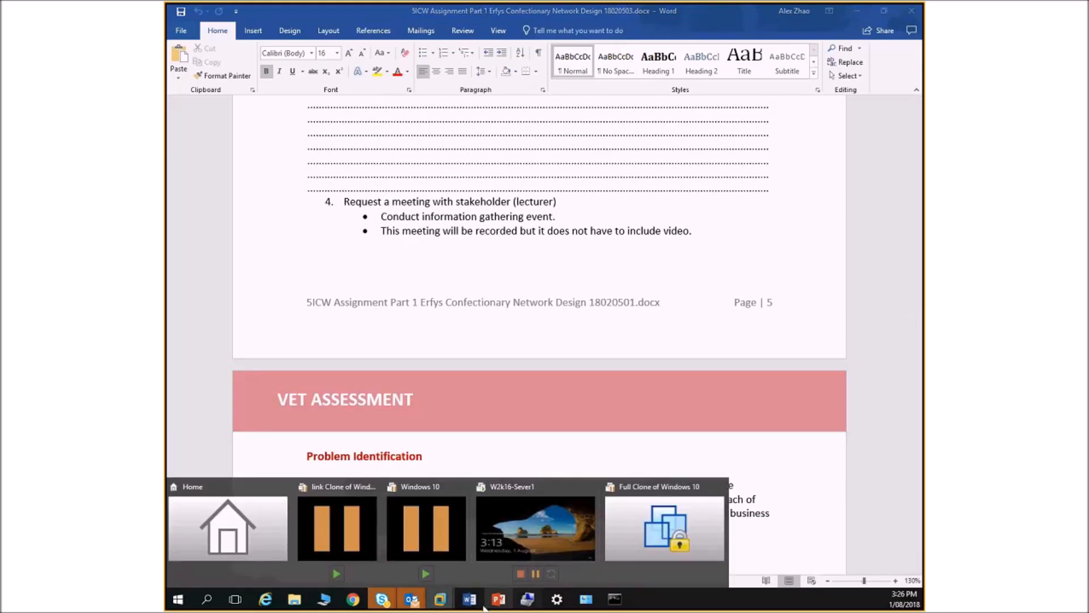
{"action": "left_click", "coordinate": [381, 599]}
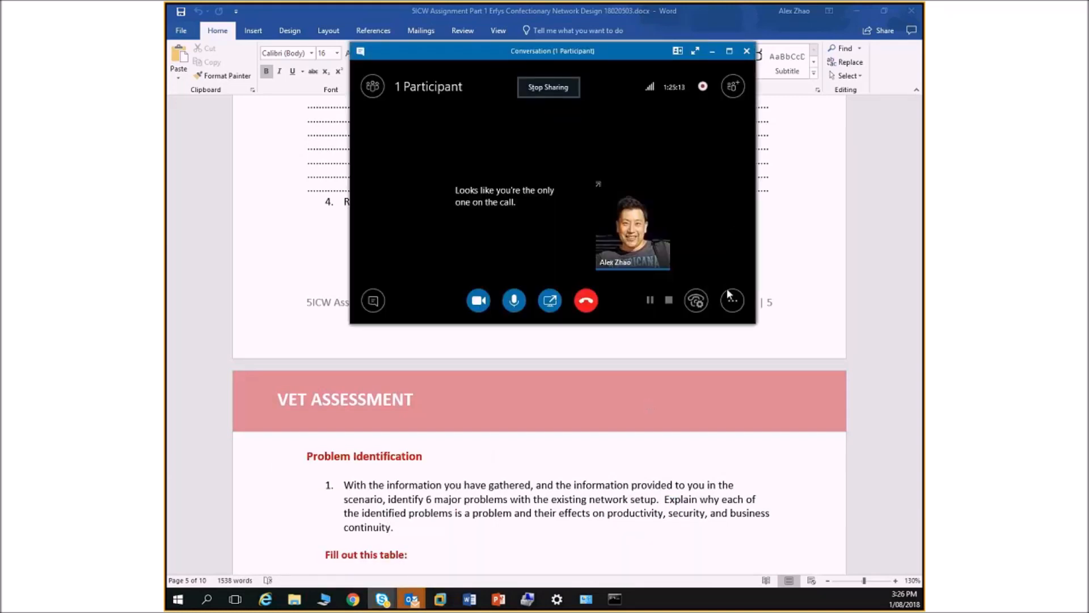
Show the Skype call's More options menu with the Stop Recording choice
{"action": "left_click", "coordinate": [732, 300]}
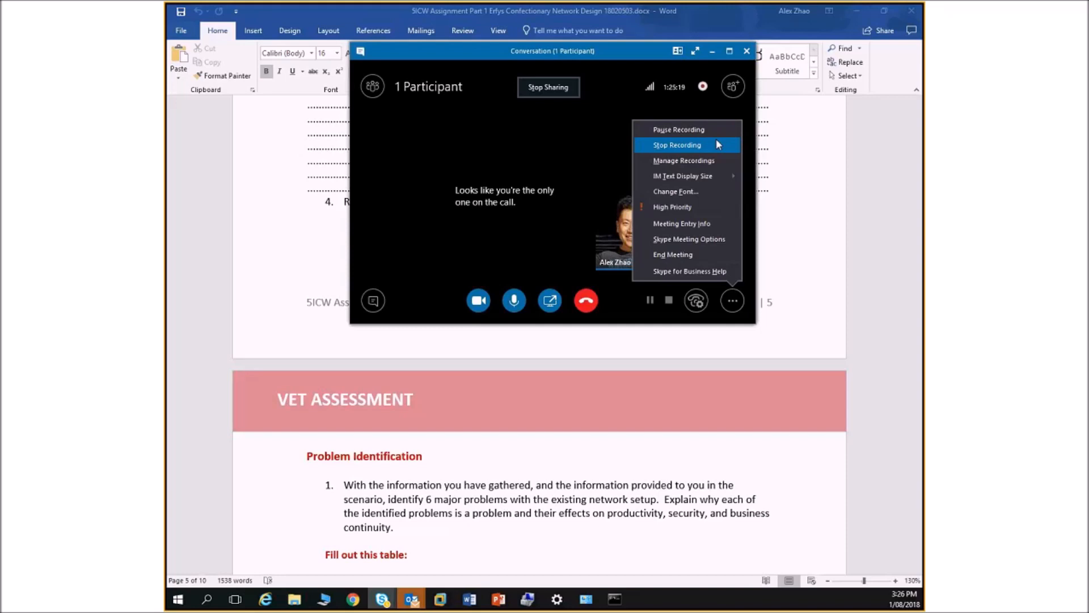
{"action": "mouse_move", "coordinate": [712, 147]}
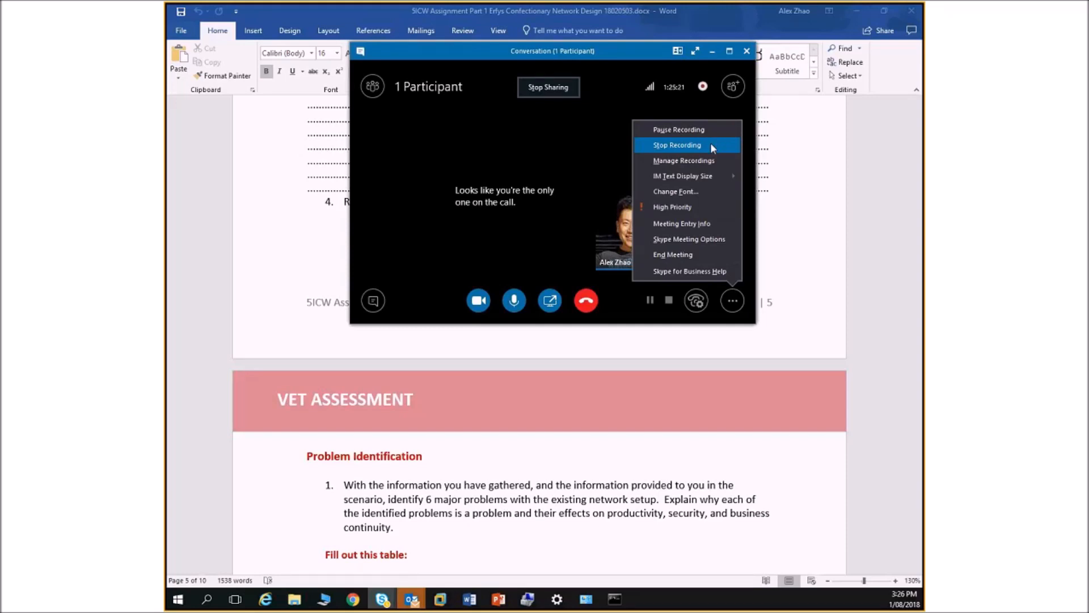